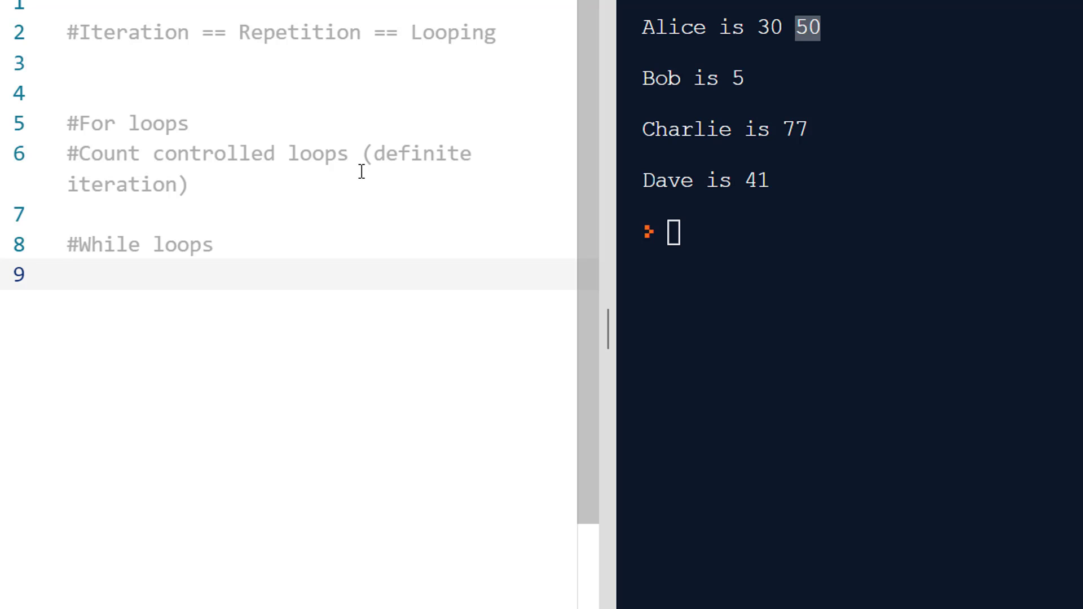
Add the comment '#Condition controlled loops (indefinite iteration)' under the while-loops note and a blank line above.
{"action": "type", "text": "#Condition controlled loops"}
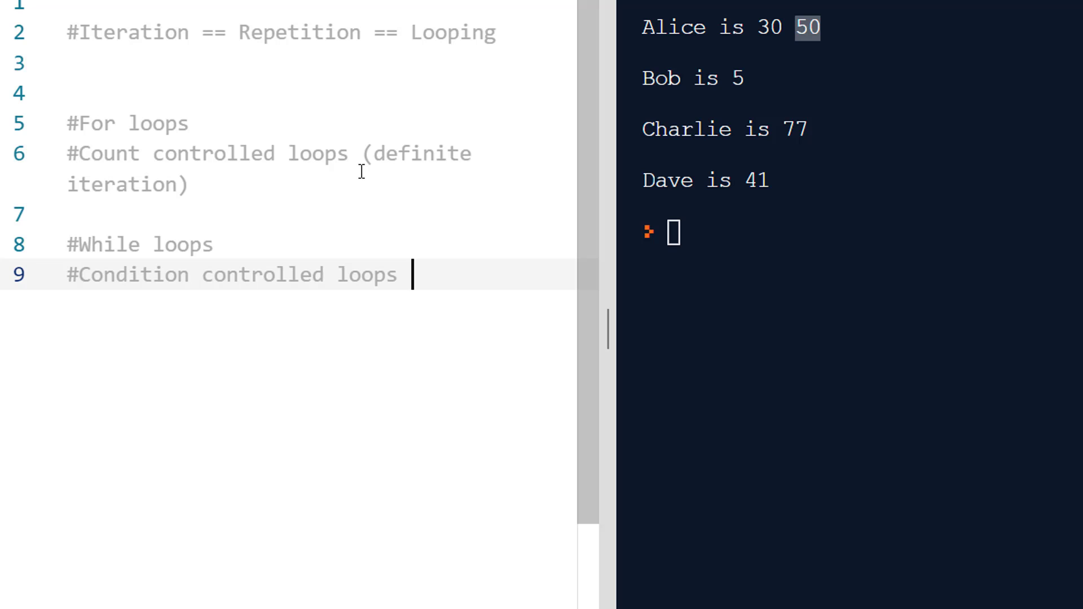
{"action": "type", "text": "(indefinite)"}
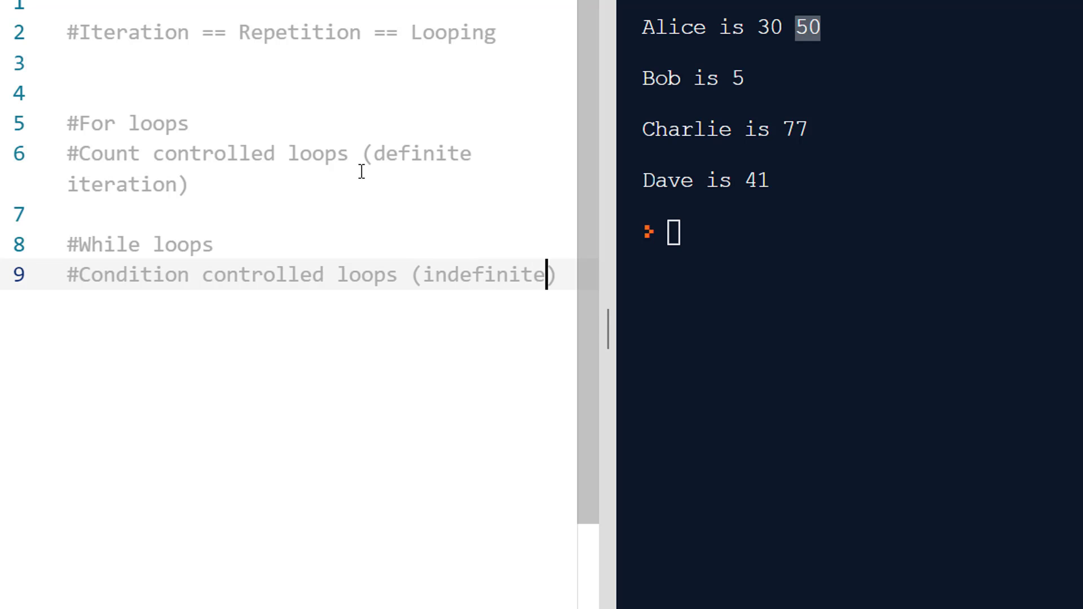
{"action": "type", "text": "iteration)"}
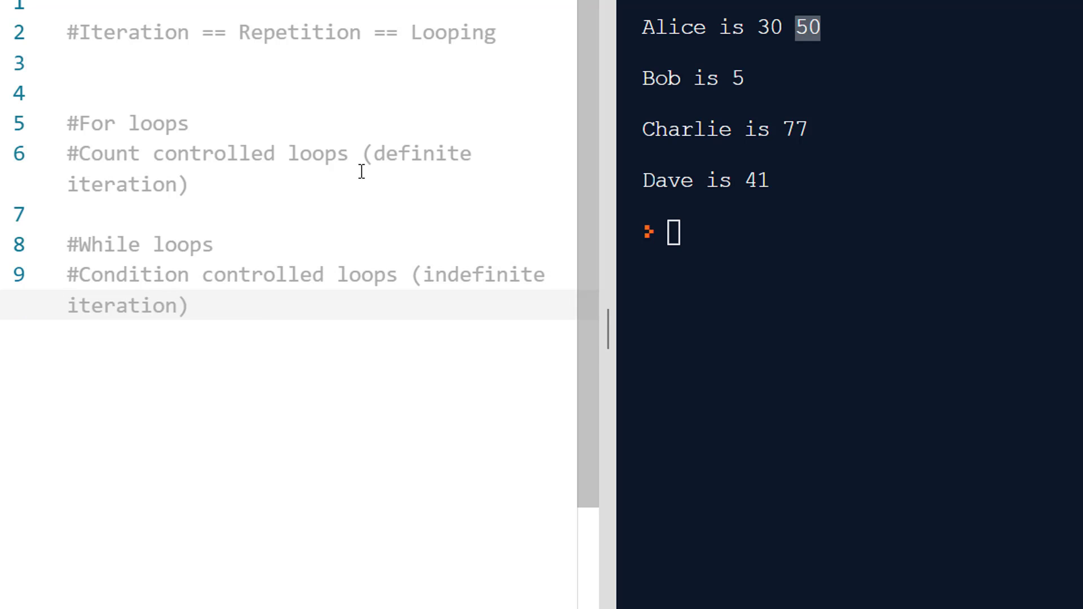
{"action": "left_click_drag", "start_coordinate": [204, 275], "coordinate": [195, 306]}
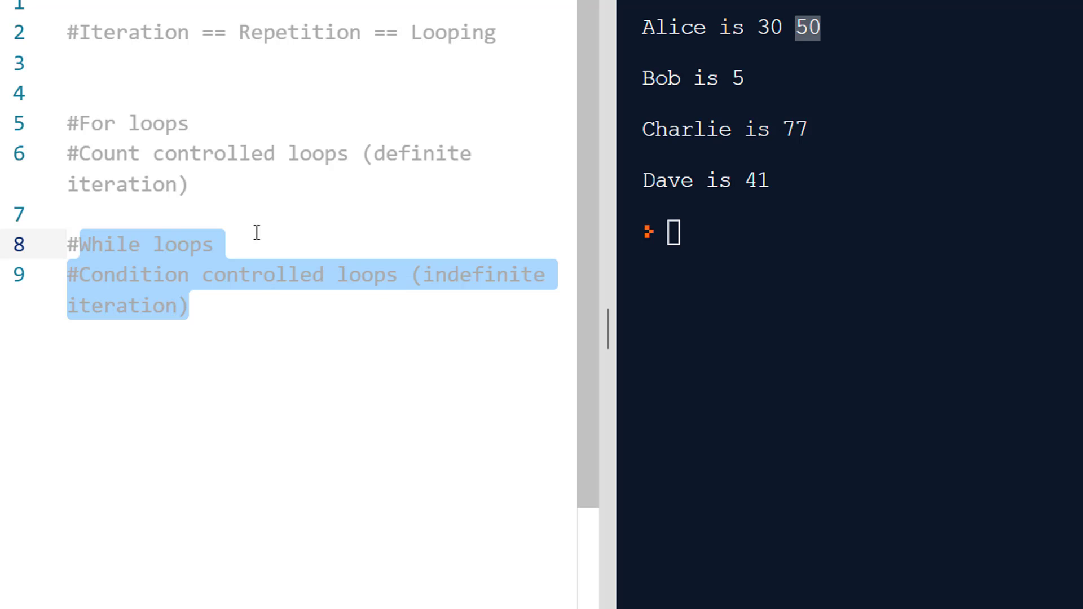
{"action": "mouse_move", "coordinate": [126, 83]}
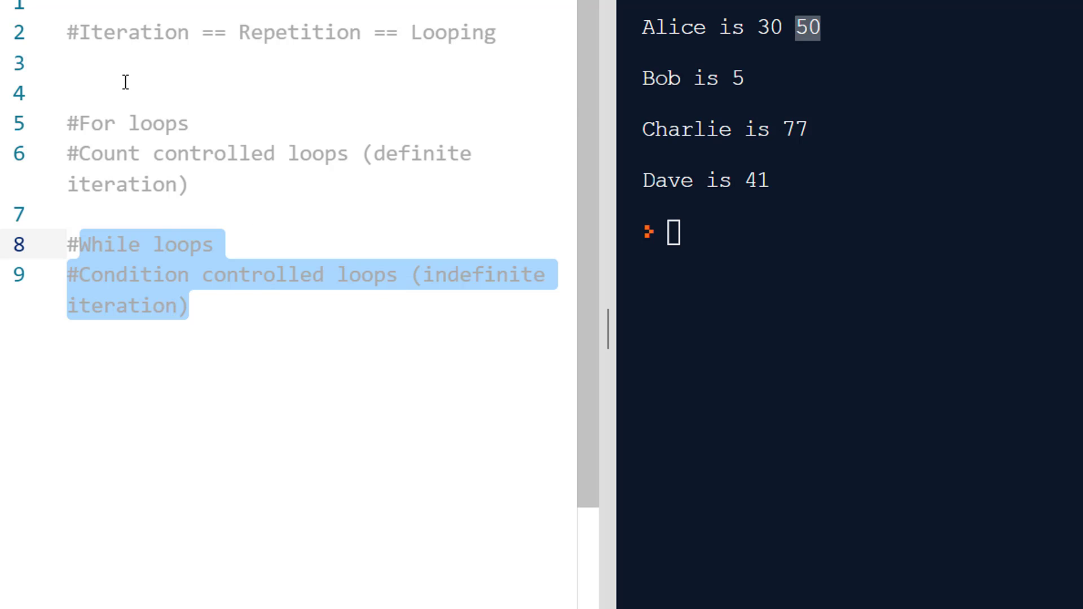
{"action": "key", "text": "Enter"}
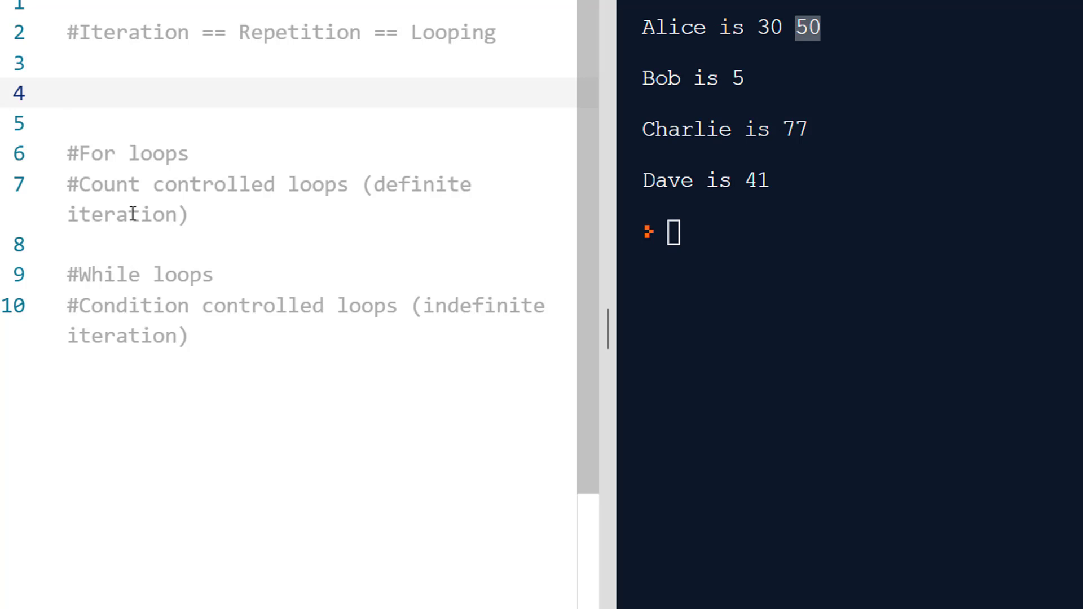
Sketch a throwaway 'if True: do something' example below the comments.
{"action": "type", "text": "if"}
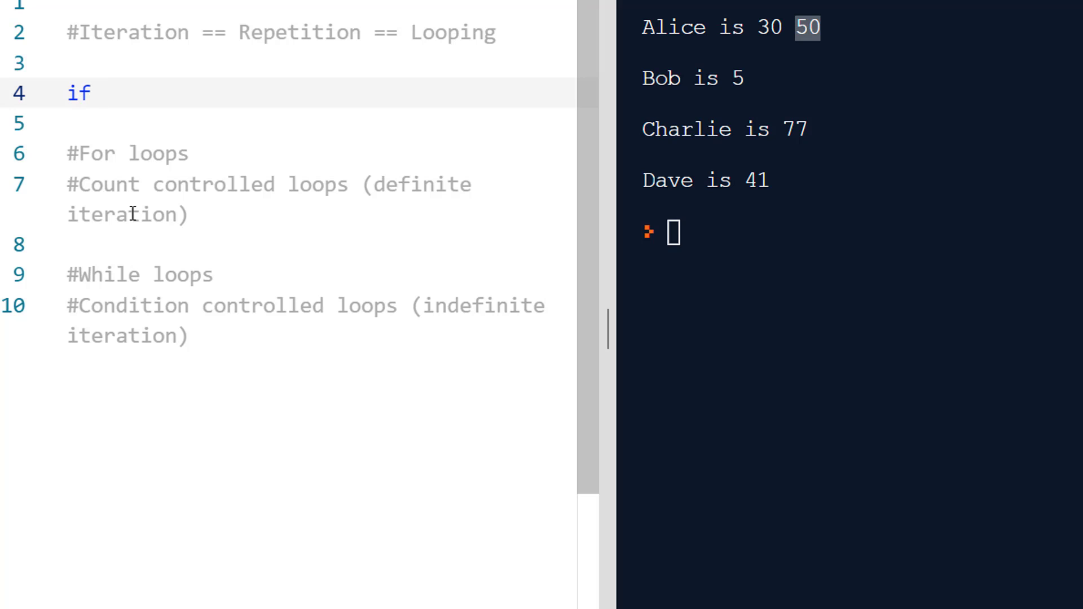
{"action": "type", "text": "True:"}
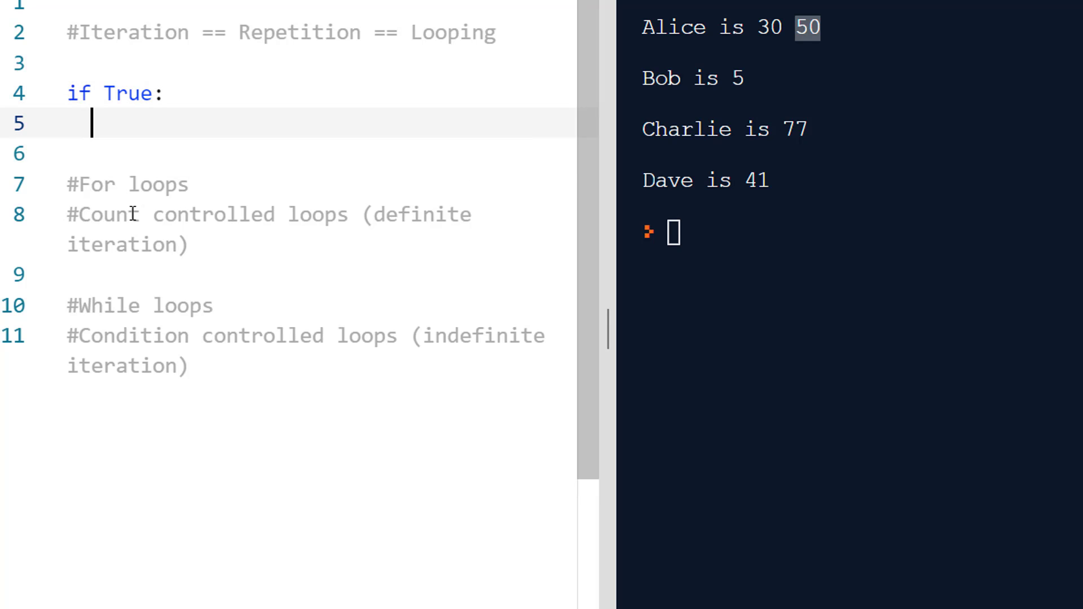
{"action": "type", "text": "do som"}
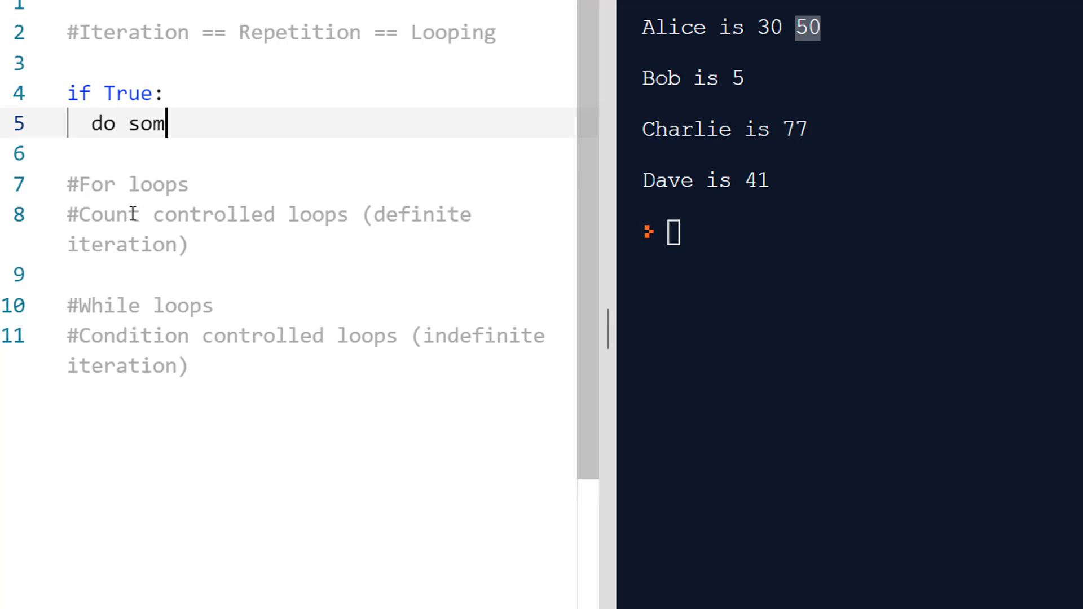
{"action": "type", "text": "ething"}
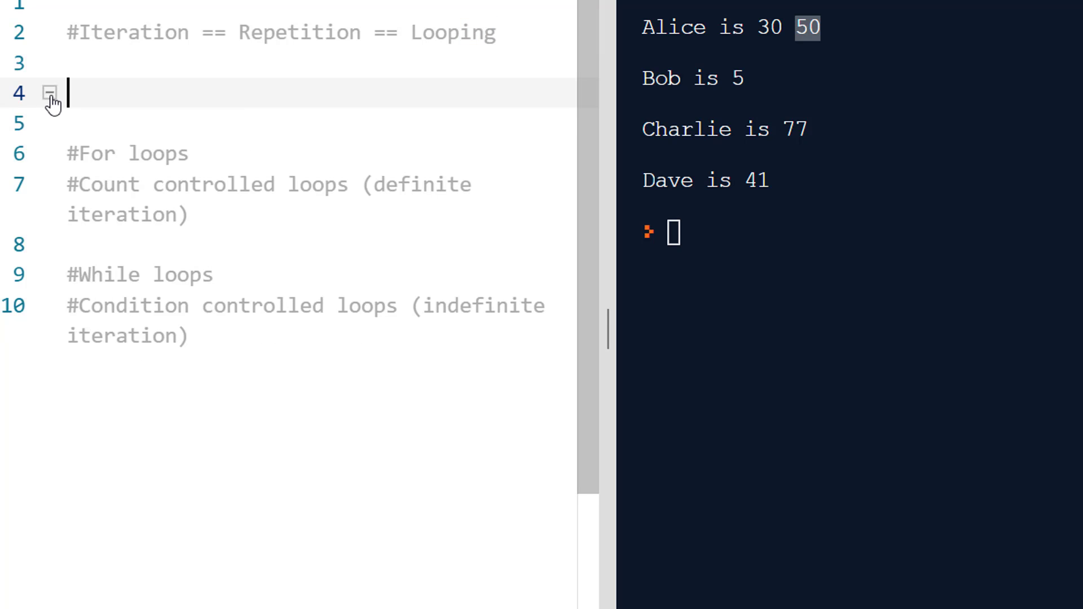
Write 'while True: print("Hello")', run it until Hello floods the console, then stop it.
{"action": "type", "text": "while"}
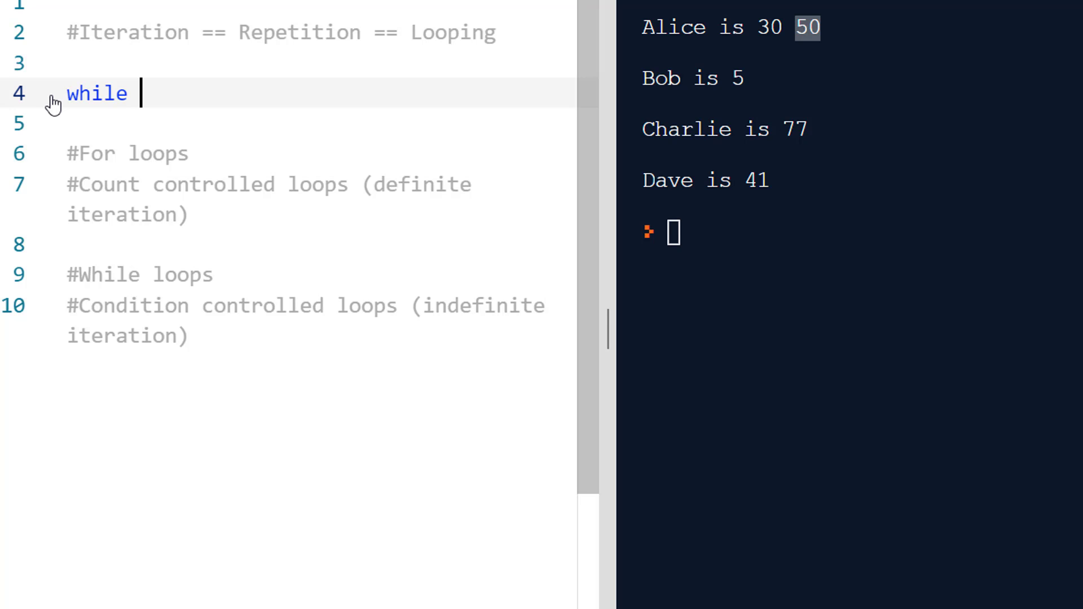
{"action": "type", "text": "True:"}
{"action": "type", "text": "print(\"H"}
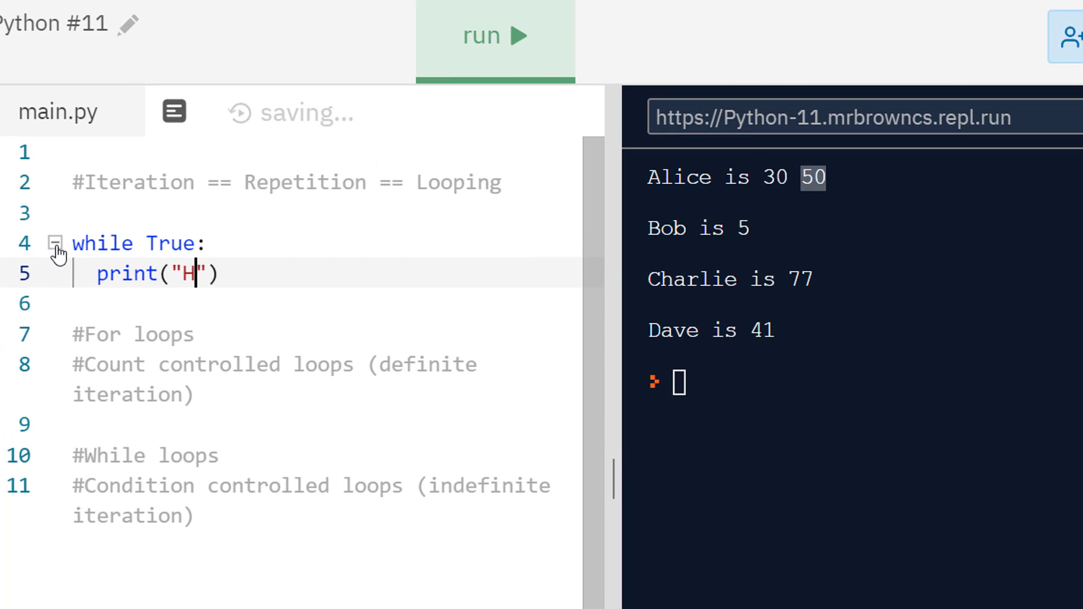
{"action": "type", "text": "ello"}
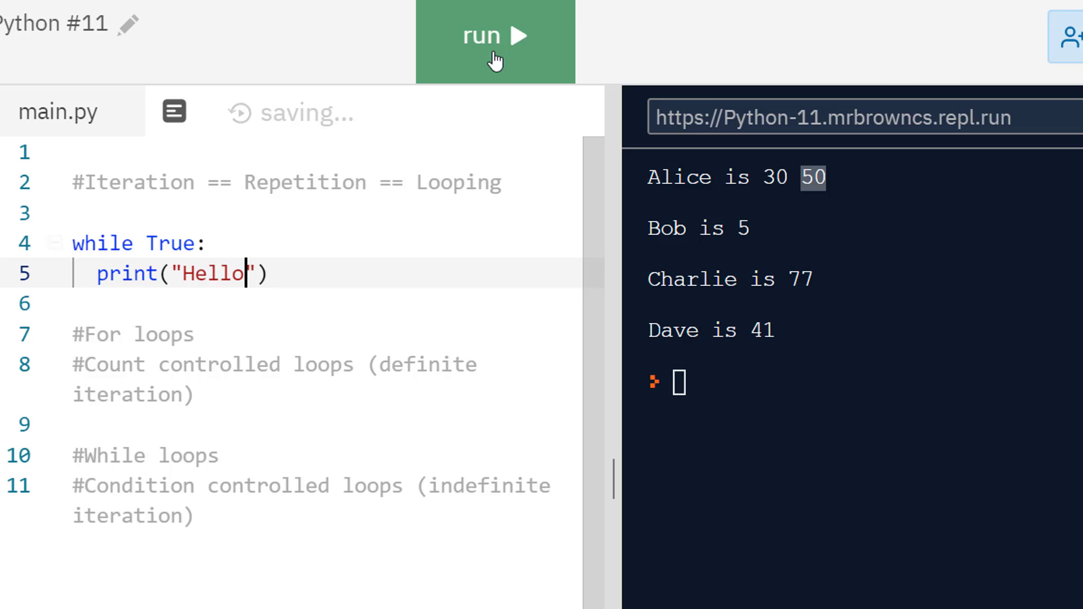
{"action": "left_click", "coordinate": [495, 36]}
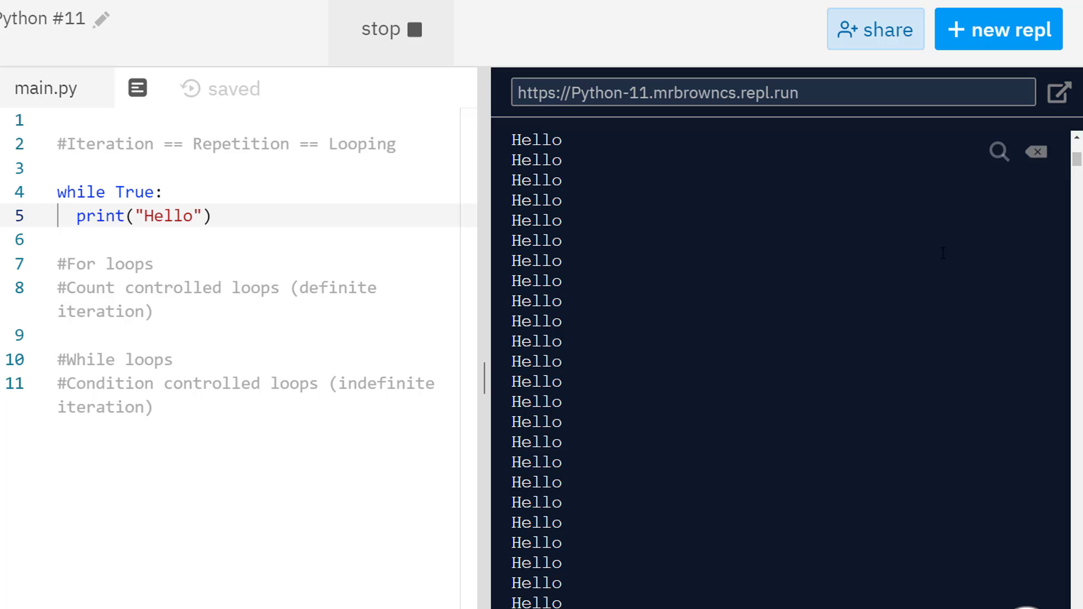
{"action": "mouse_move", "coordinate": [971, 214]}
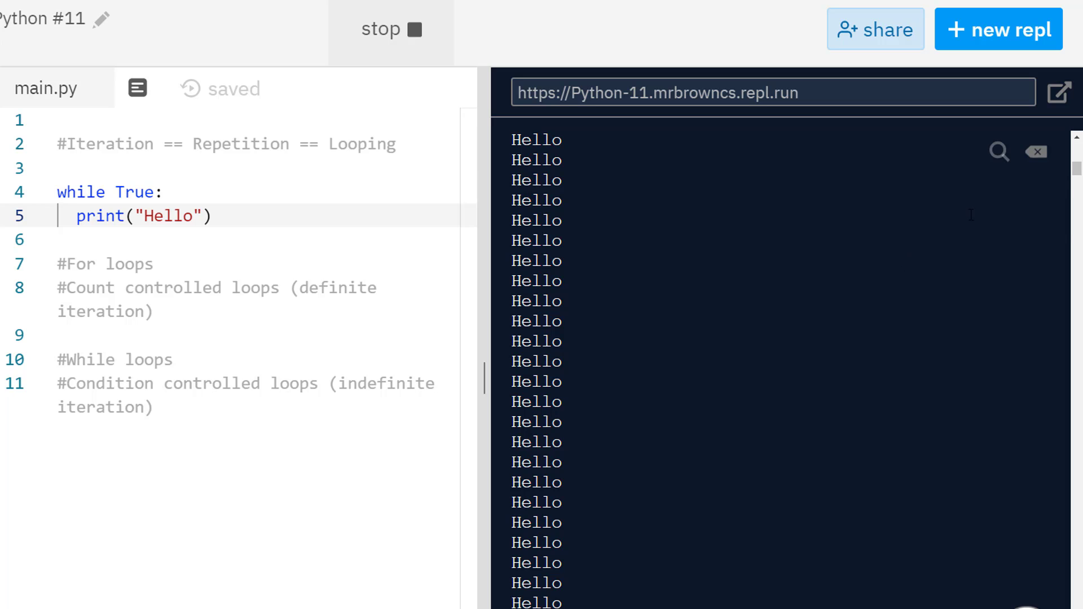
{"action": "mouse_move", "coordinate": [662, 300]}
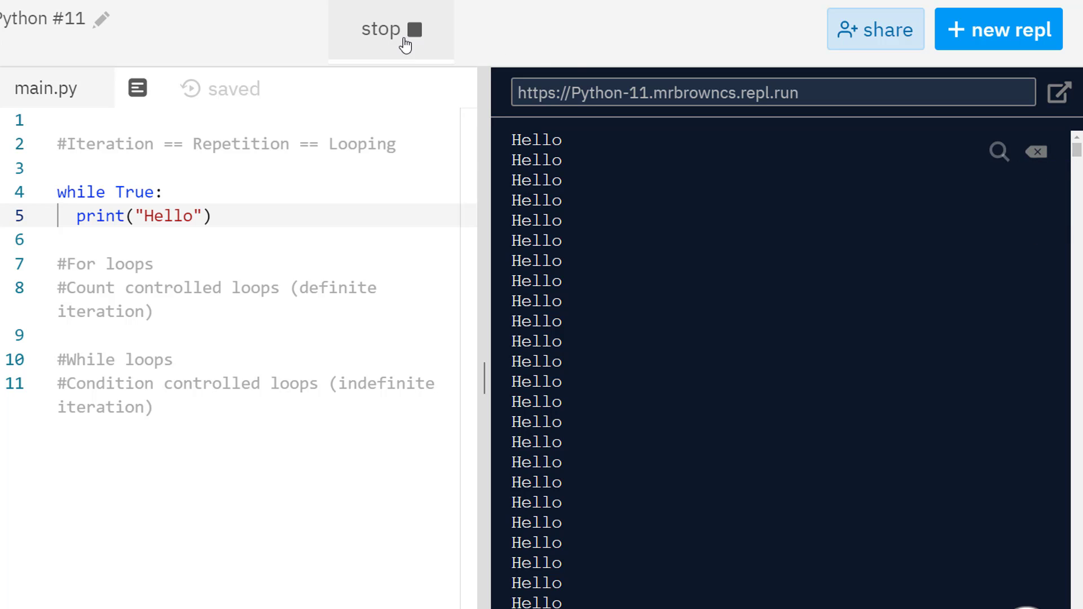
{"action": "left_click", "coordinate": [390, 30]}
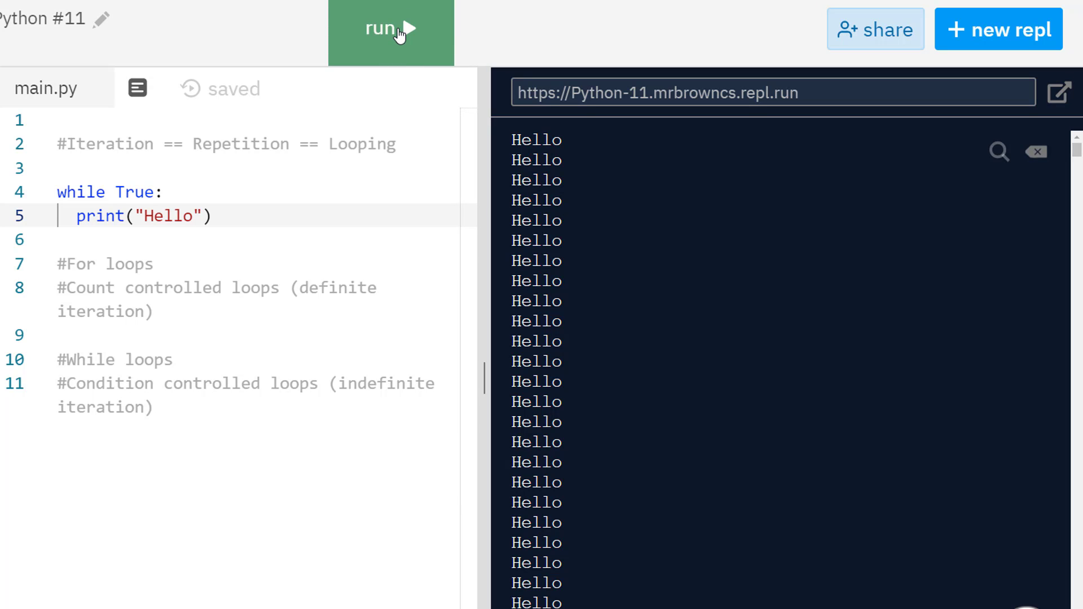
Add count = 0 before the loop and make its body count+=1 then print(count).
{"action": "left_click", "coordinate": [391, 29]}
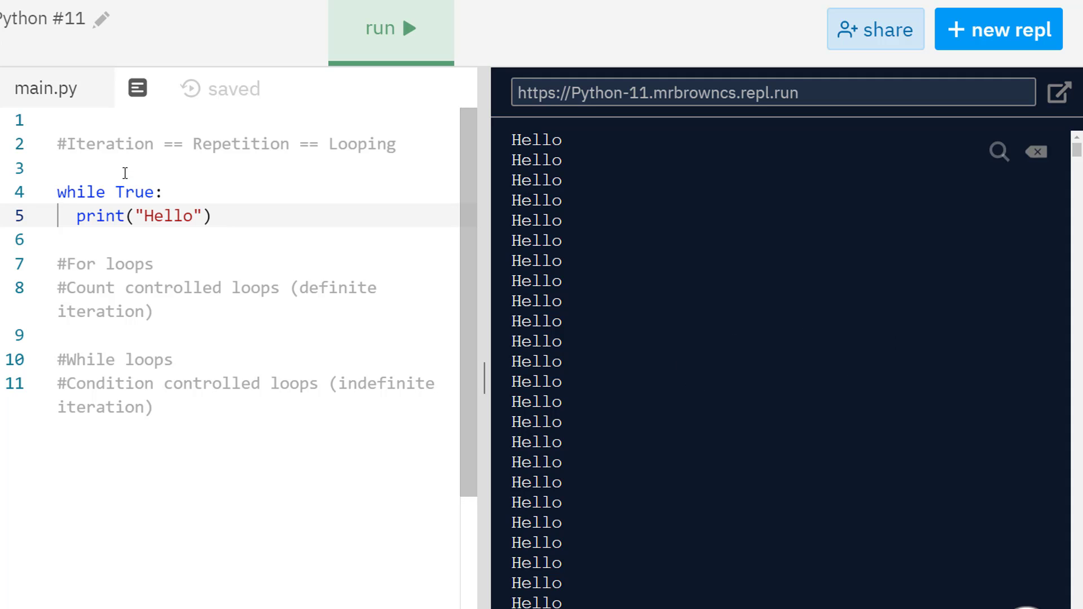
{"action": "type", "text": "count"}
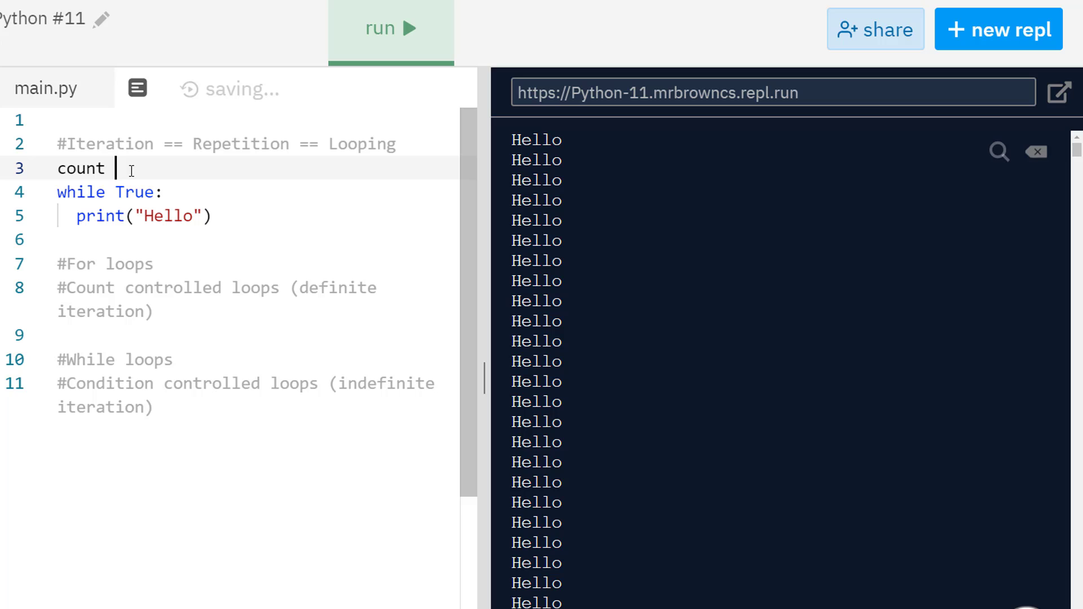
{"action": "type", "text": "= 0"}
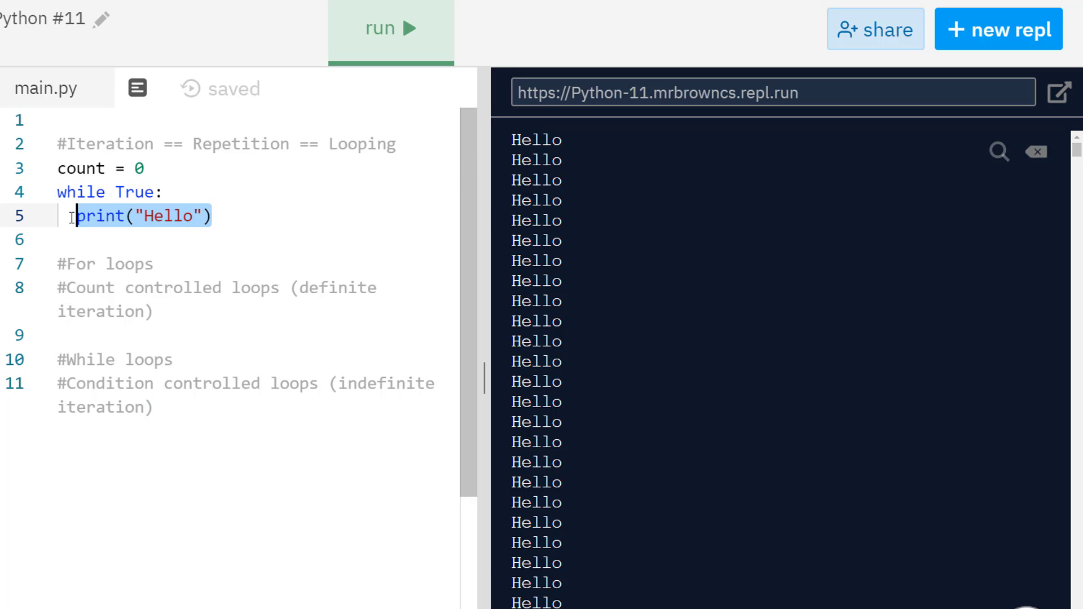
{"action": "type", "text": "count"}
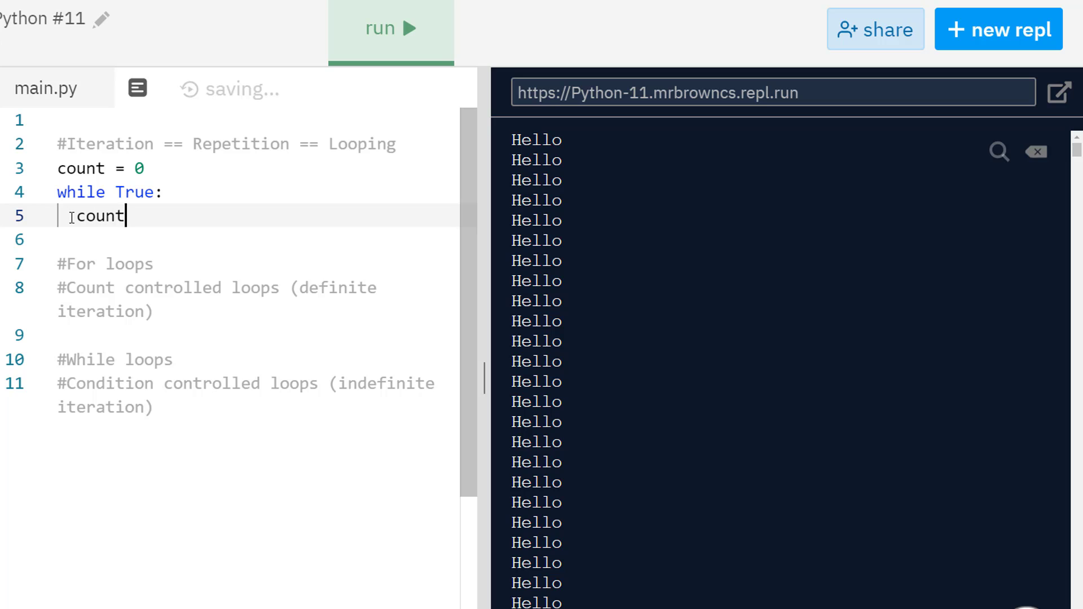
{"action": "type", "text": "+=1"}
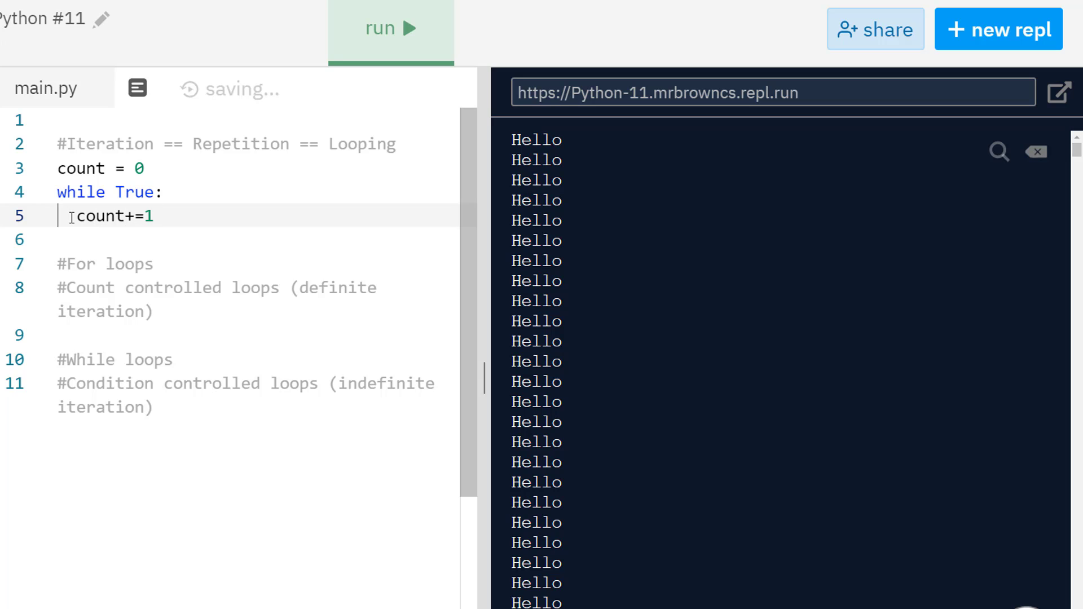
{"action": "type", "text": "print"}
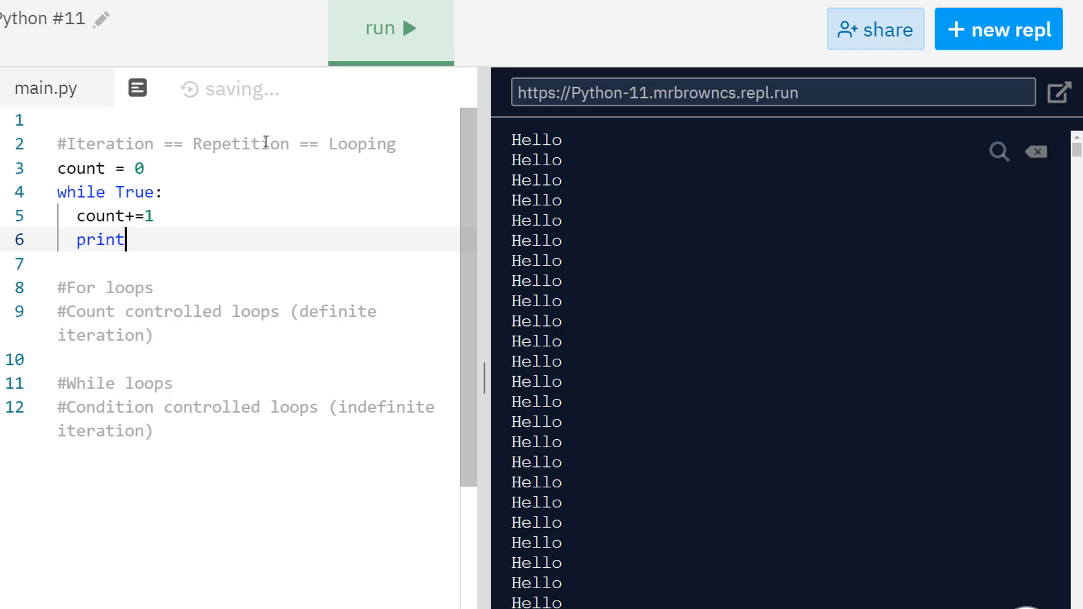
{"action": "type", "text": "(count)"}
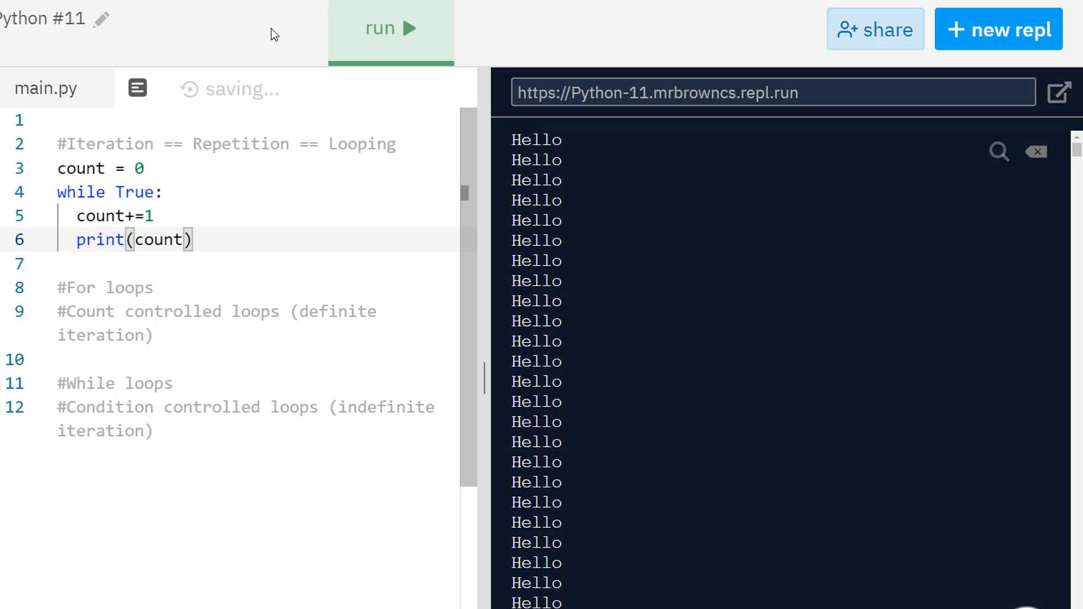
Run the counter past 23,000, stop it, and select the True condition for replacement.
{"action": "left_click", "coordinate": [391, 28]}
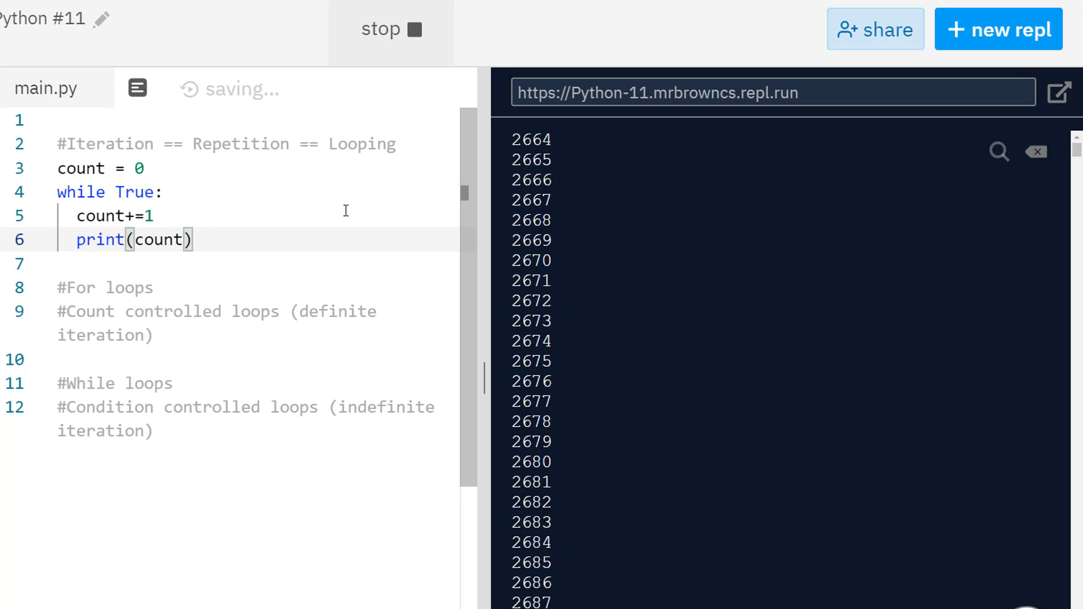
{"action": "left_click", "coordinate": [390, 29]}
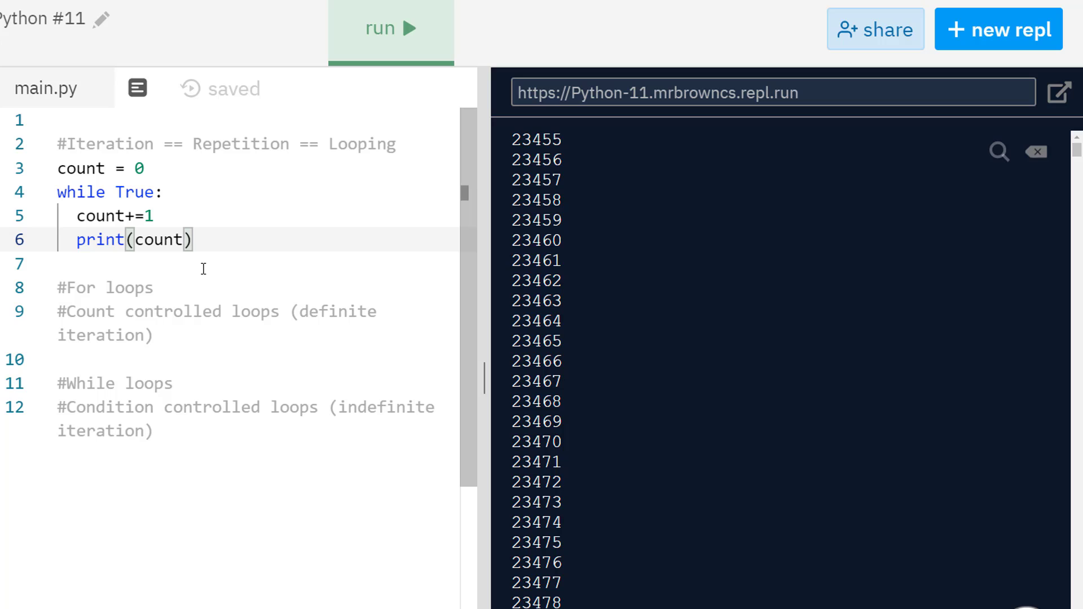
{"action": "double_click", "coordinate": [133, 191]}
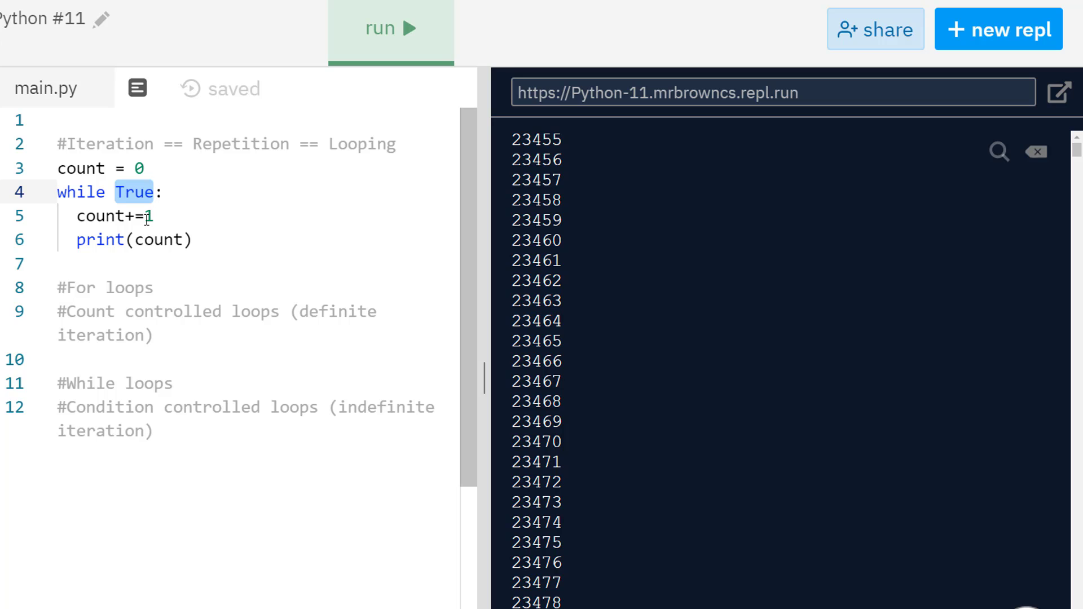
{"action": "mouse_move", "coordinate": [350, 416]}
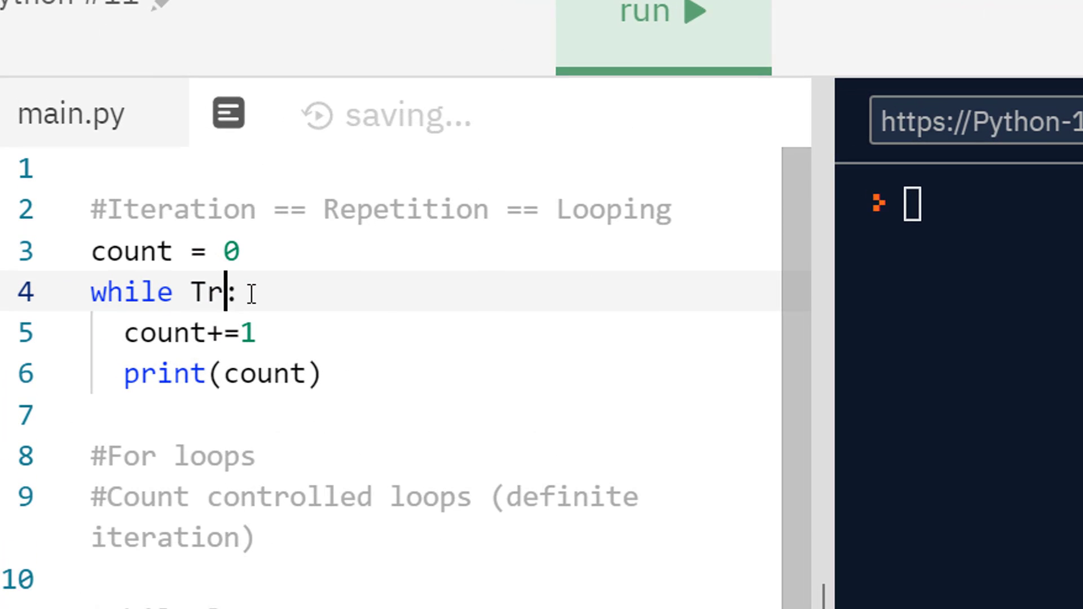
Change the loop condition to count != 10 and run it to print 1 through 10.
{"action": "key", "text": "Backspace"}
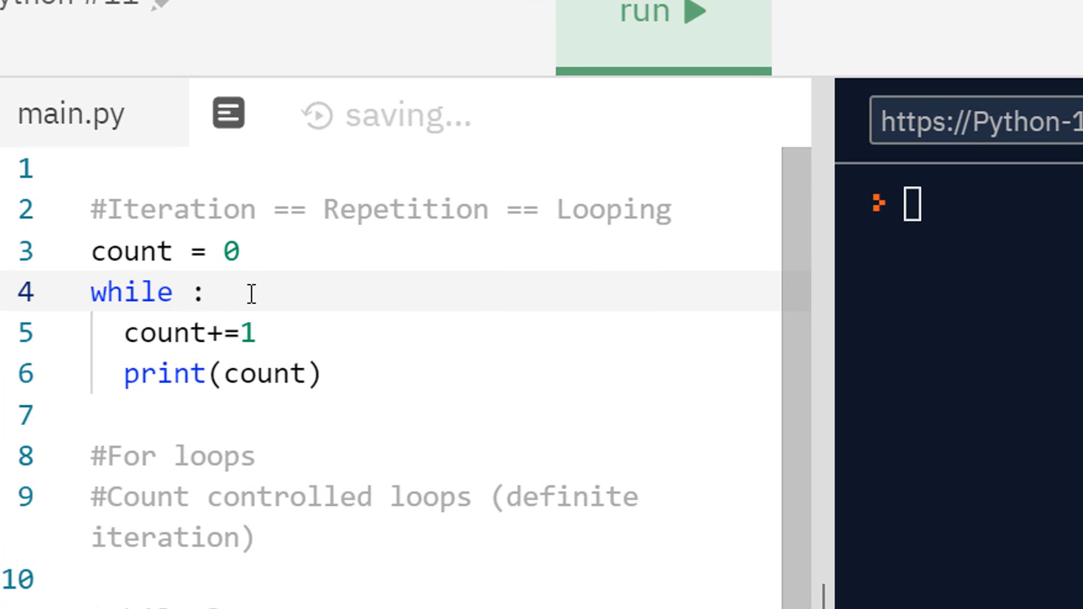
{"action": "type", "text": "count !"}
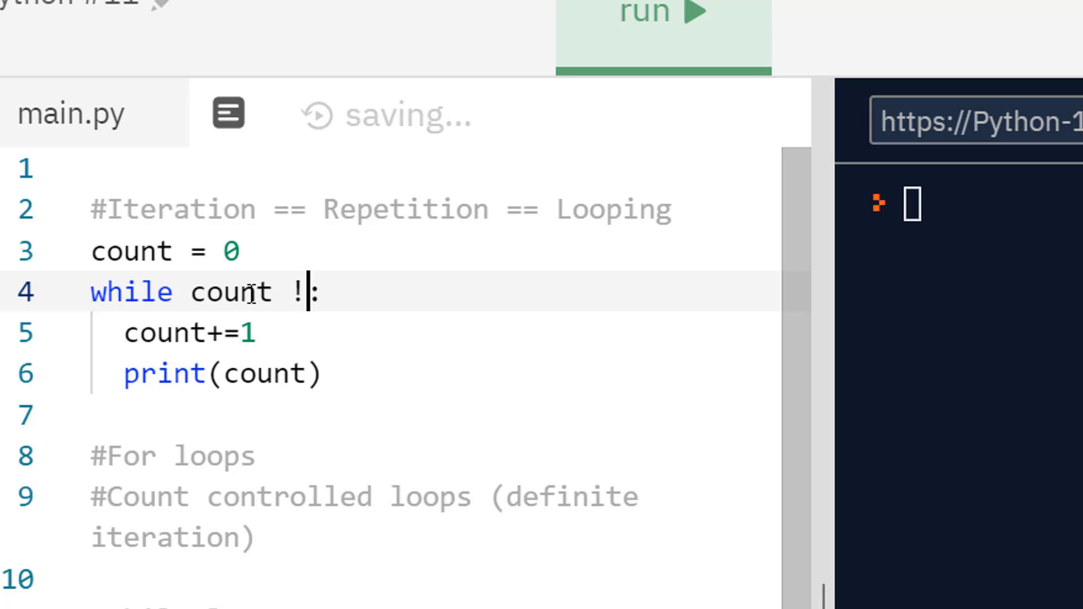
{"action": "type", "text": "= 10"}
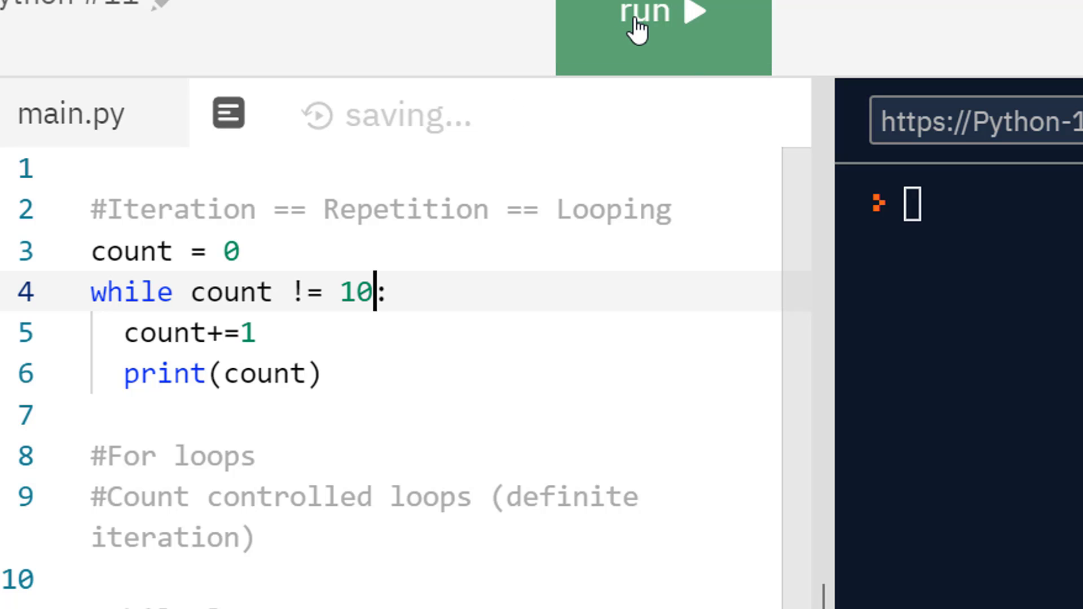
{"action": "left_click", "coordinate": [662, 13]}
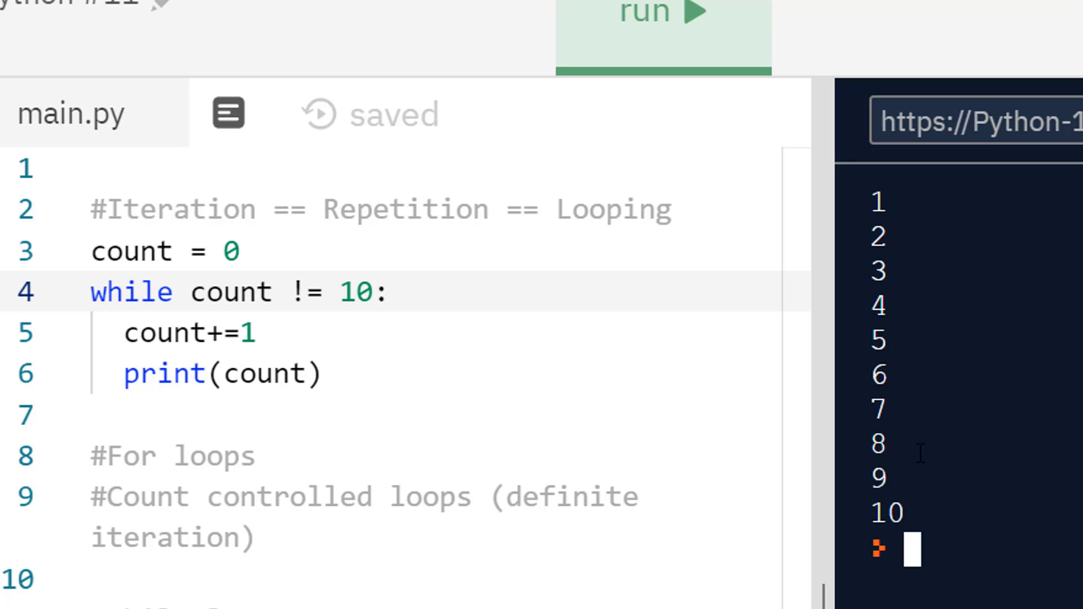
{"action": "double_click", "coordinate": [353, 291]}
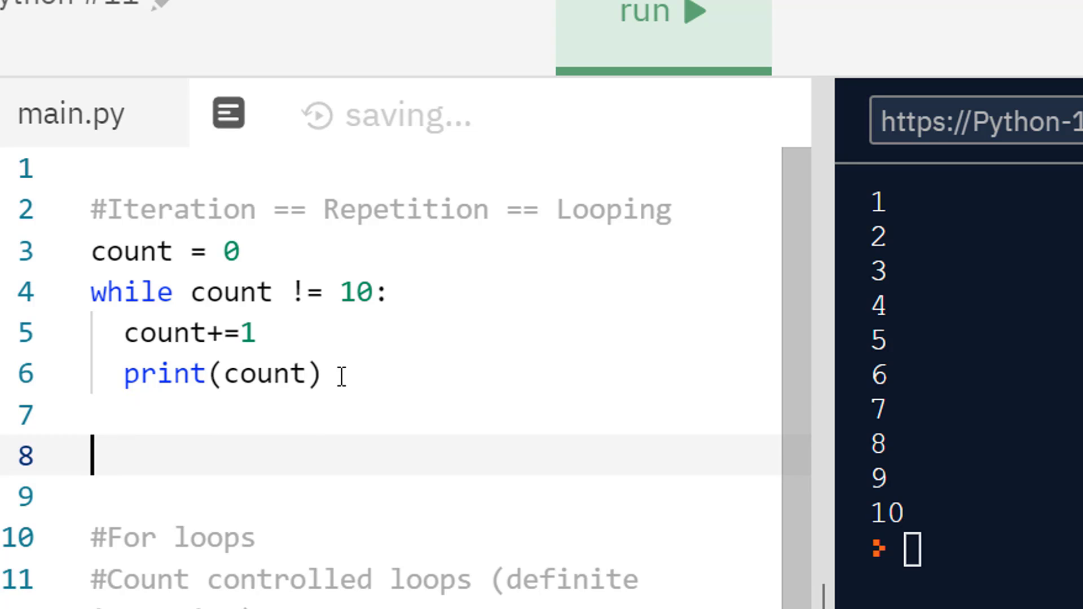
Add 'for i in range(0,11):' with a print body below the while loop and run it.
{"action": "type", "text": "for i in r"}
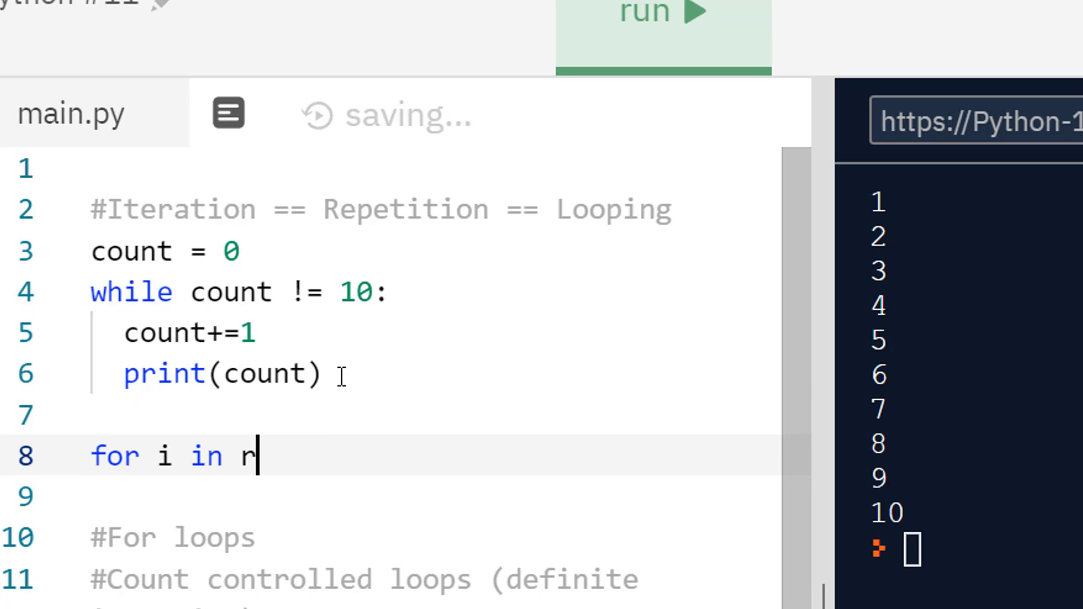
{"action": "key", "text": "Backspace"}
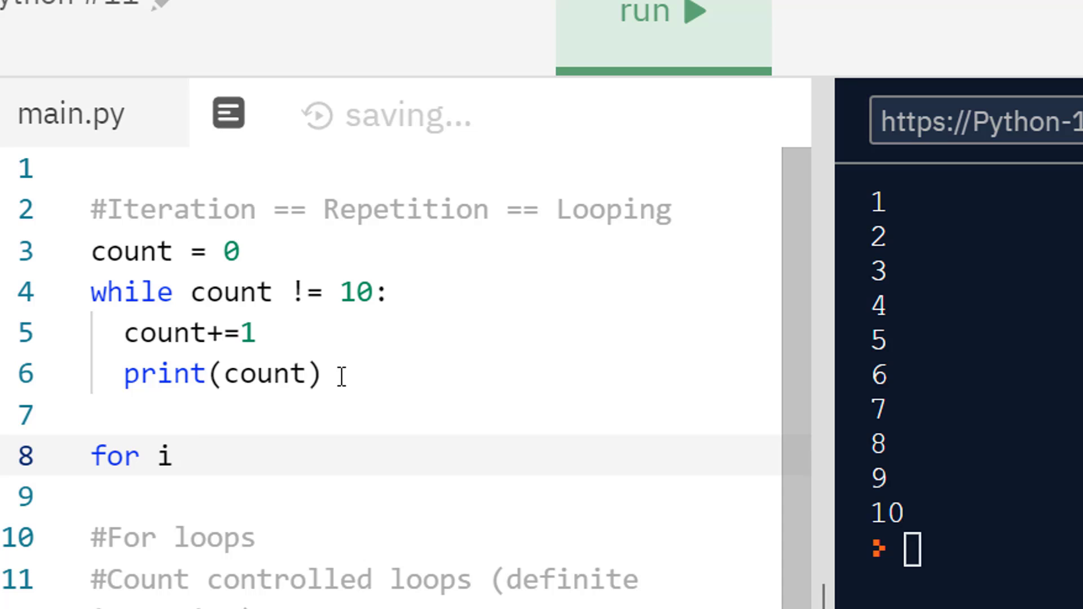
{"action": "type", "text": "in ran"}
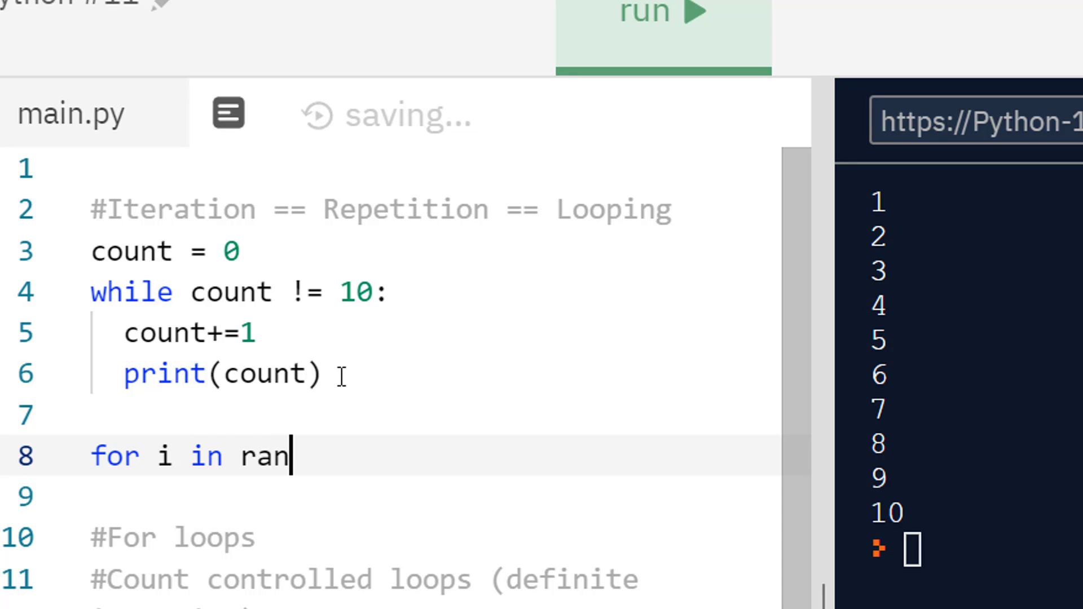
{"action": "type", "text": "ge(0,1"}
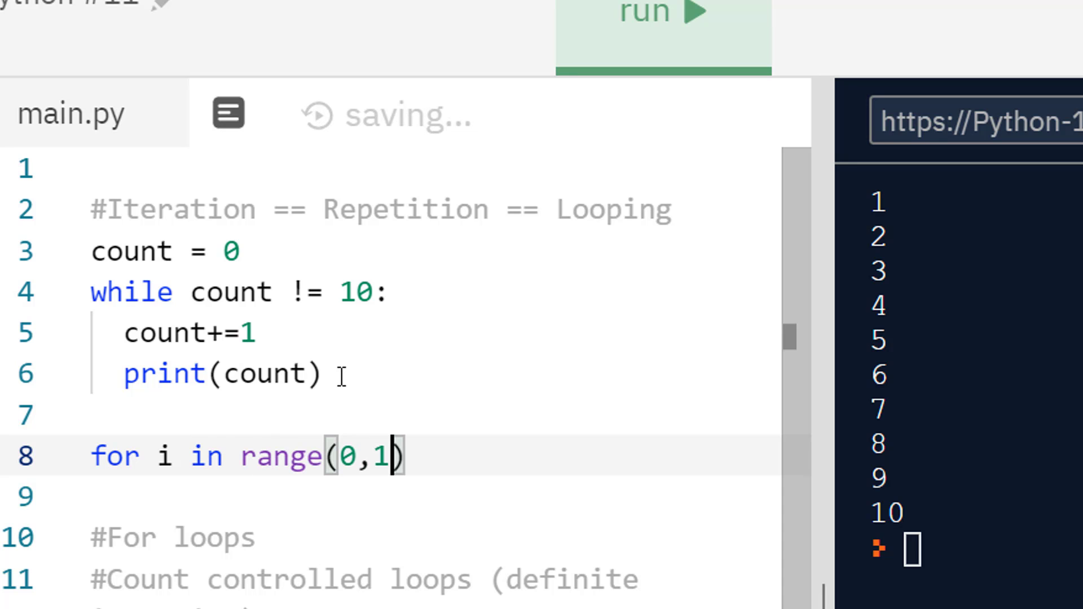
{"action": "type", "text": "1):"}
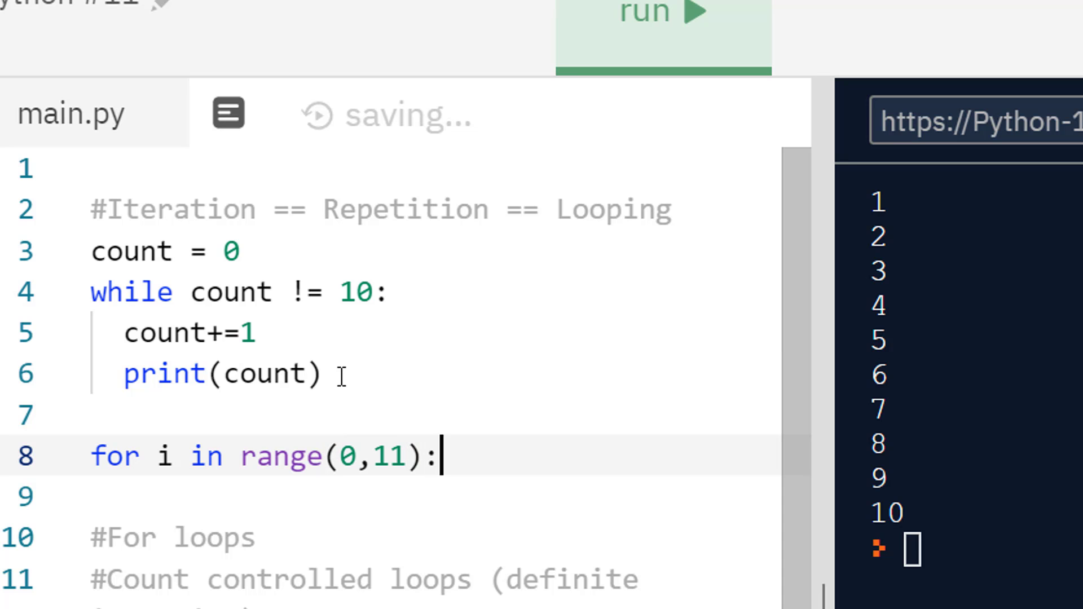
{"action": "type", "text": "print(count"}
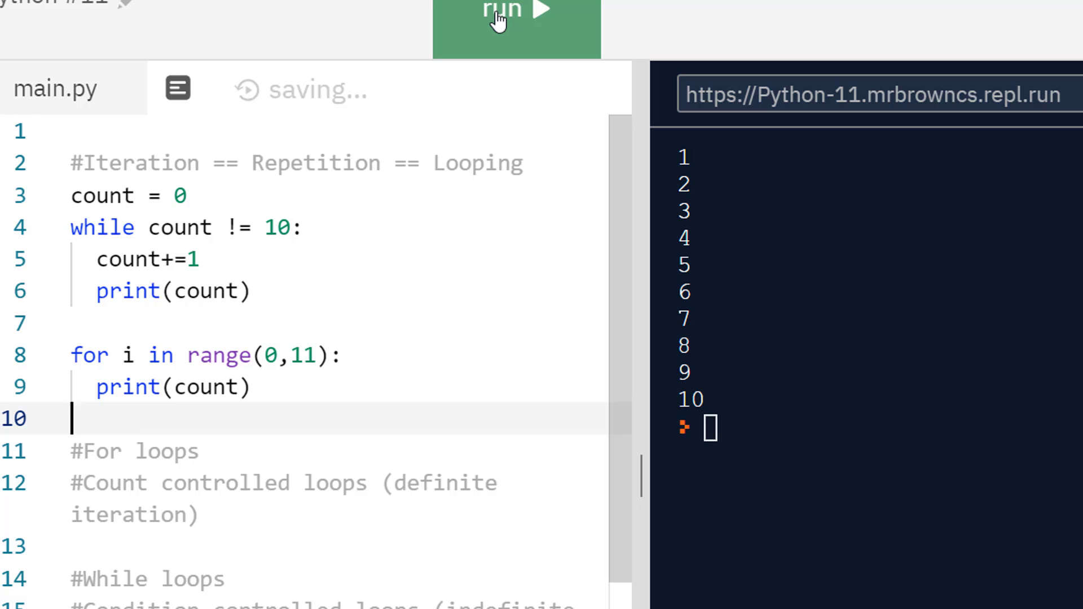
{"action": "left_click", "coordinate": [515, 12]}
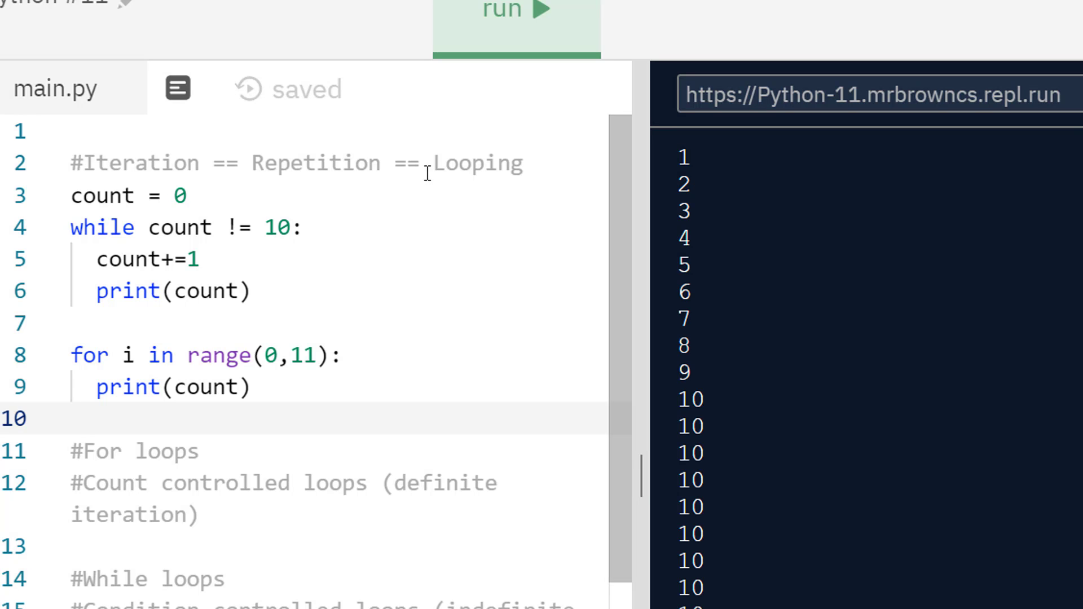
Correct the for-loop body to print(i) and rerun so 0 upward follows 1–10.
{"action": "left_click", "coordinate": [238, 387]}
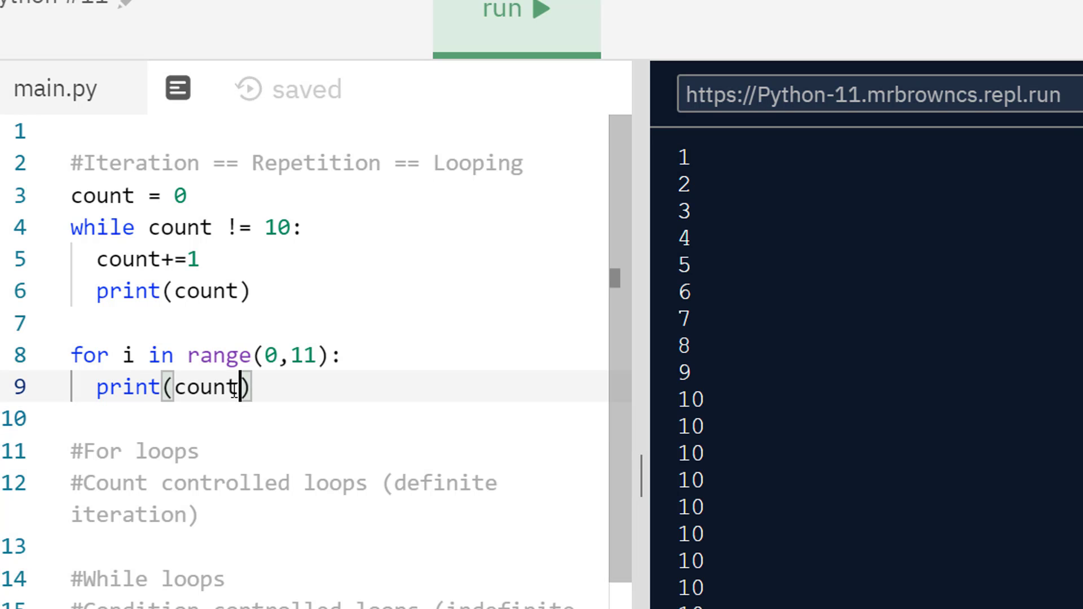
{"action": "type", "text": "i"}
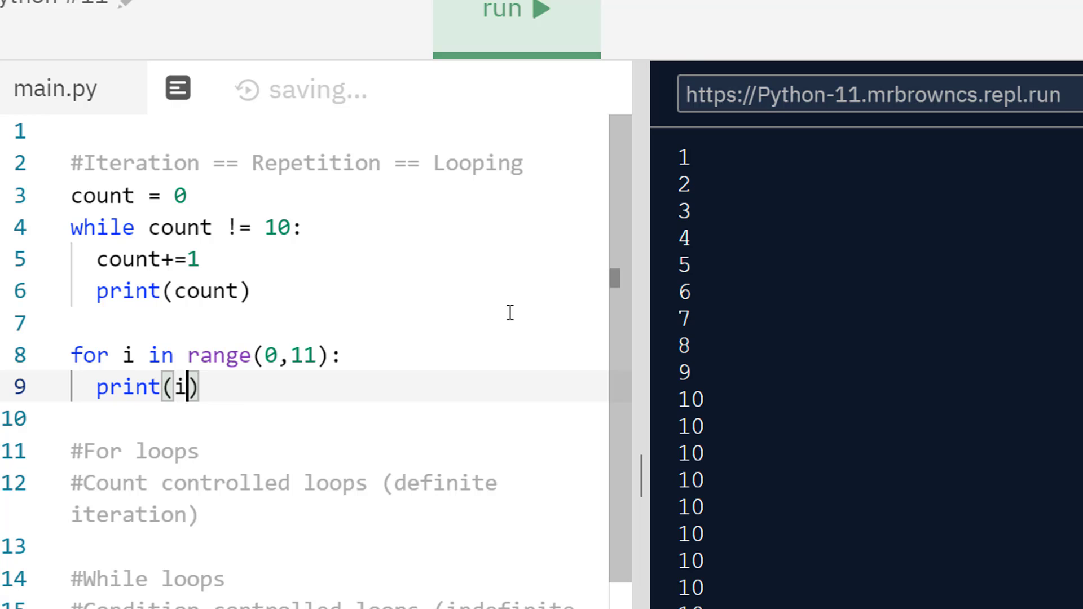
{"action": "left_click", "coordinate": [515, 14]}
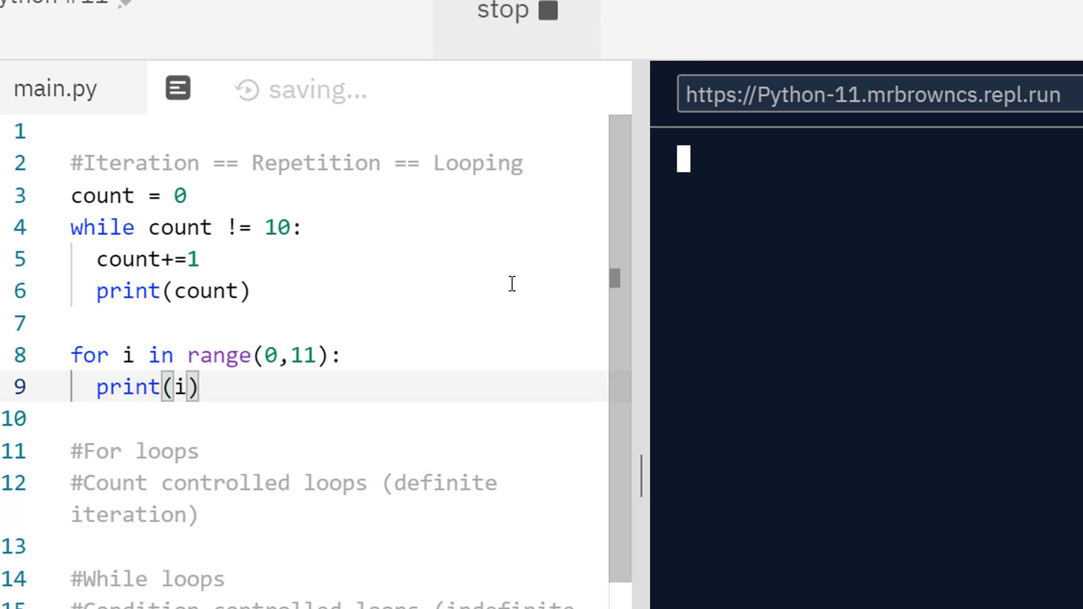
{"action": "left_click", "coordinate": [515, 10]}
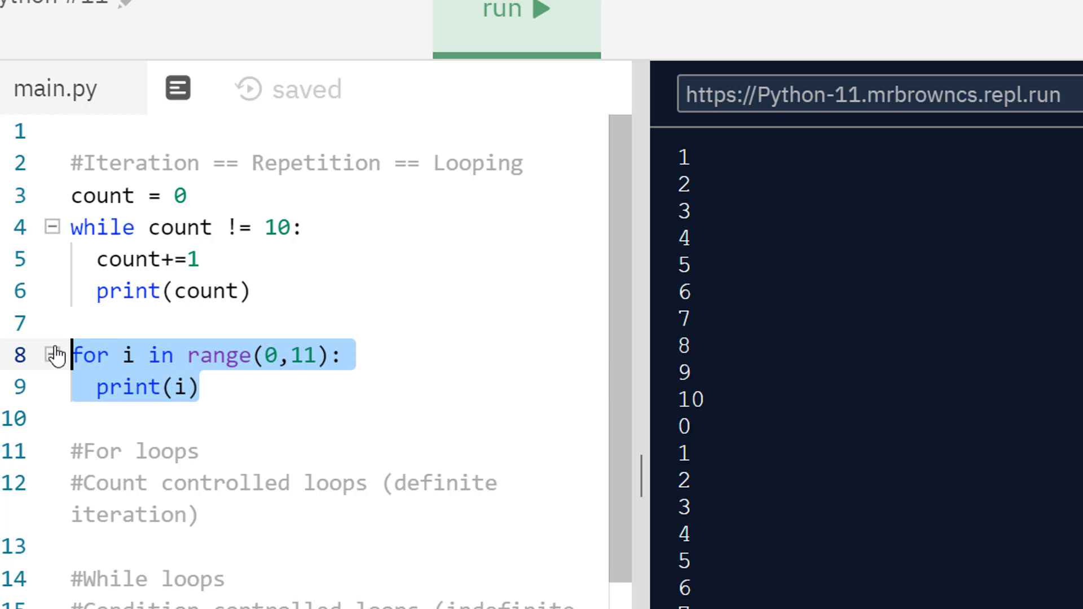
Delete the for loop and add password = "abc".
{"action": "key", "text": "Delete"}
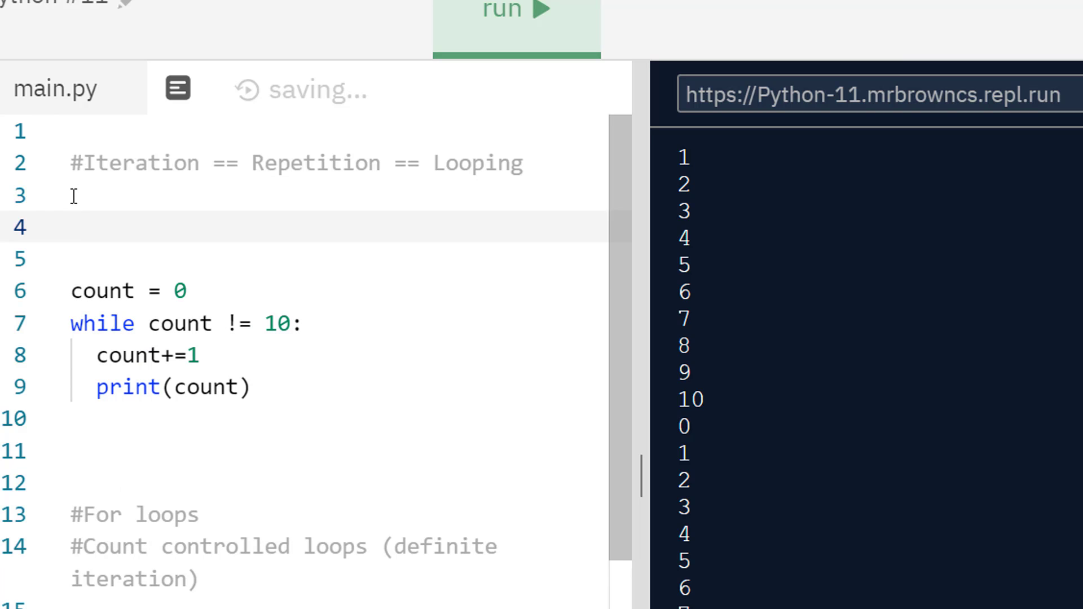
{"action": "type", "text": "pa"}
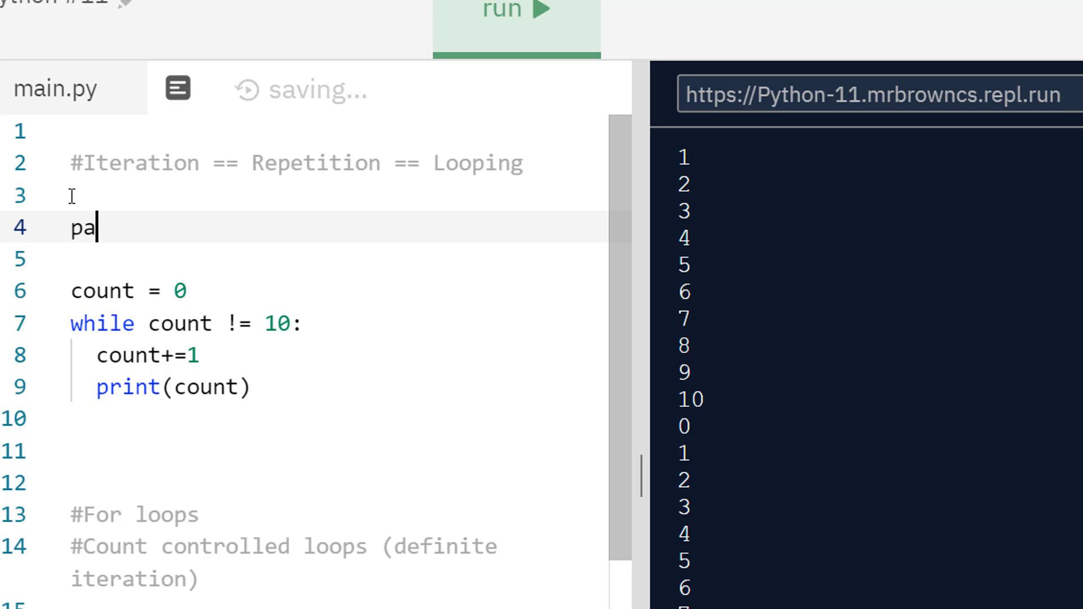
{"action": "type", "text": "ssword ="}
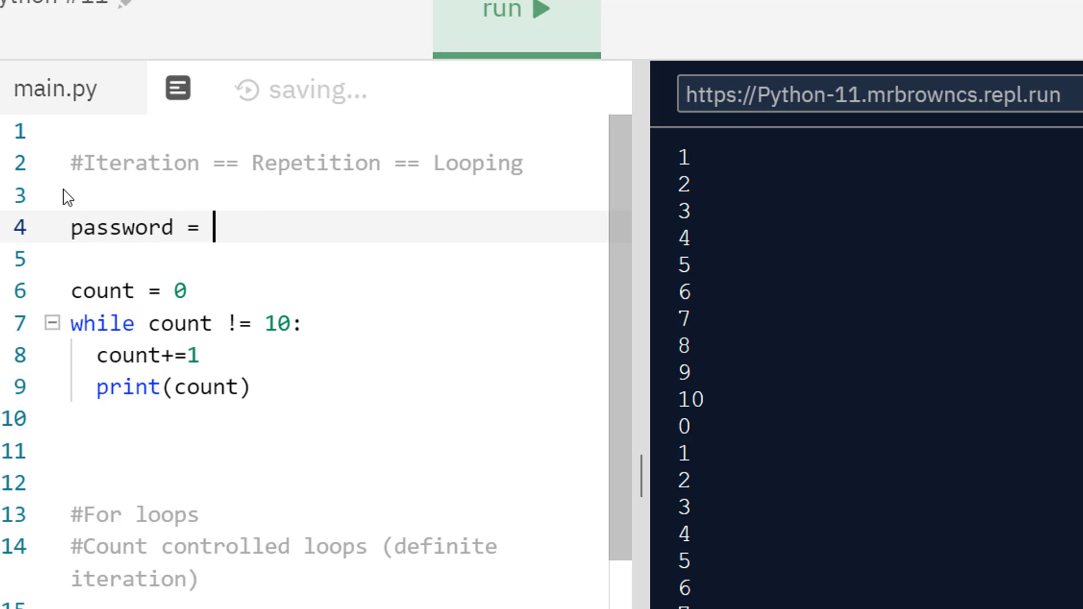
{"action": "type", "text": "\"ab\""}
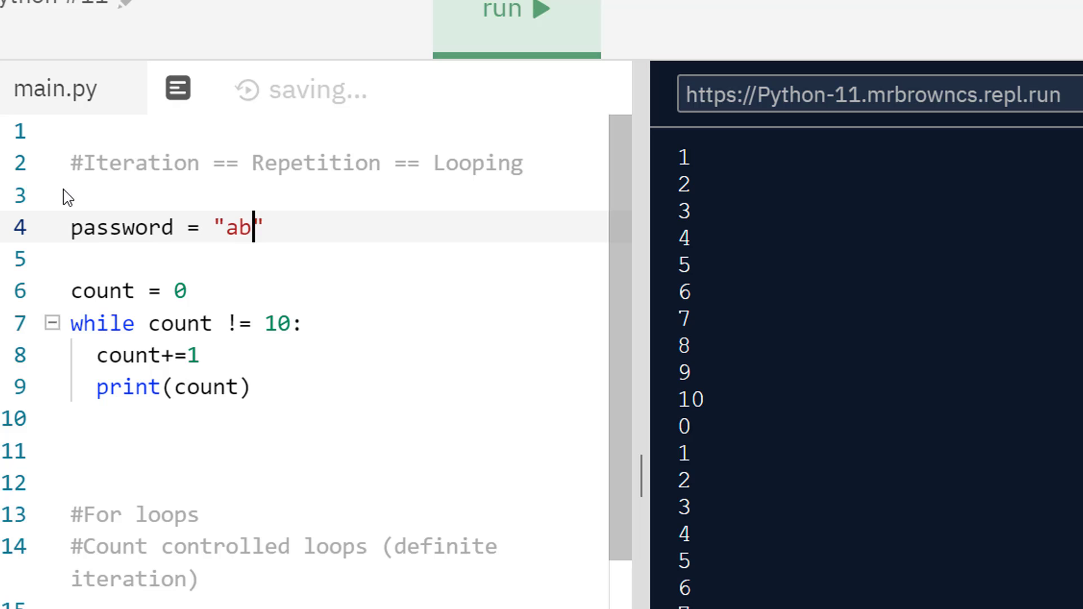
{"action": "type", "text": "c"}
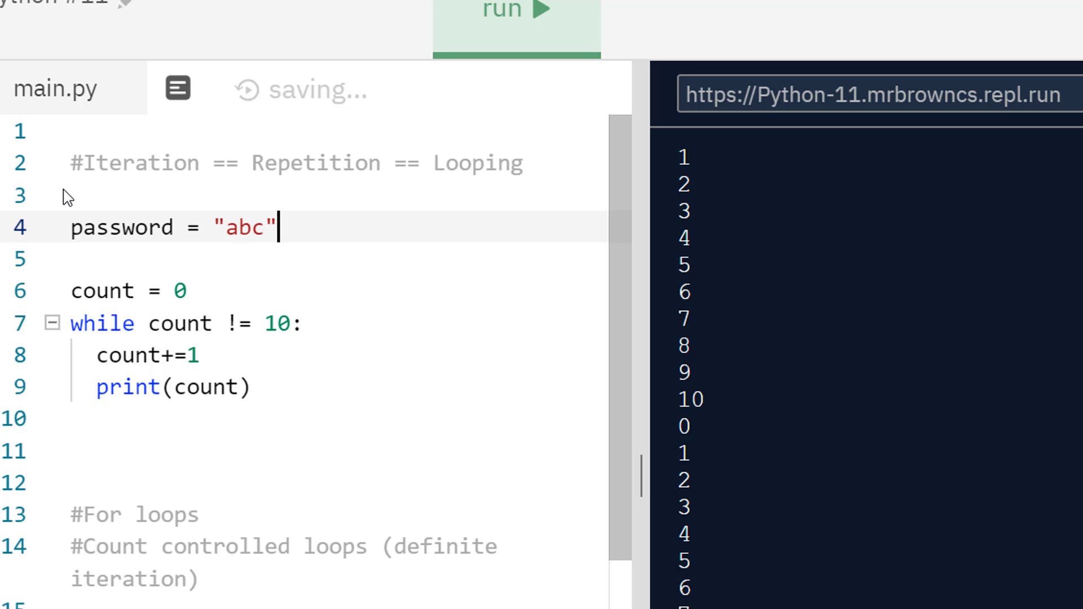
Replace the while-loop block with guess = input("Enter your password:").
{"action": "left_click", "coordinate": [183, 290]}
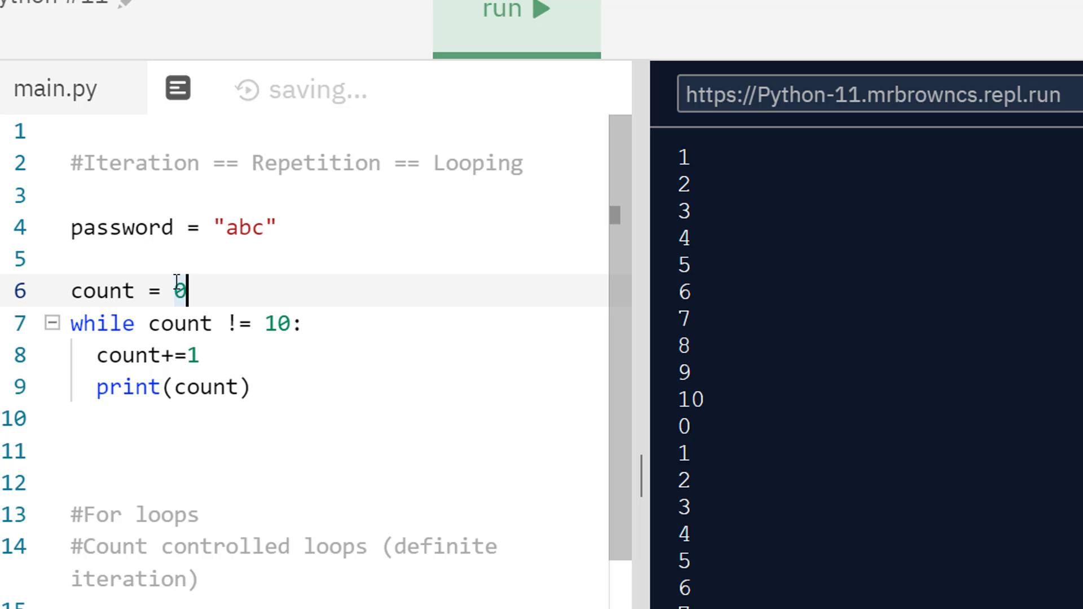
{"action": "left_click", "coordinate": [214, 386]}
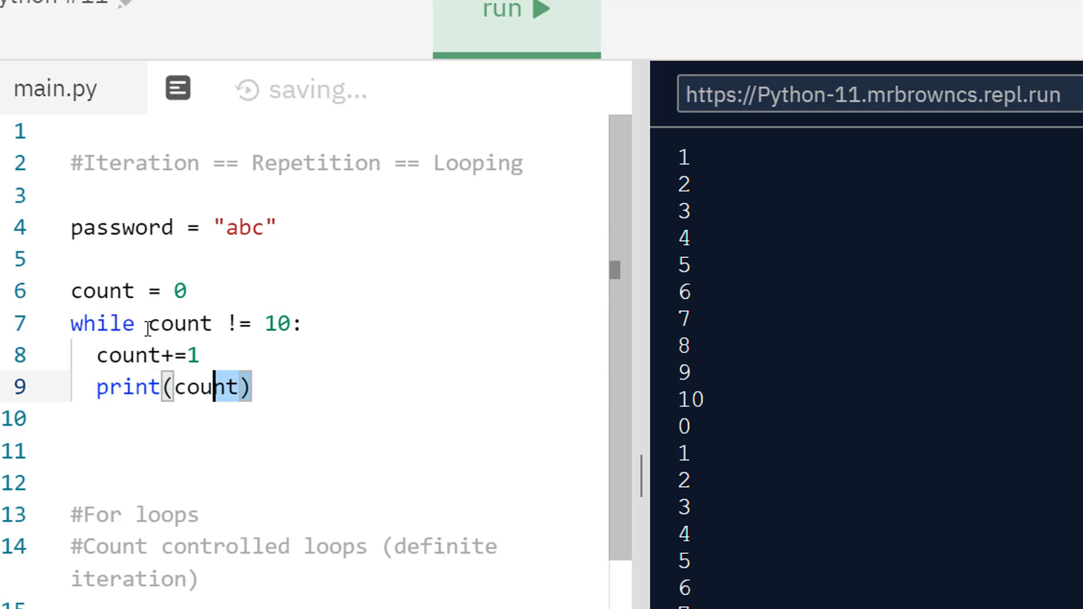
{"action": "left_click_drag", "start_coordinate": [70, 289], "coordinate": [252, 387]}
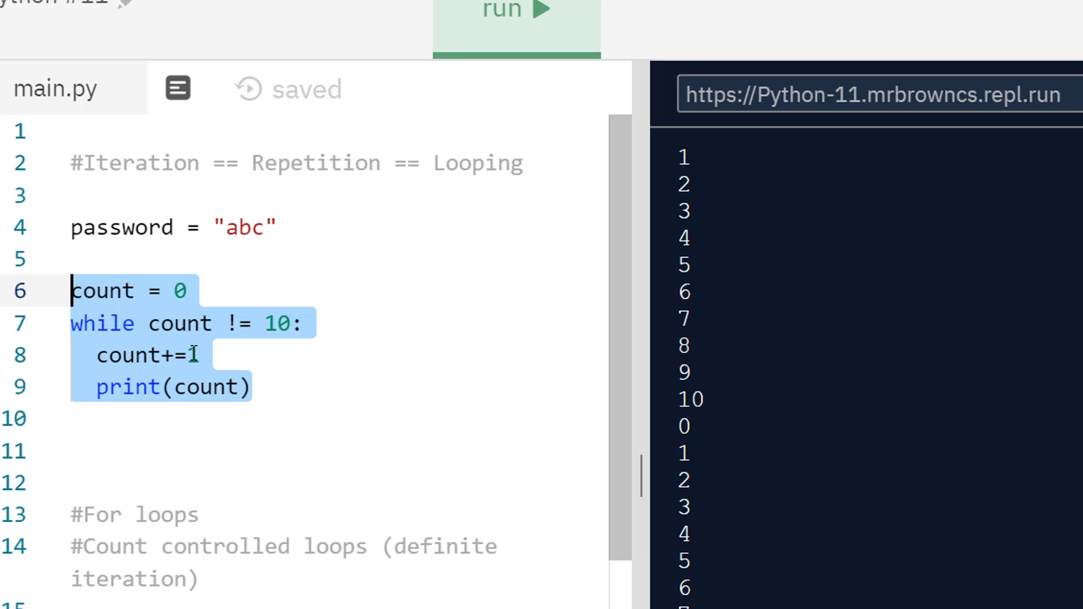
{"action": "type", "text": "guess"}
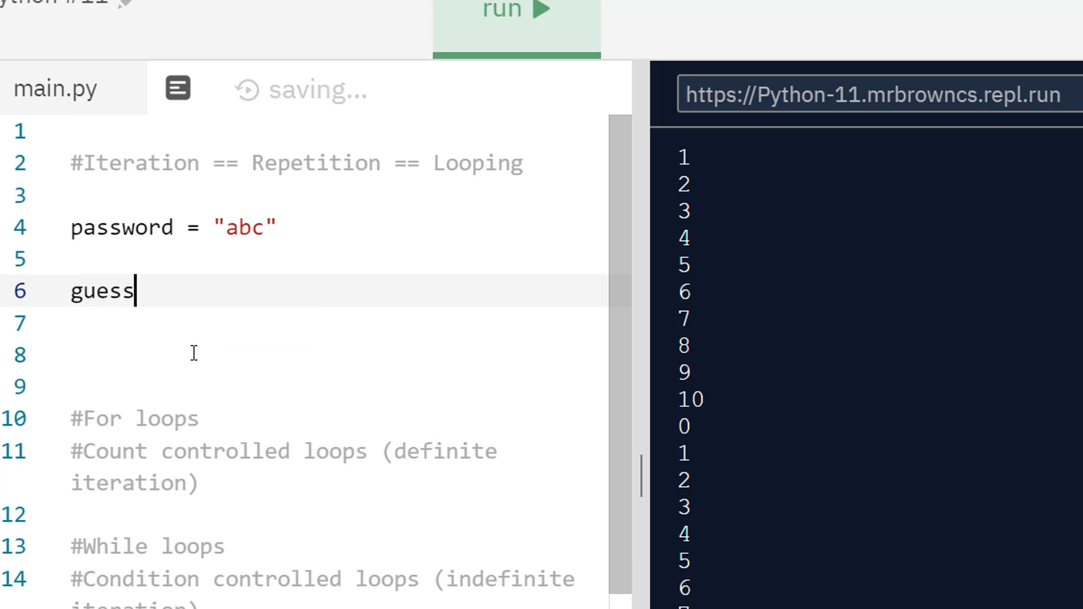
{"action": "type", "text": "="}
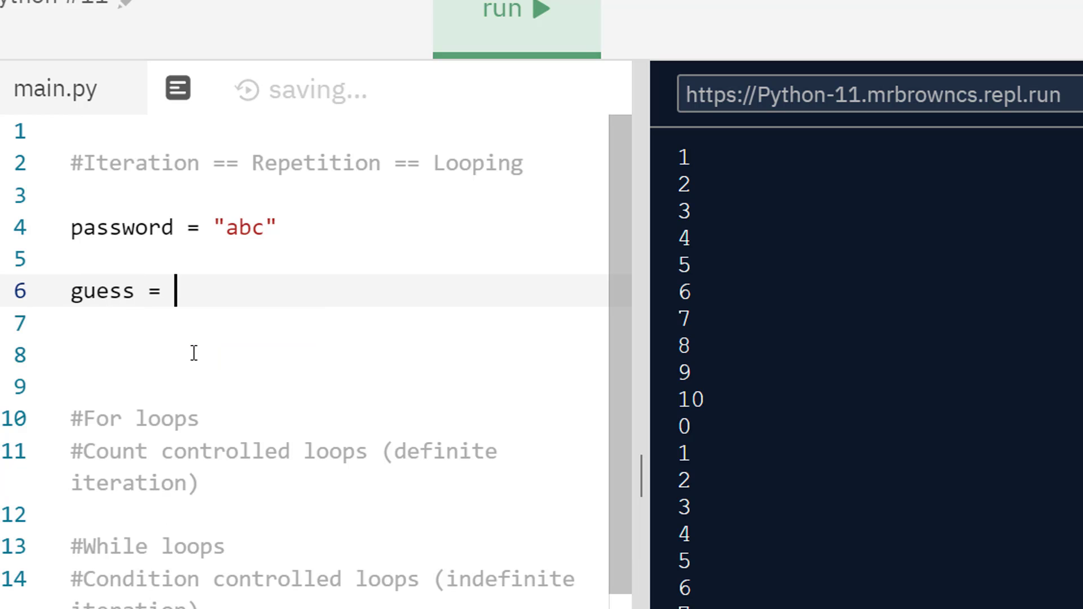
{"action": "type", "text": "input()"}
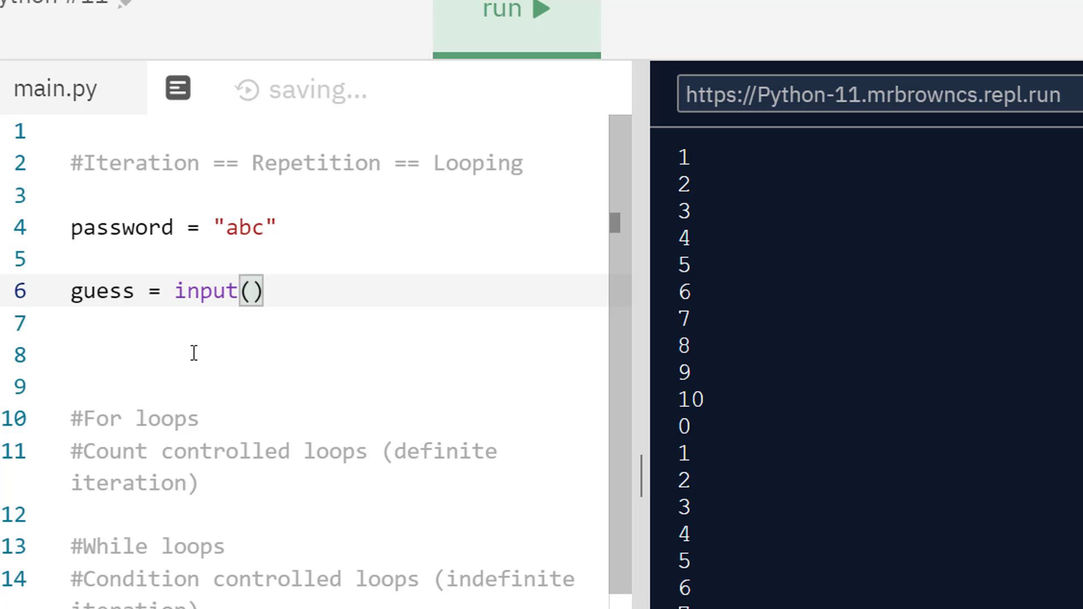
{"action": "type", "text": "\"Enter you \""}
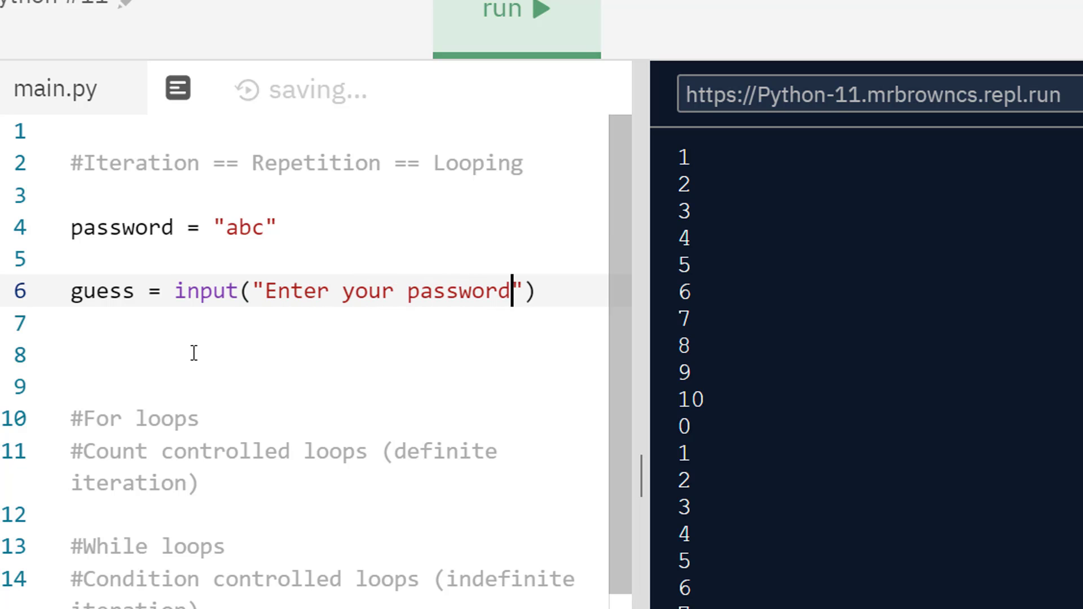
{"action": "type", "text": ":"}
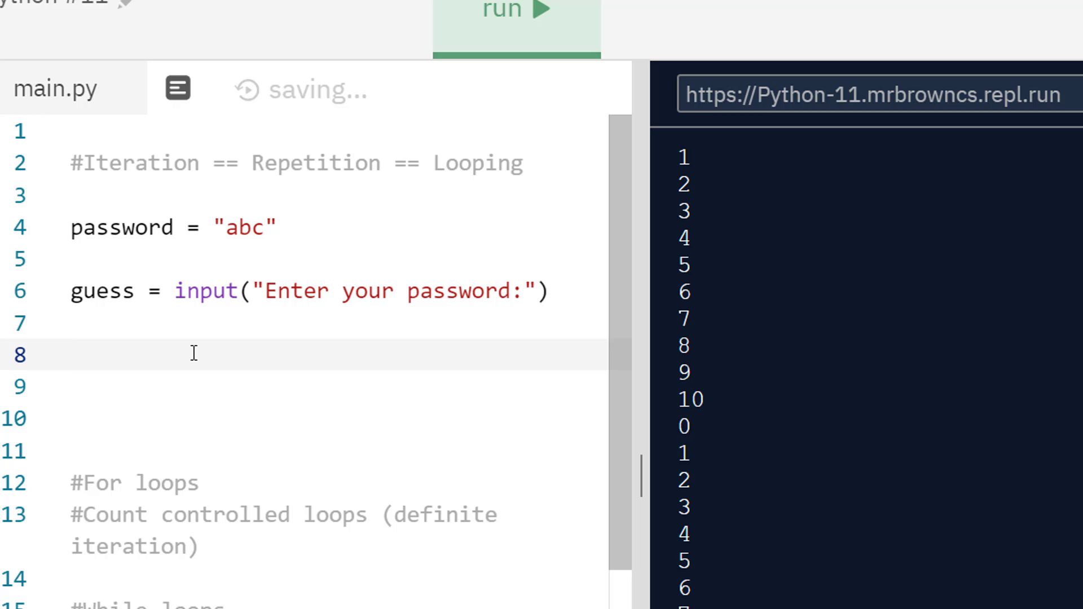
Write 'if guess == password:' printing "You're in!".
{"action": "type", "text": "if"}
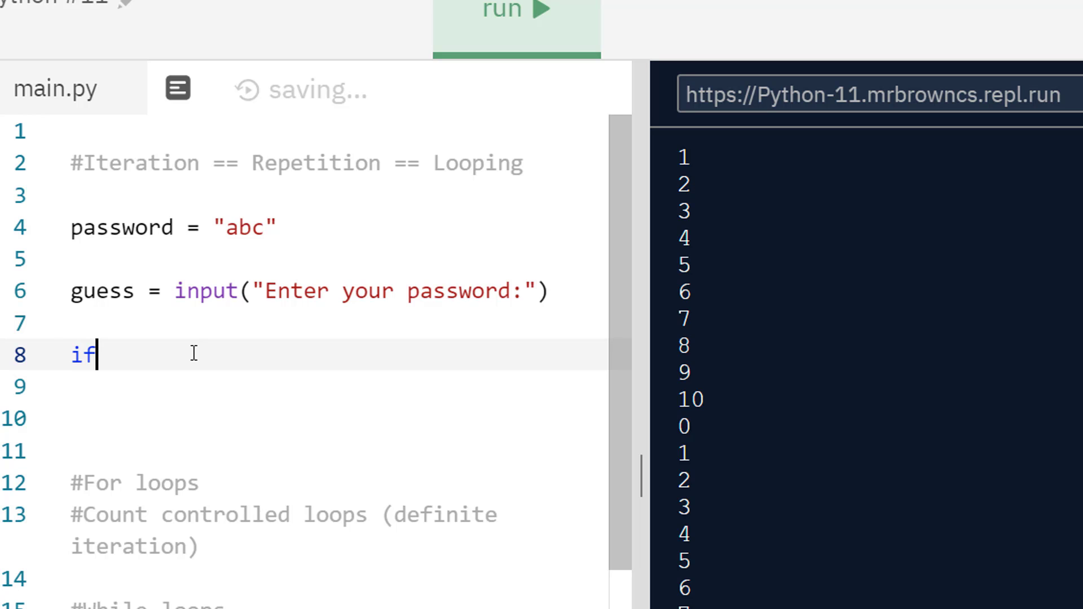
{"action": "type", "text": "guess =="}
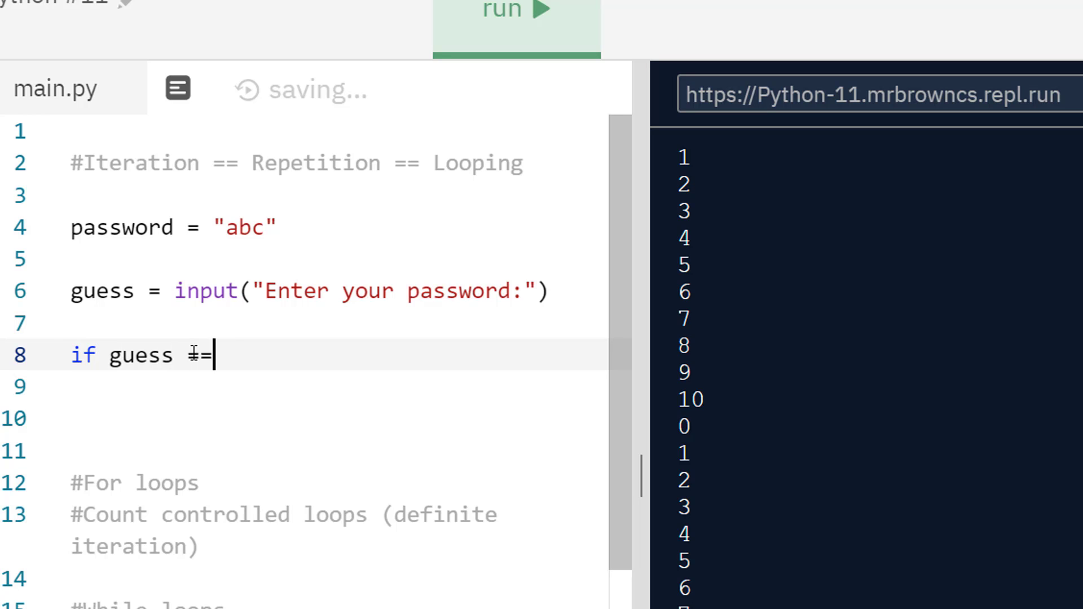
{"action": "type", "text": "password"}
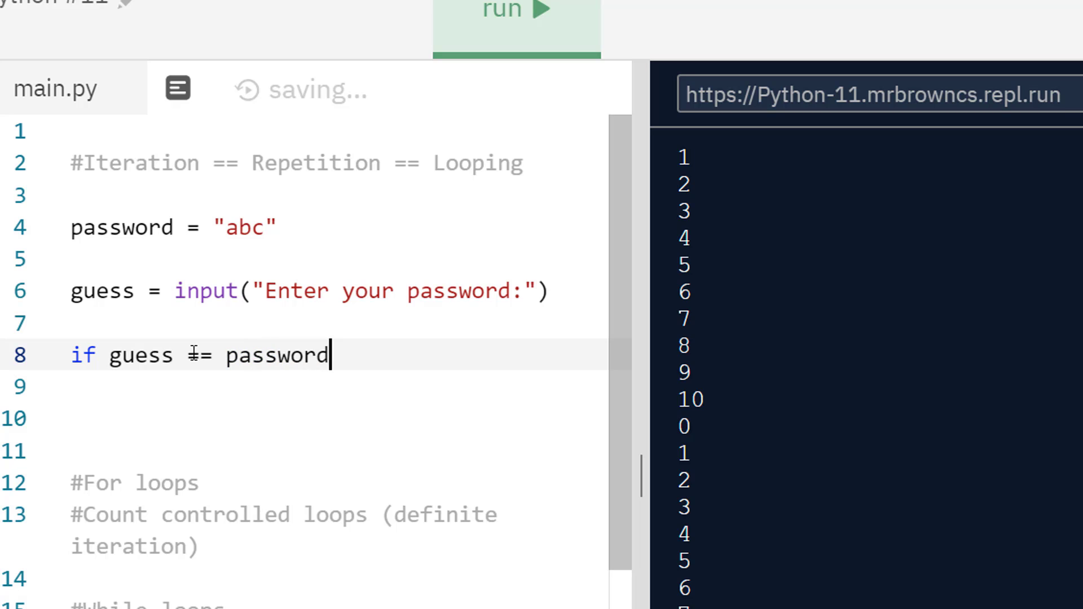
{"action": "type", "text": ":"}
{"action": "left_click", "coordinate": [340, 387]}
{"action": "type", "text": "print(\"Yo"}
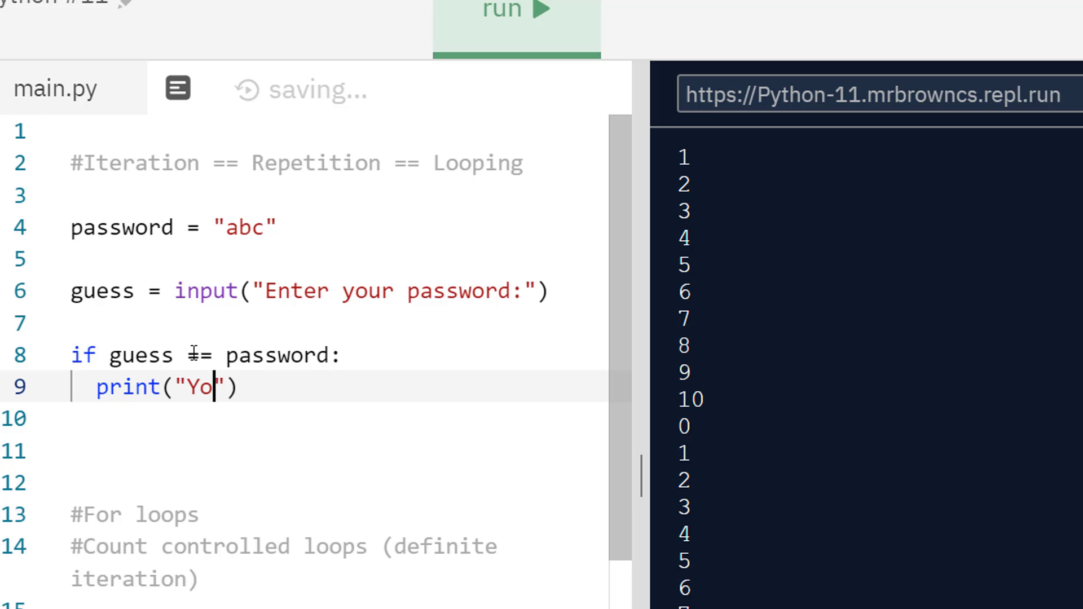
{"action": "type", "text": "u're"}
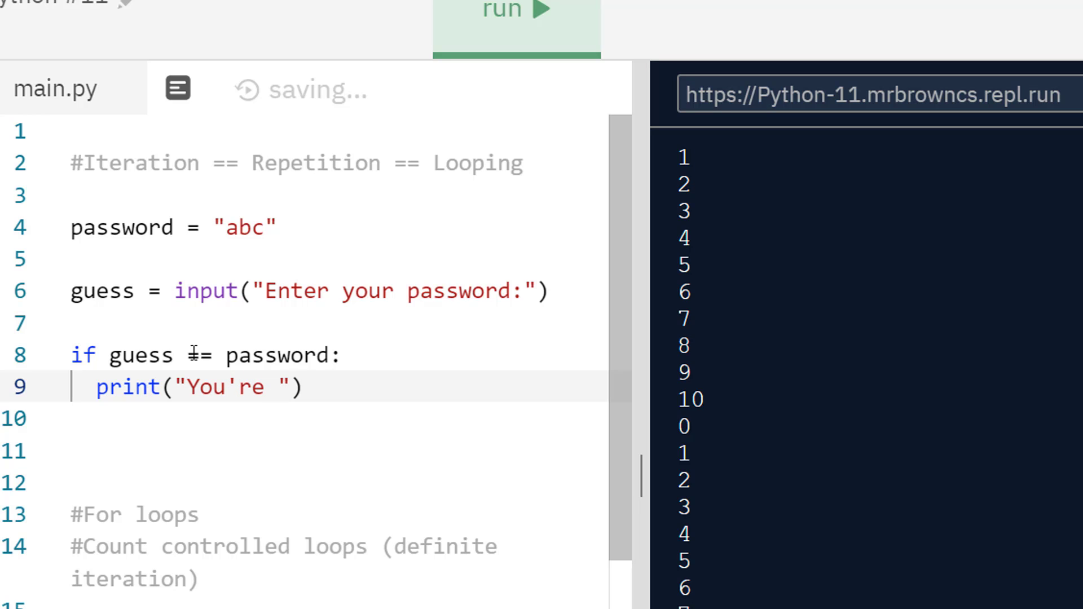
{"action": "type", "text": "i"}
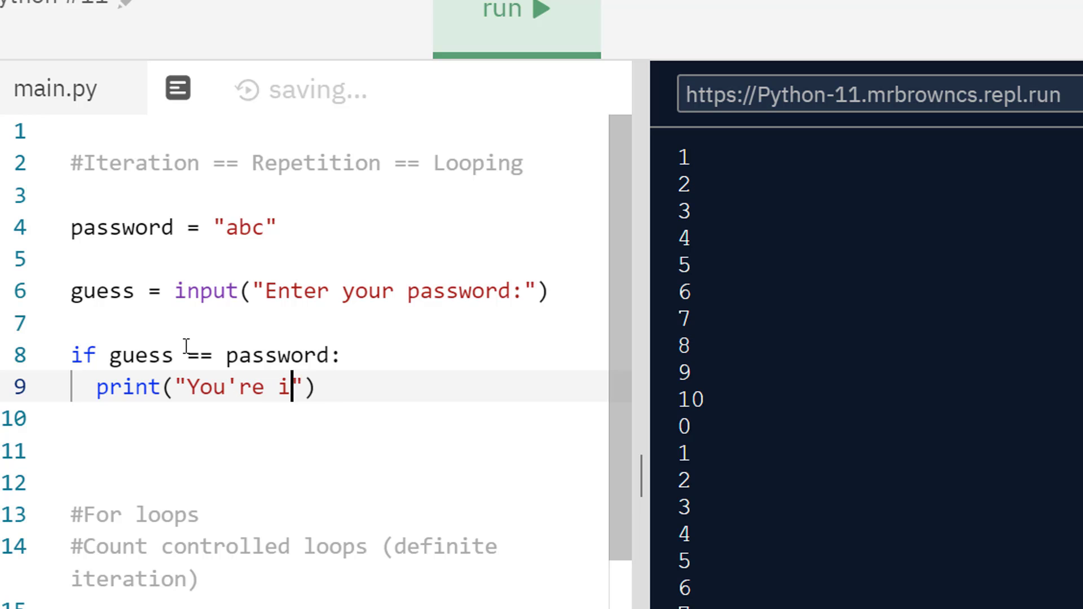
{"action": "type", "text": "n!"}
{"action": "left_click", "coordinate": [336, 418]}
{"action": "type", "text": "E"}
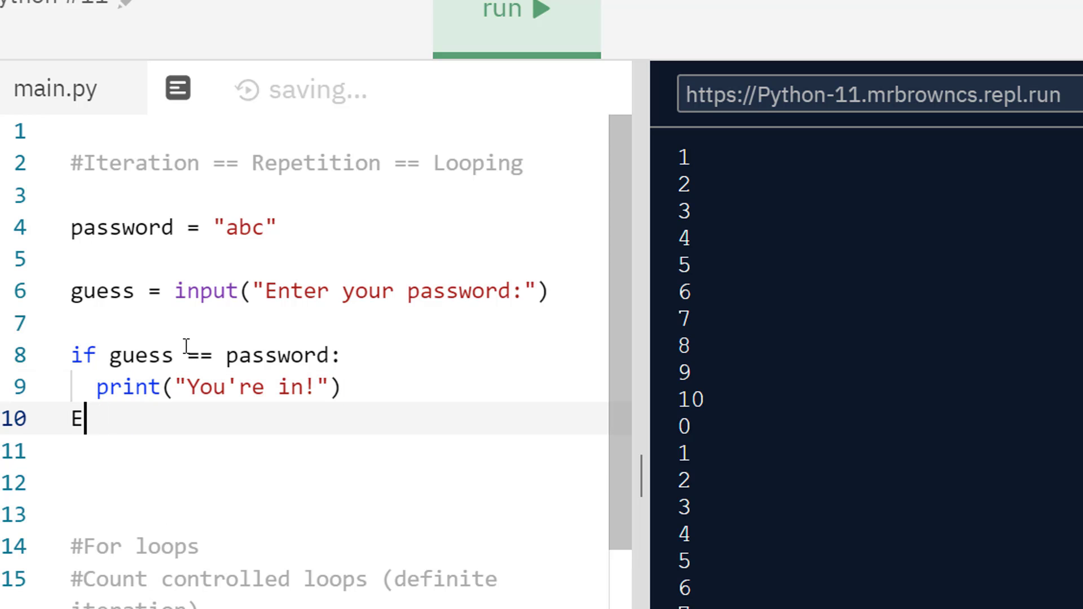
Add an else branch printing "Wrong password".
{"action": "type", "text": "lse:"}
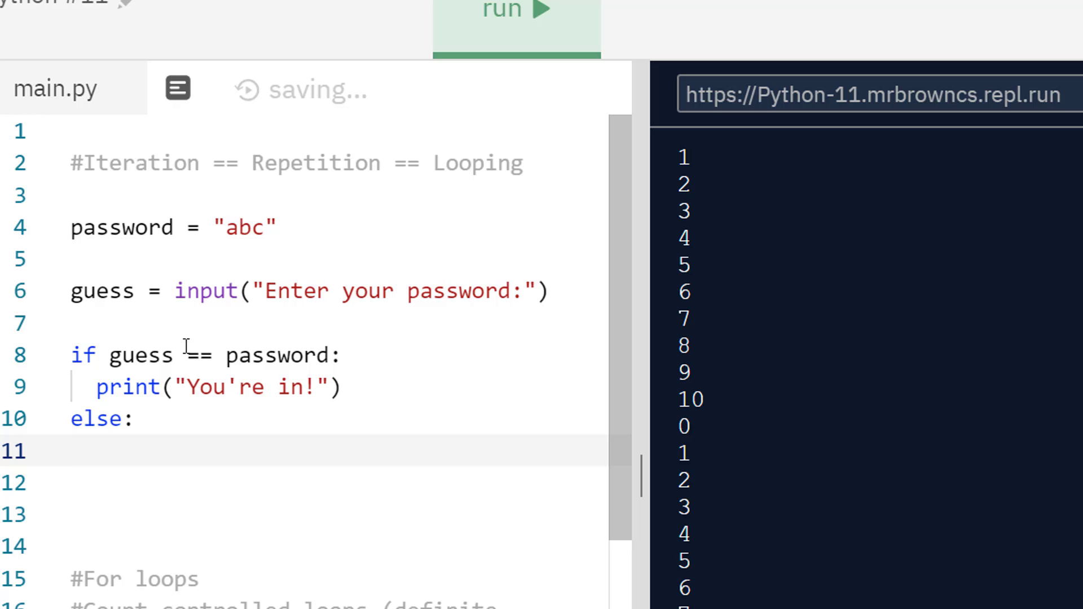
{"action": "type", "text": "print(\"W\")"}
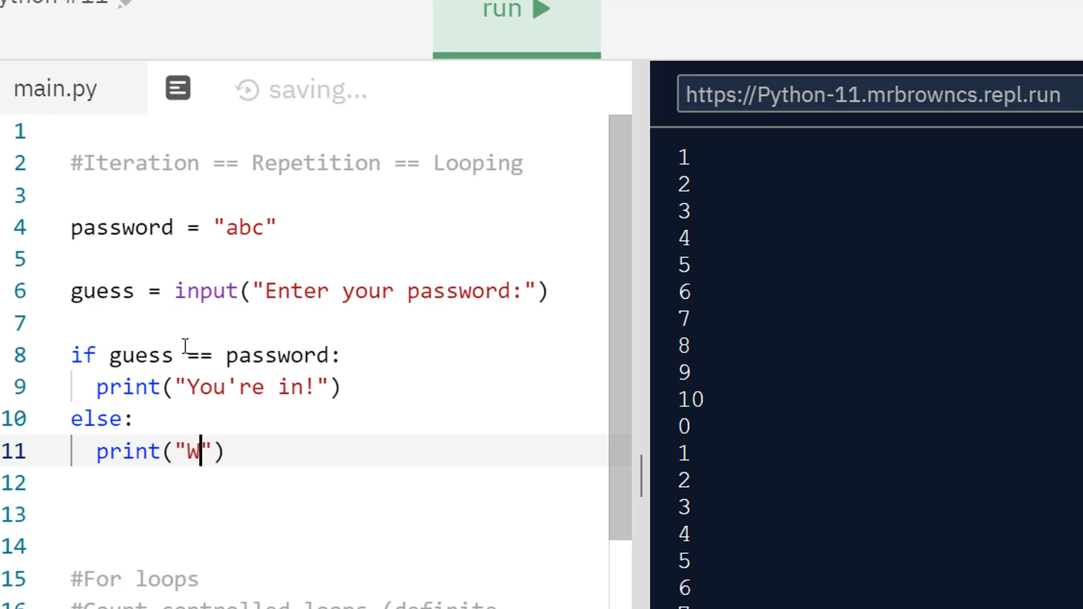
{"action": "type", "text": "rong password"}
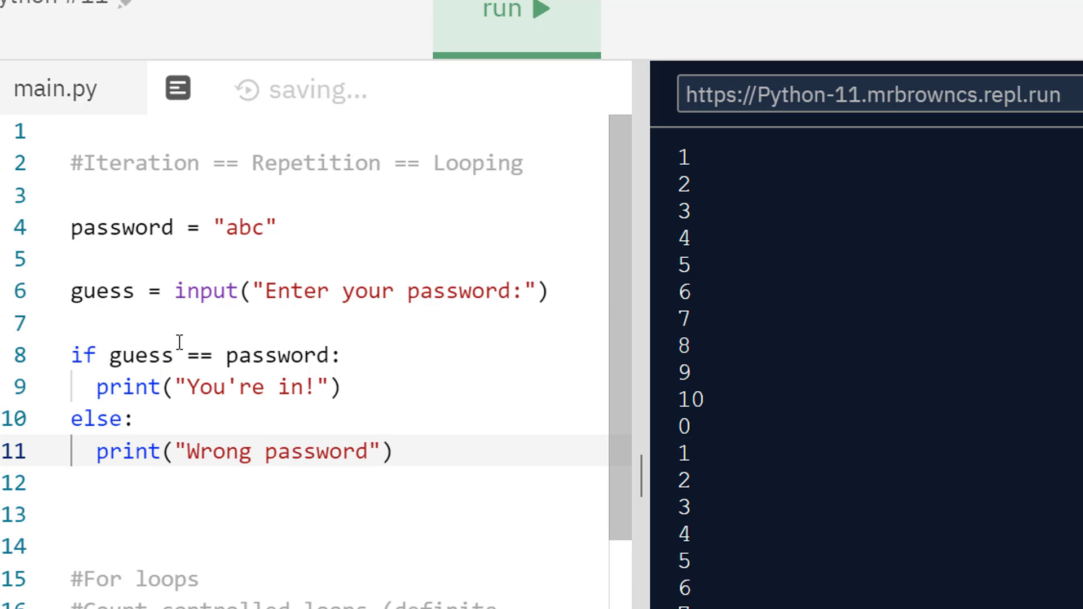
Run the password script and answer the Enter your password: prompt with a wrong guess.
{"action": "left_click", "coordinate": [516, 10]}
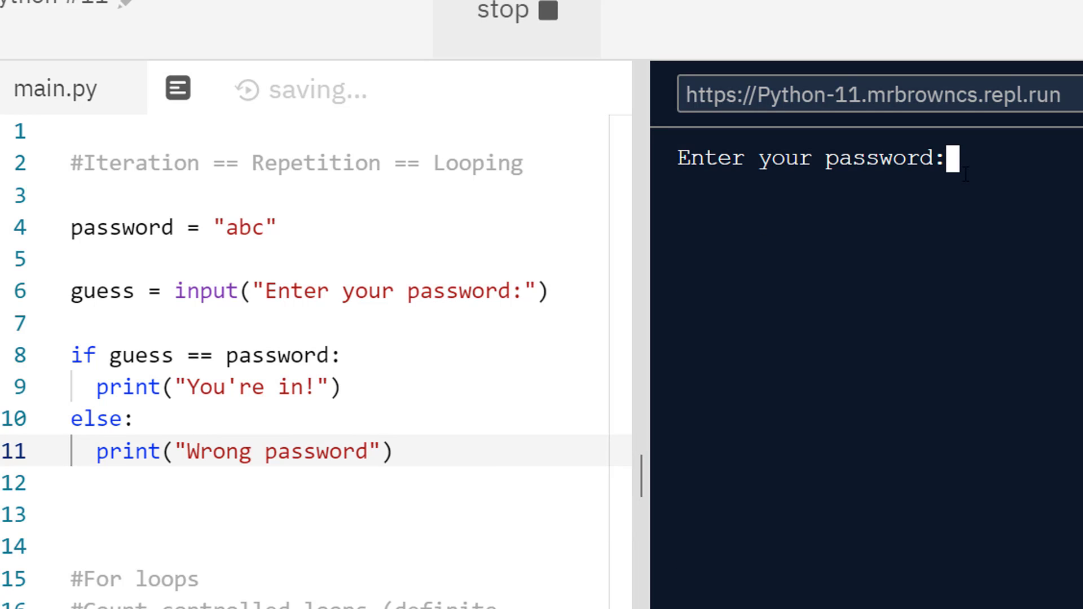
{"action": "type", "text": "xy"}
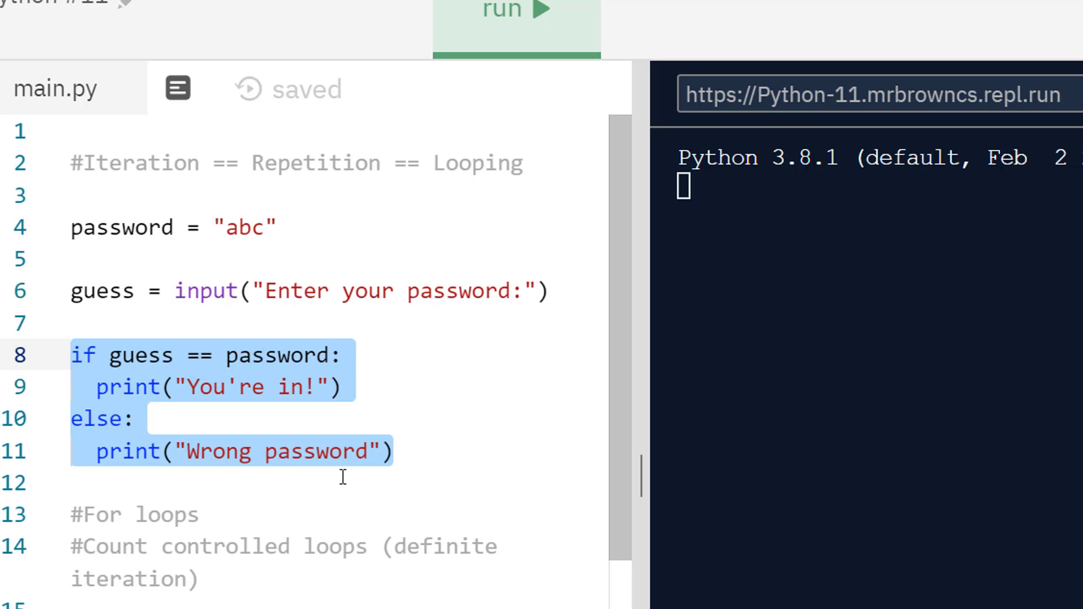
Turn the check into 'while guess != password:' re-prompting guess = input("Wrong, try again:").
{"action": "left_click", "coordinate": [78, 355]}
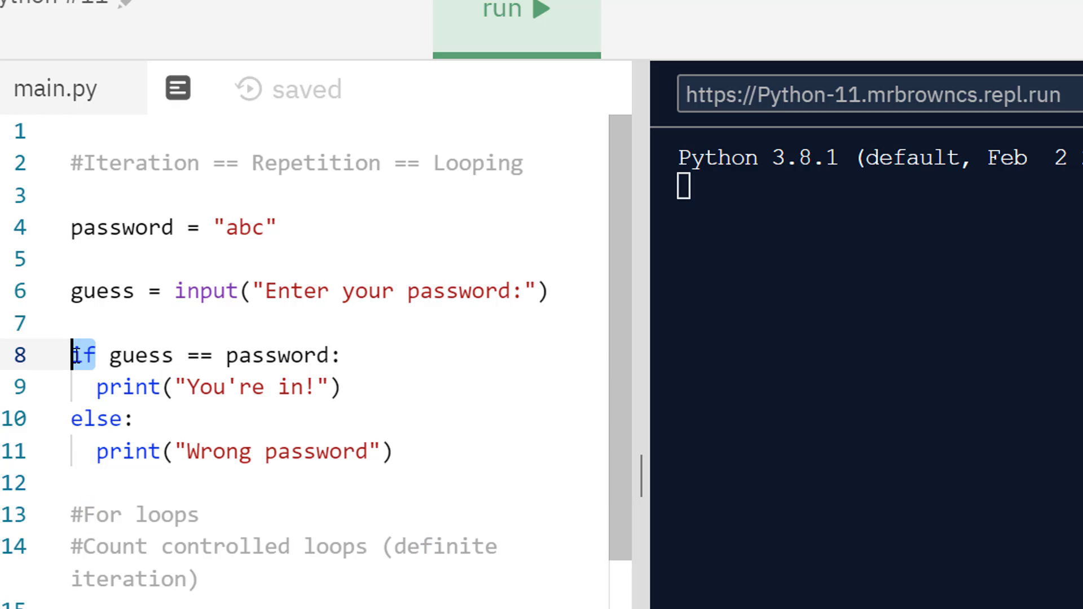
{"action": "type", "text": "wh"}
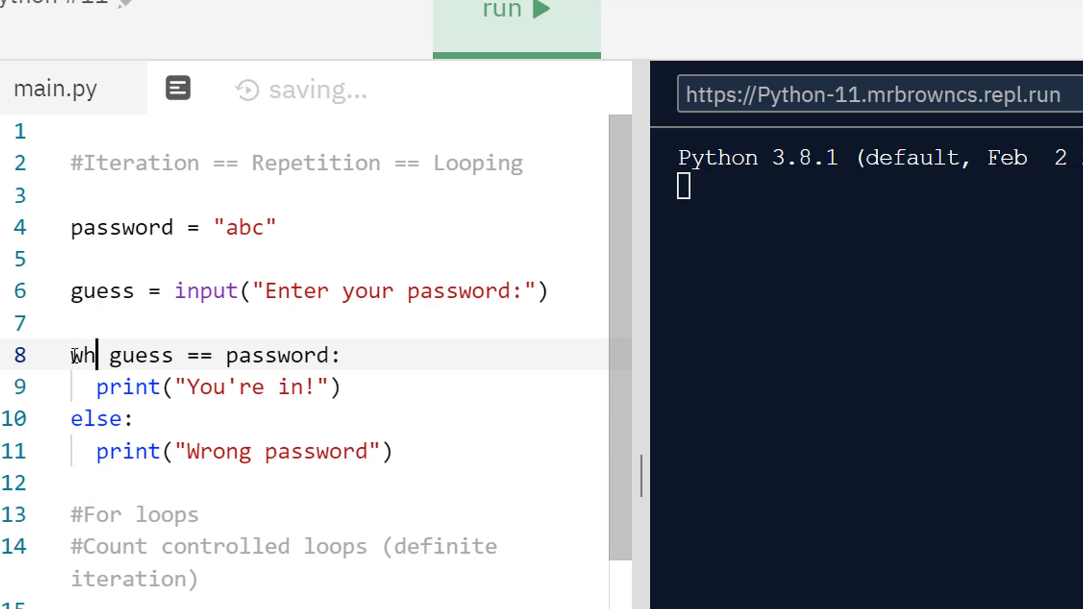
{"action": "type", "text": "ile"}
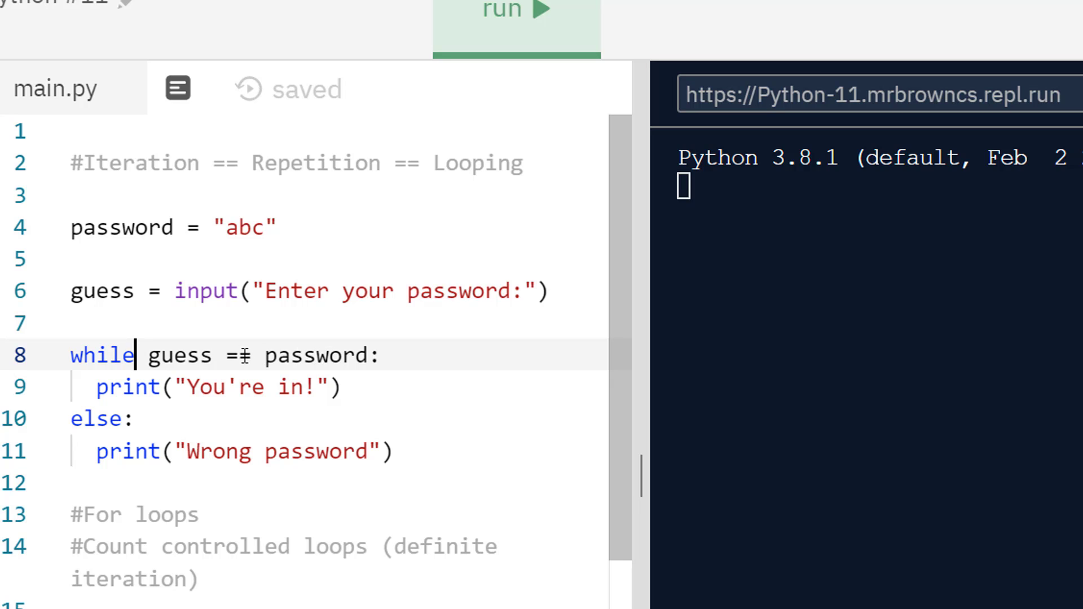
{"action": "type", "text": "!"}
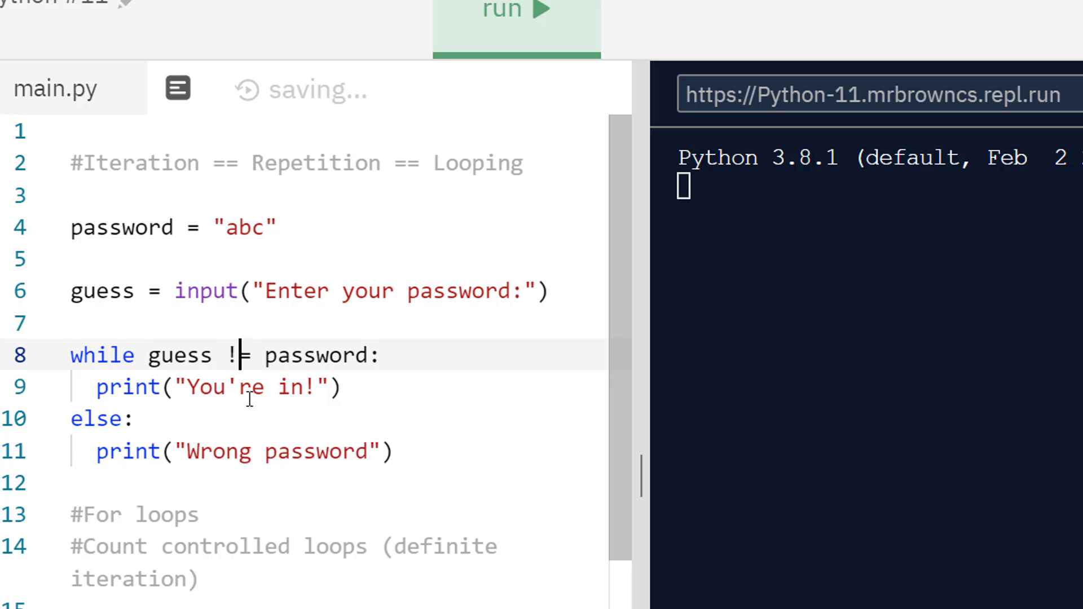
{"action": "mouse_move", "coordinate": [186, 354]}
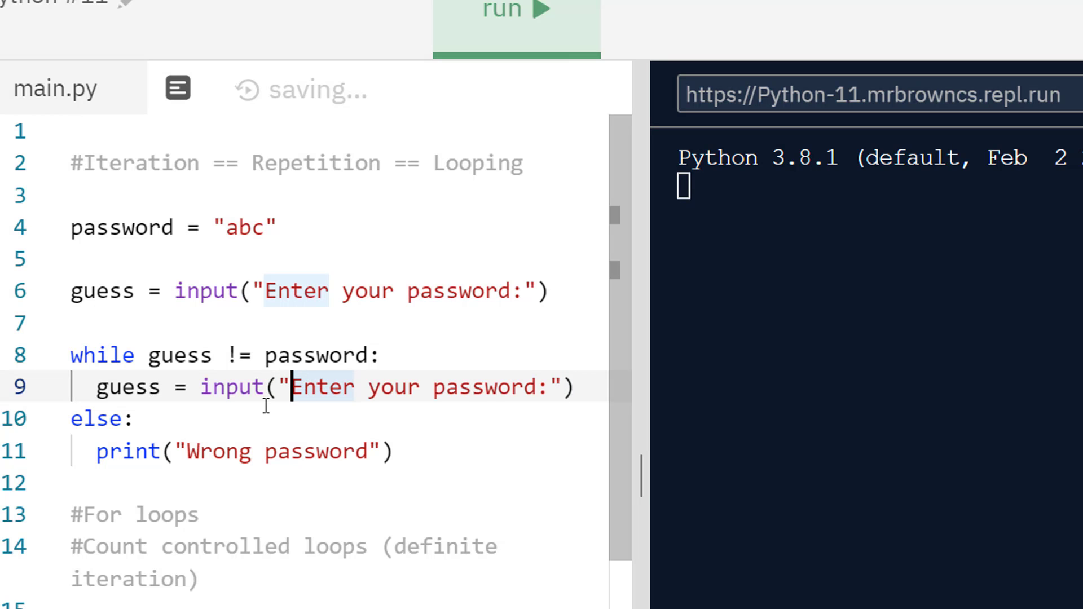
{"action": "type", "text": "Wrong,"}
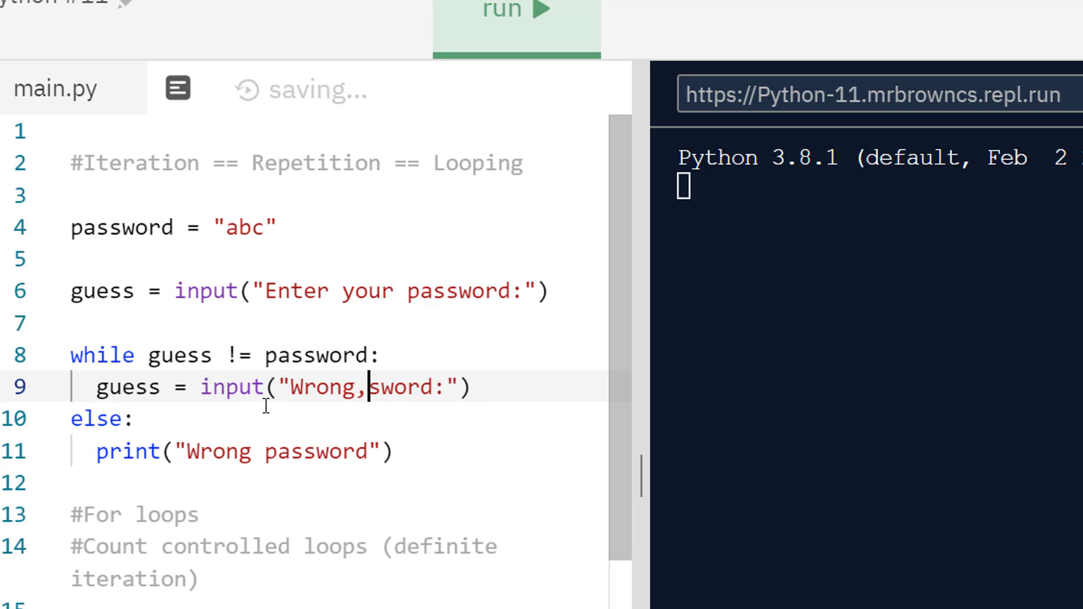
{"action": "type", "text": "try again:\")"}
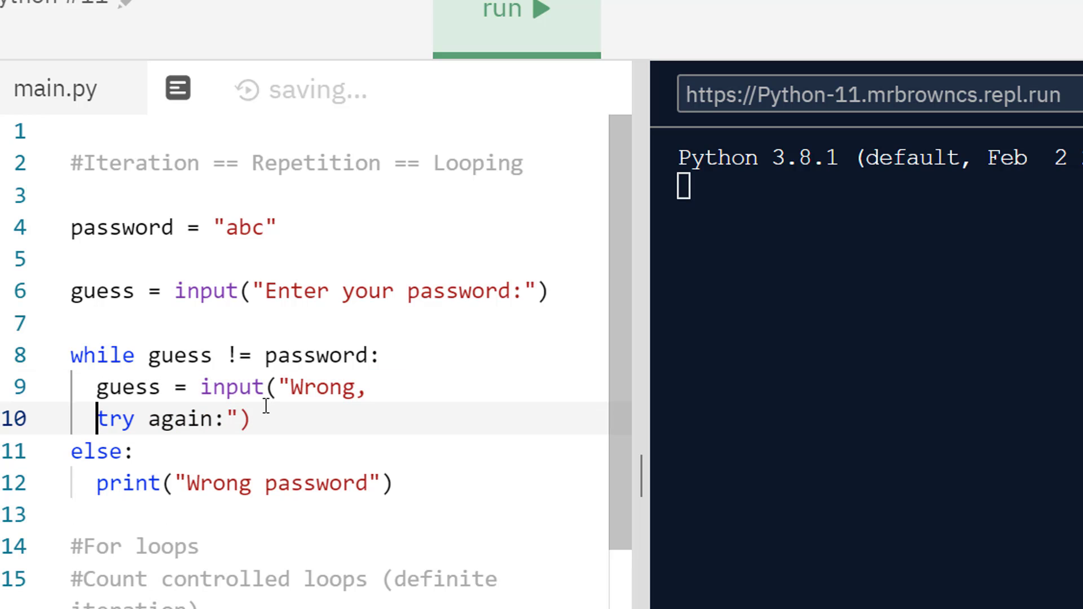
{"action": "key", "text": "Backspace"}
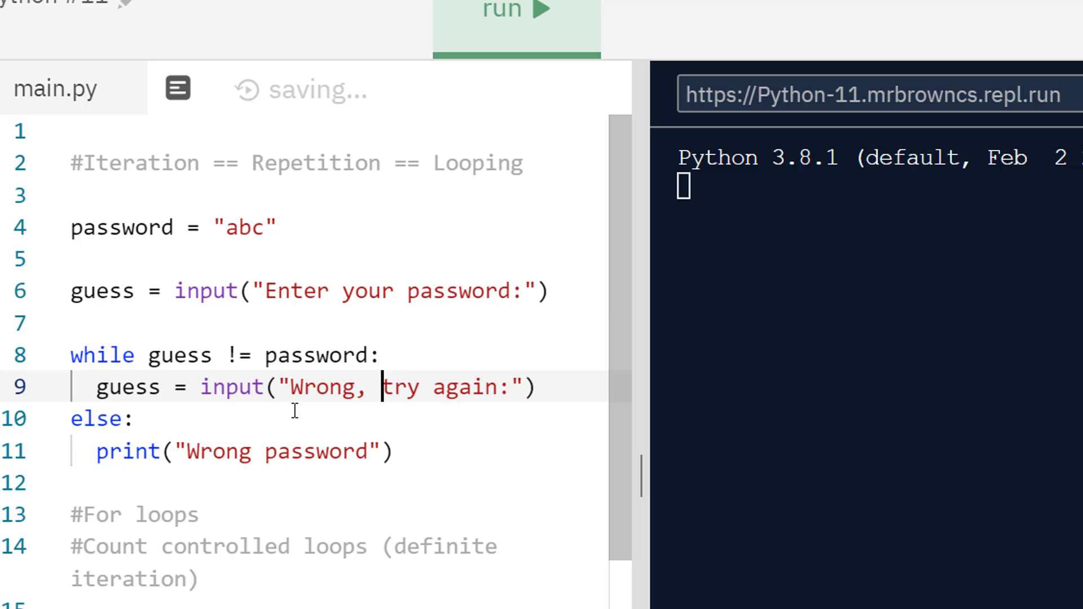
Replace the else branch with print("Correct!") after the loop.
{"action": "left_click_drag", "start_coordinate": [147, 451], "coordinate": [392, 451]}
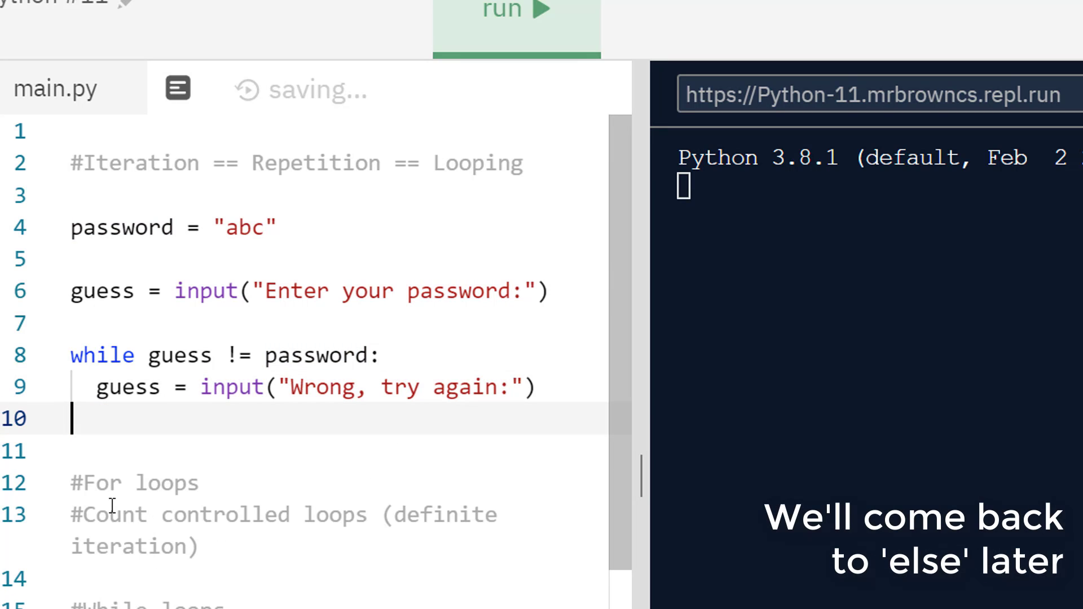
{"action": "type", "text": "p"}
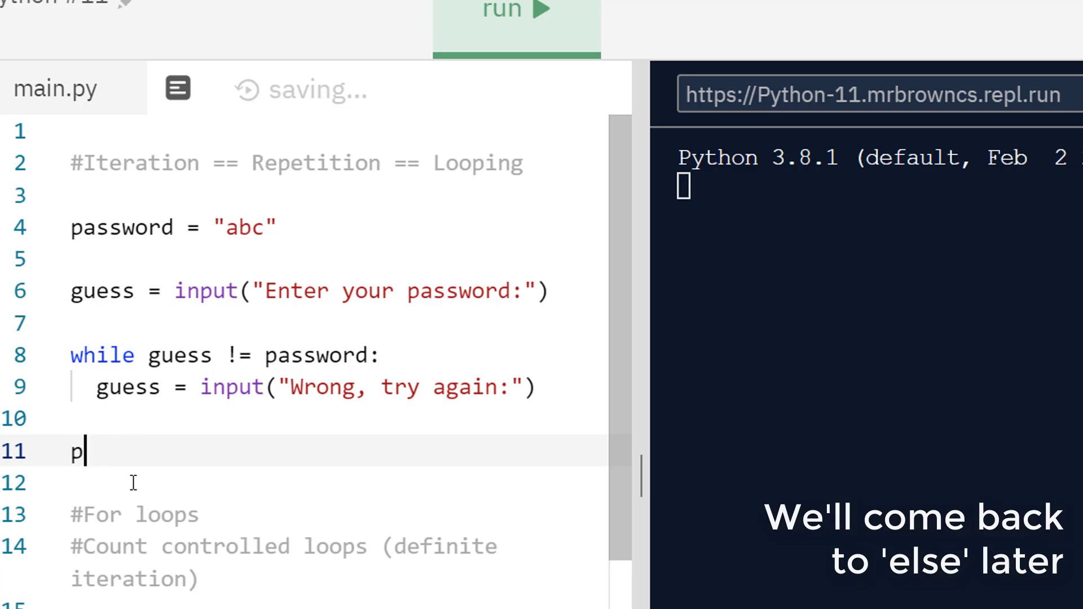
{"action": "type", "text": "rint"}
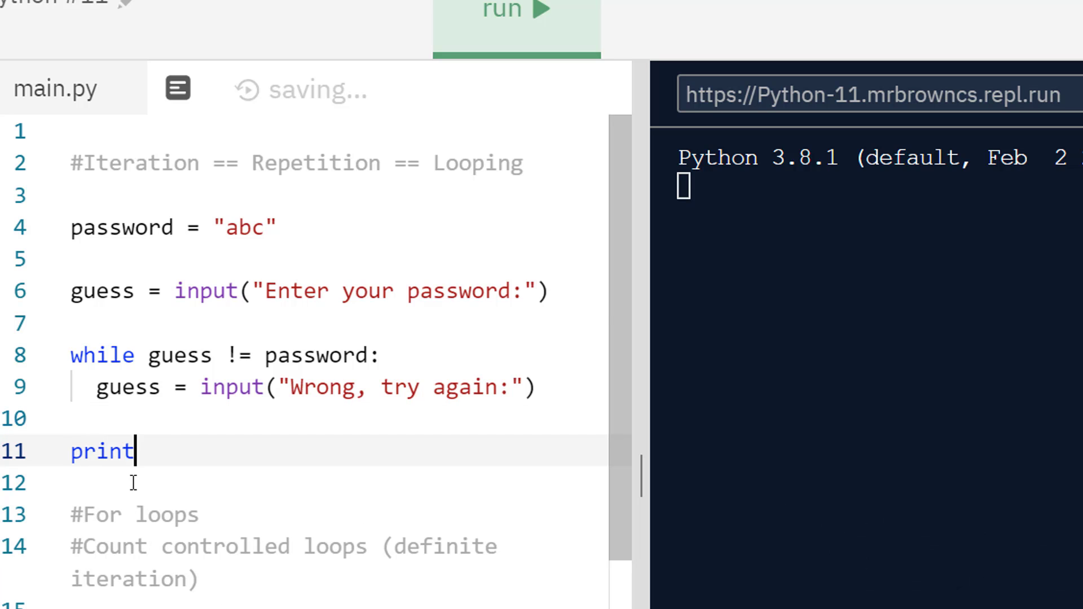
{"action": "type", "text": "(\"Core\")"}
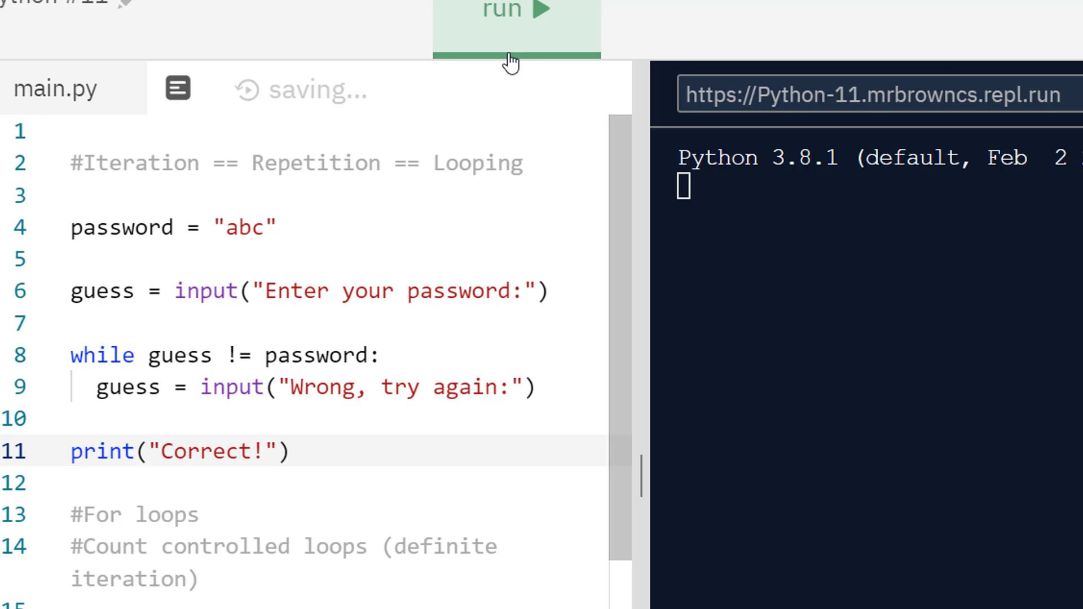
Run the loop, enter wrong guesses xyz and gfgfgfg, then abc to get Correct!
{"action": "left_click", "coordinate": [514, 13]}
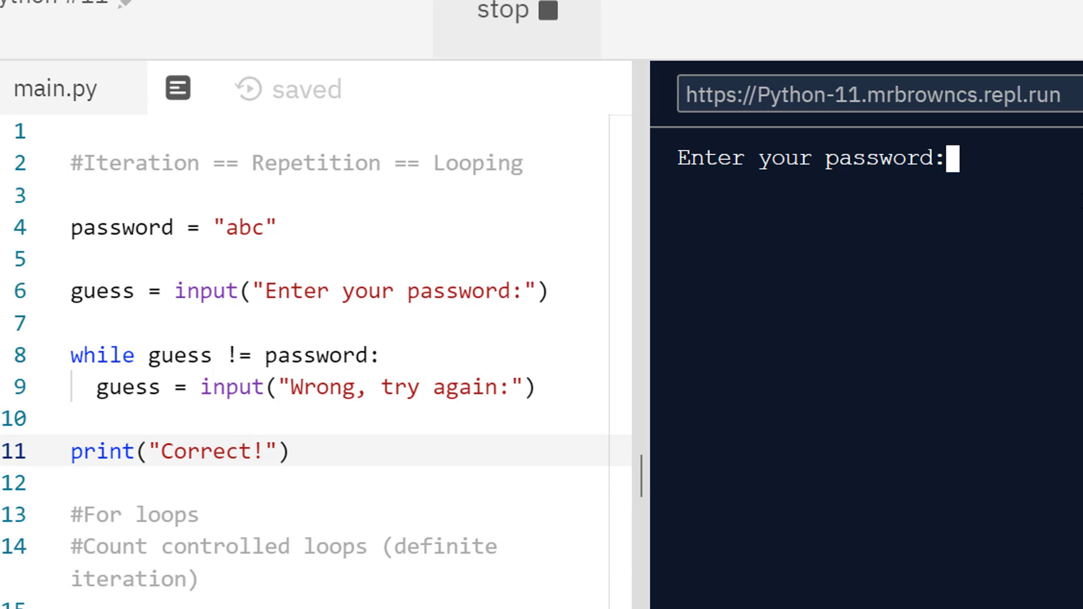
{"action": "type", "text": "xyz"}
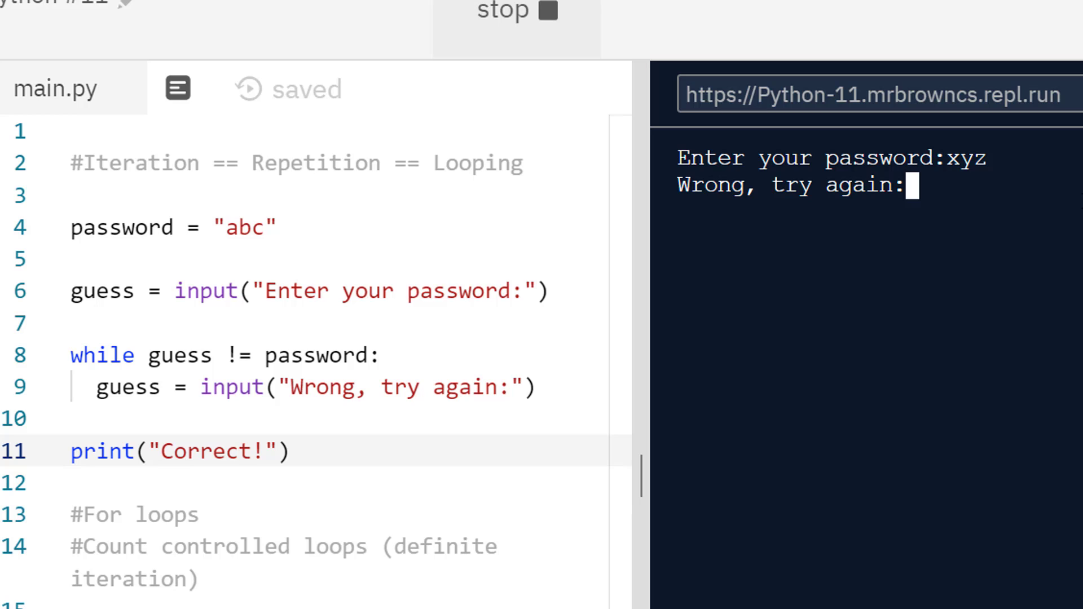
{"action": "type", "text": "gfgfgfg"}
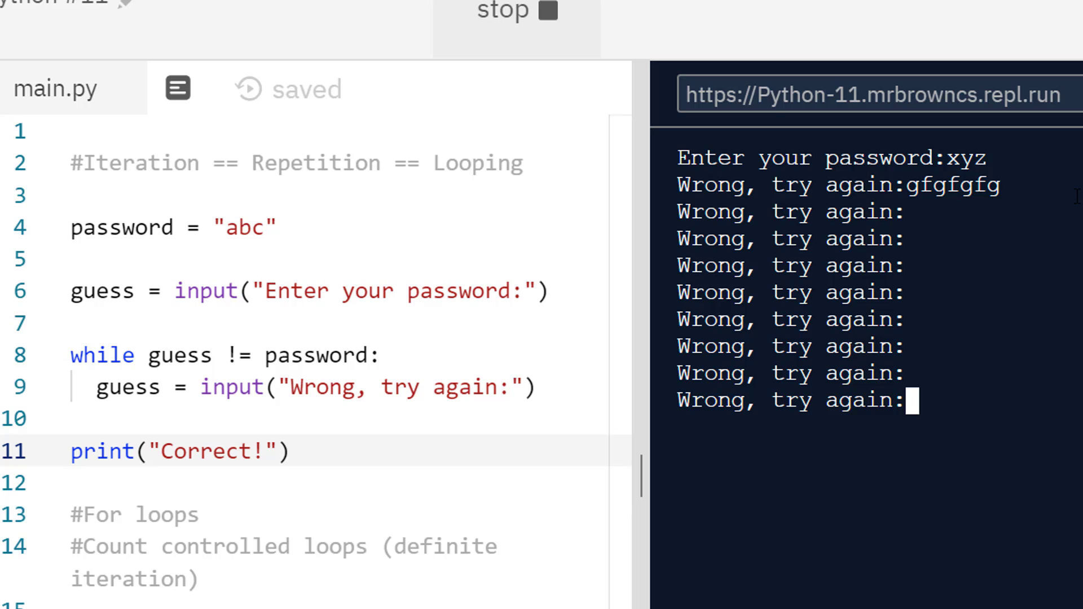
{"action": "type", "text": "abc"}
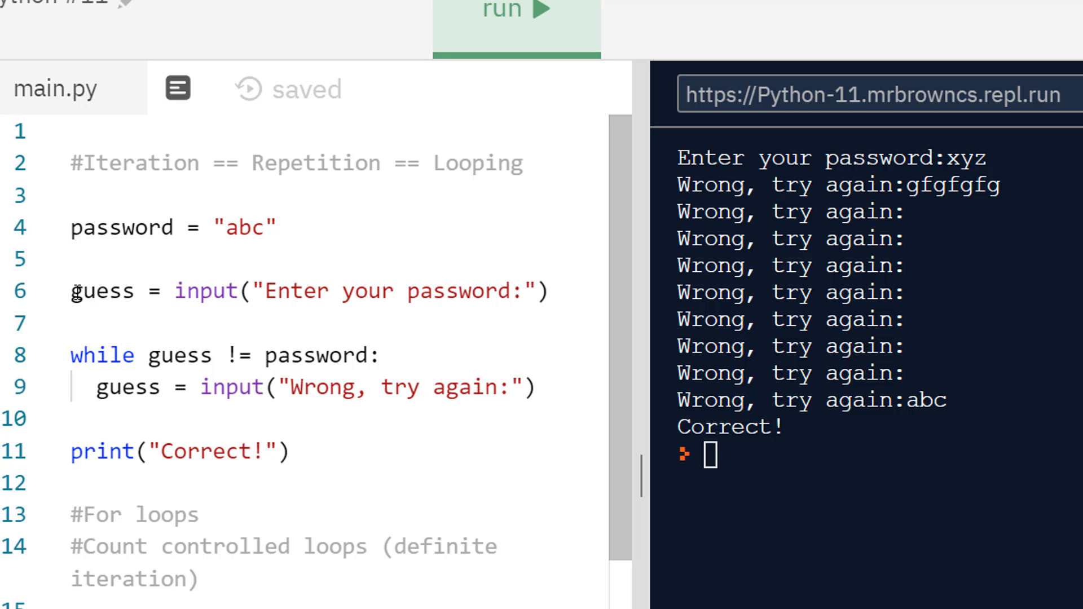
{"action": "mouse_move", "coordinate": [238, 399]}
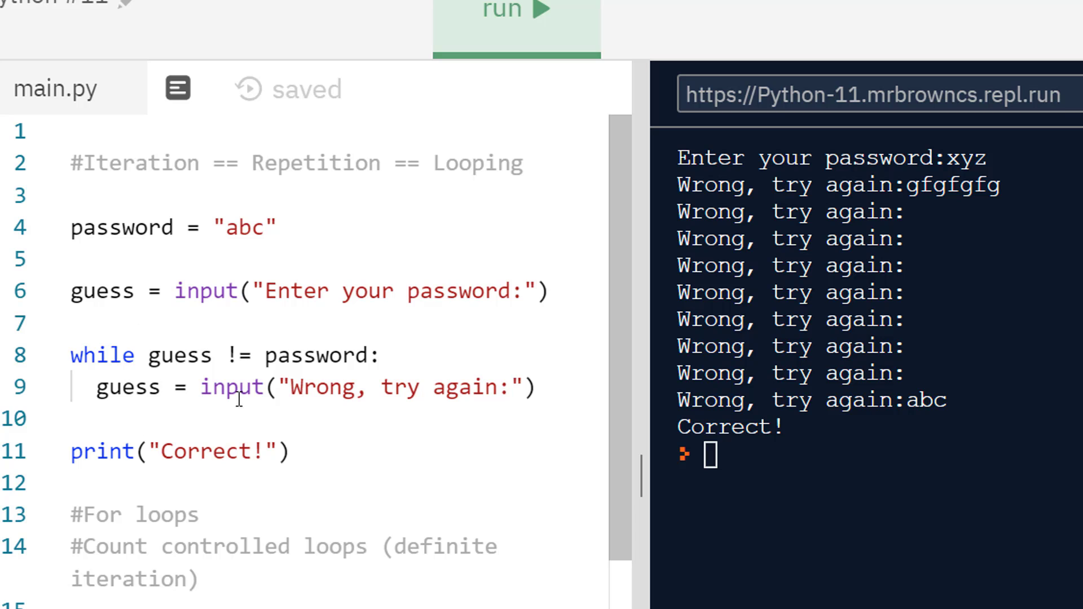
{"action": "left_click", "coordinate": [516, 387]}
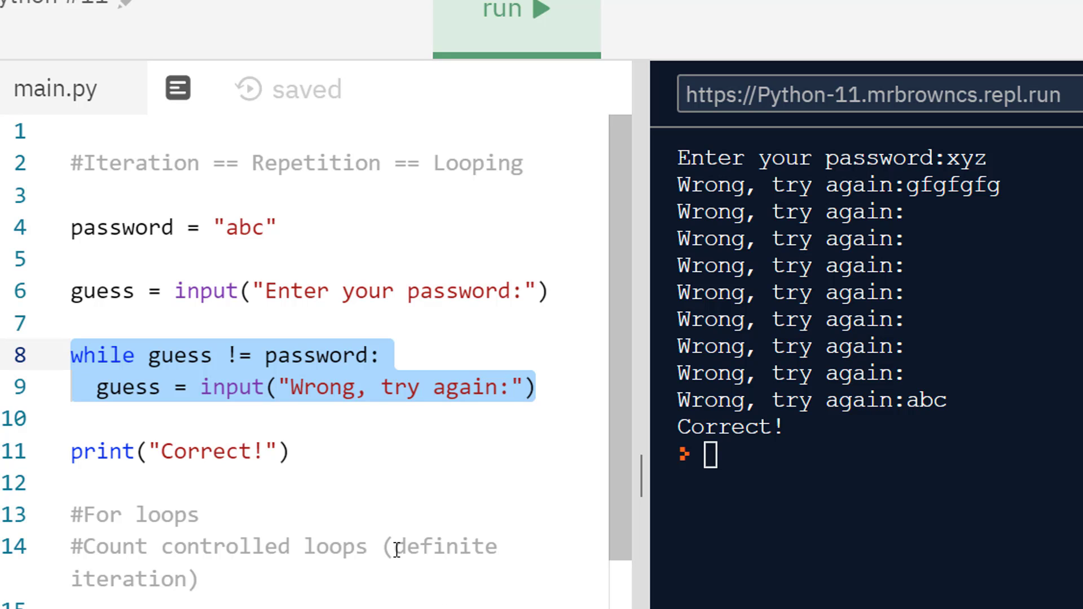
{"action": "mouse_move", "coordinate": [528, 551]}
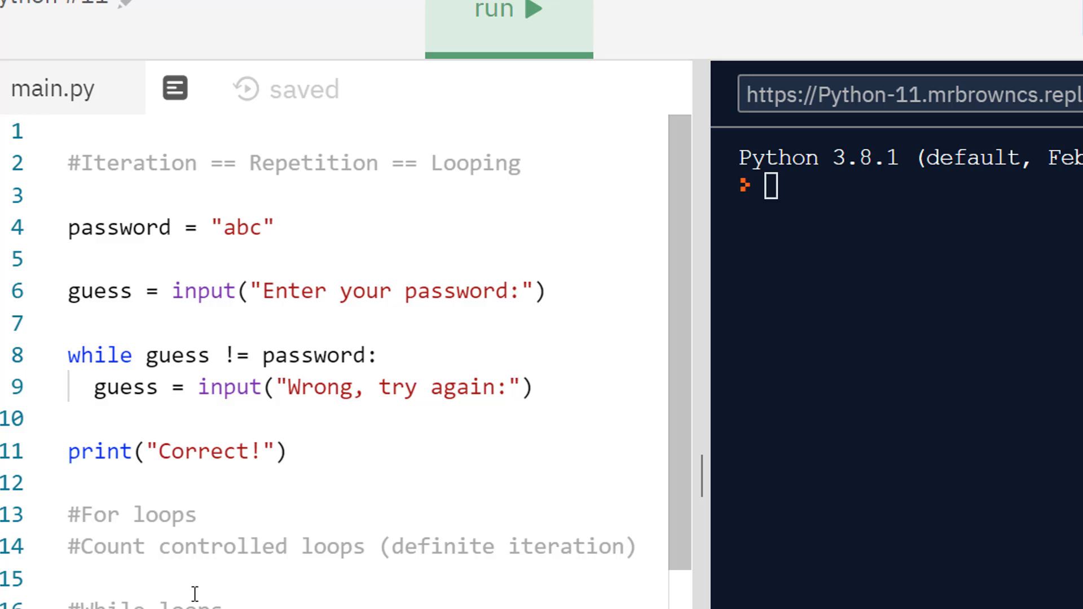
Add an else: branch under the while loop with an indented print("Correct!").
{"action": "left_click", "coordinate": [137, 417]}
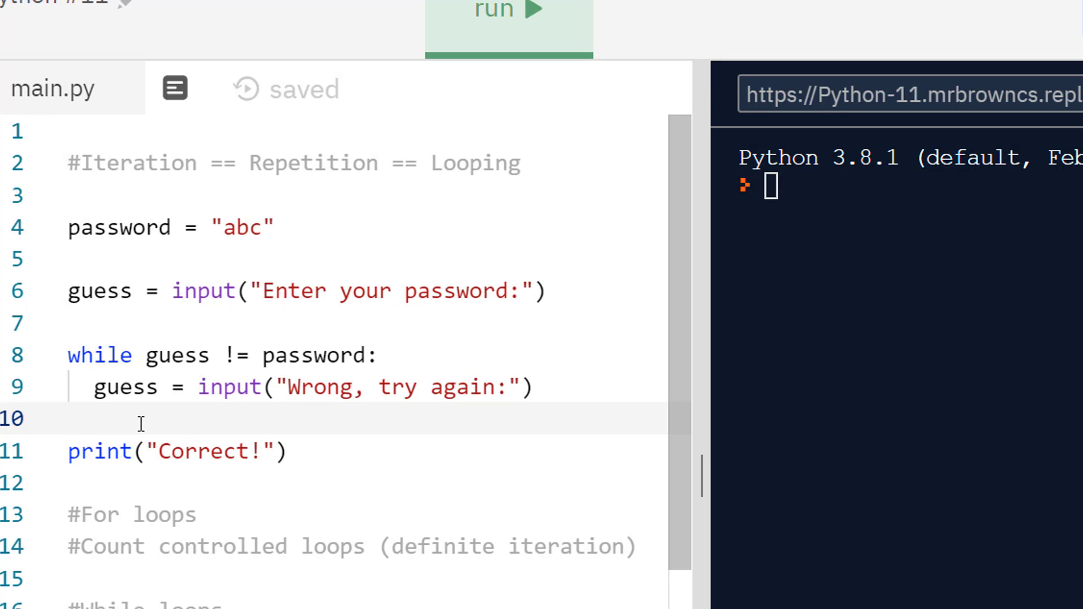
{"action": "key", "text": "enter"}
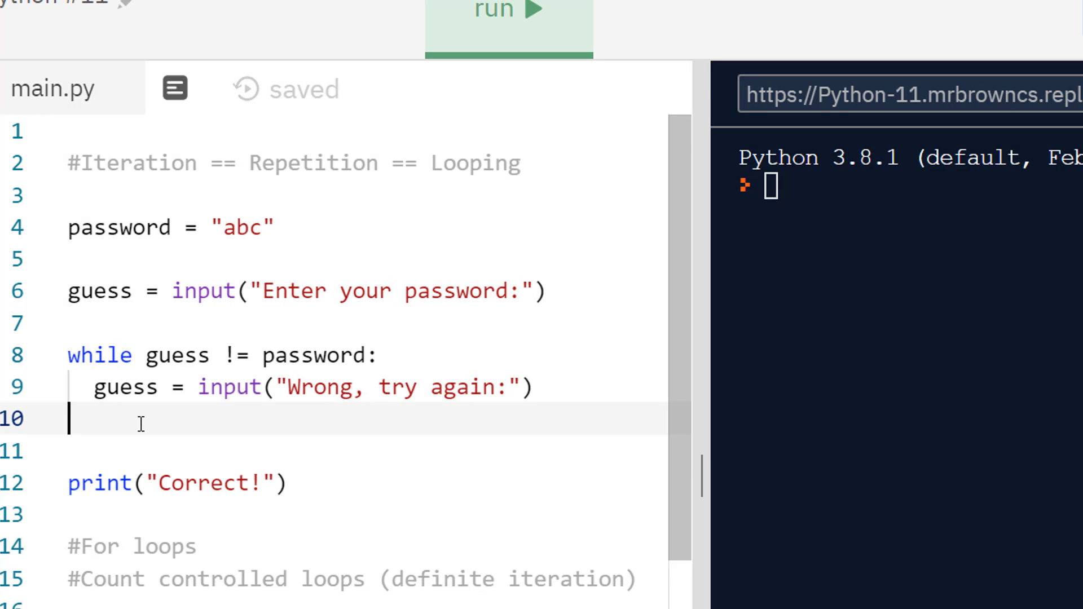
{"action": "type", "text": "else:"}
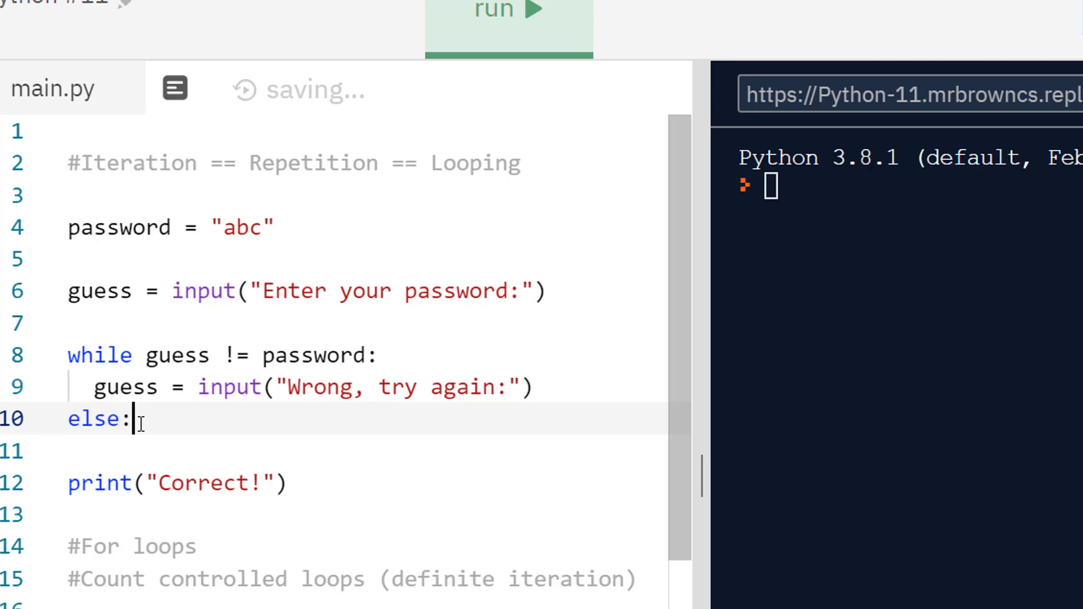
{"action": "key", "text": "Backspace"}
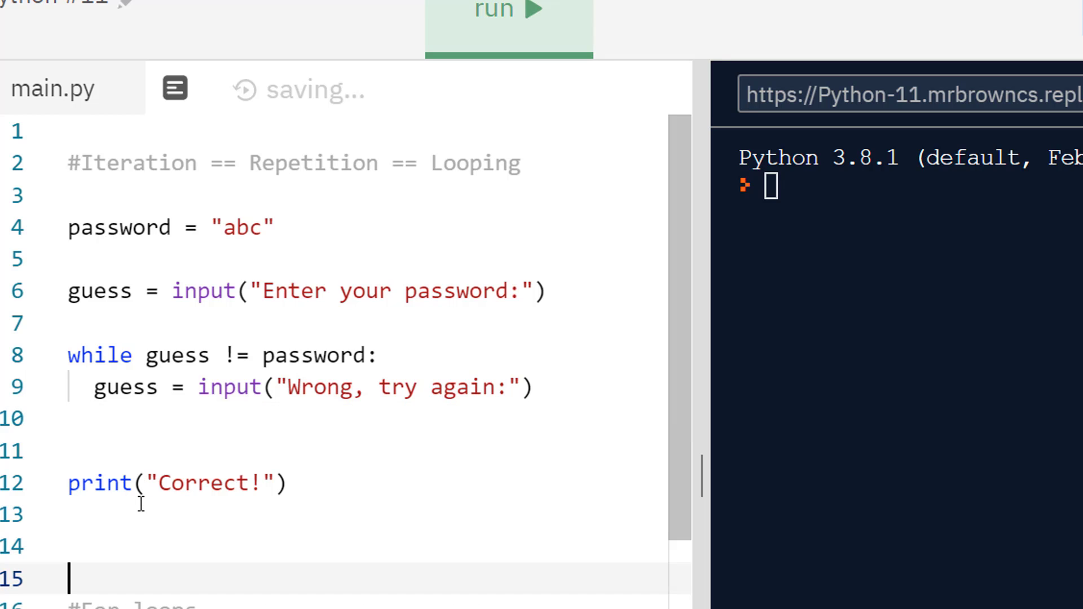
{"action": "type", "text": "else:"}
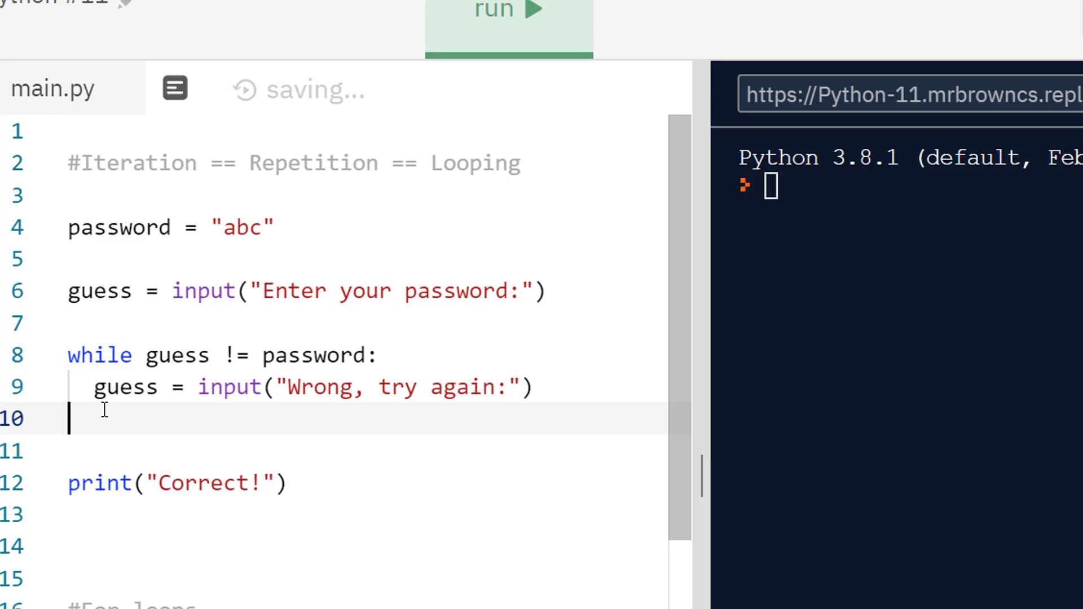
{"action": "type", "text": "else"}
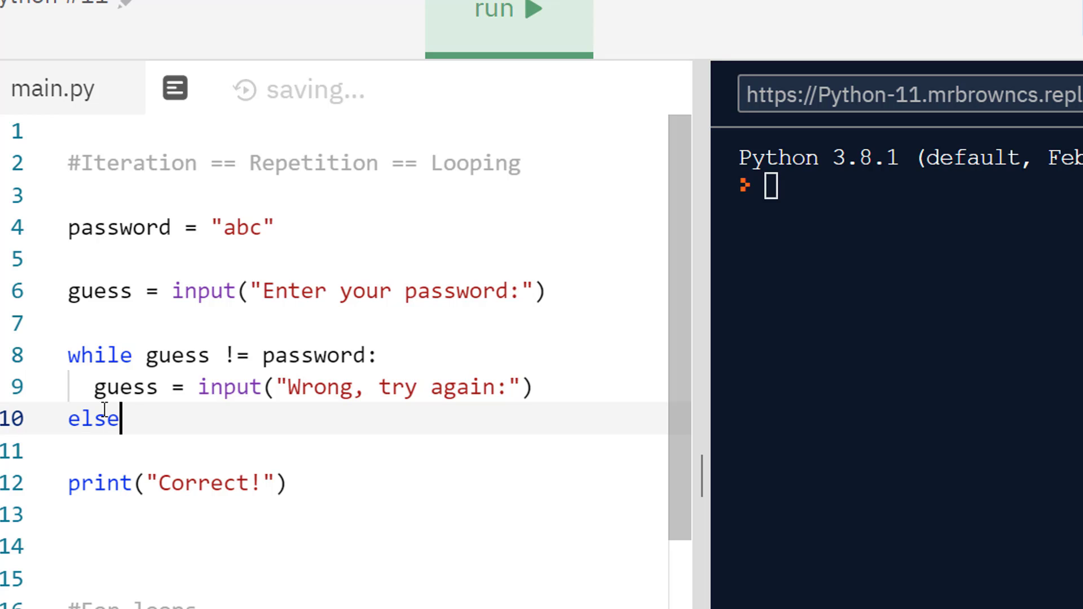
{"action": "type", "text": ":"}
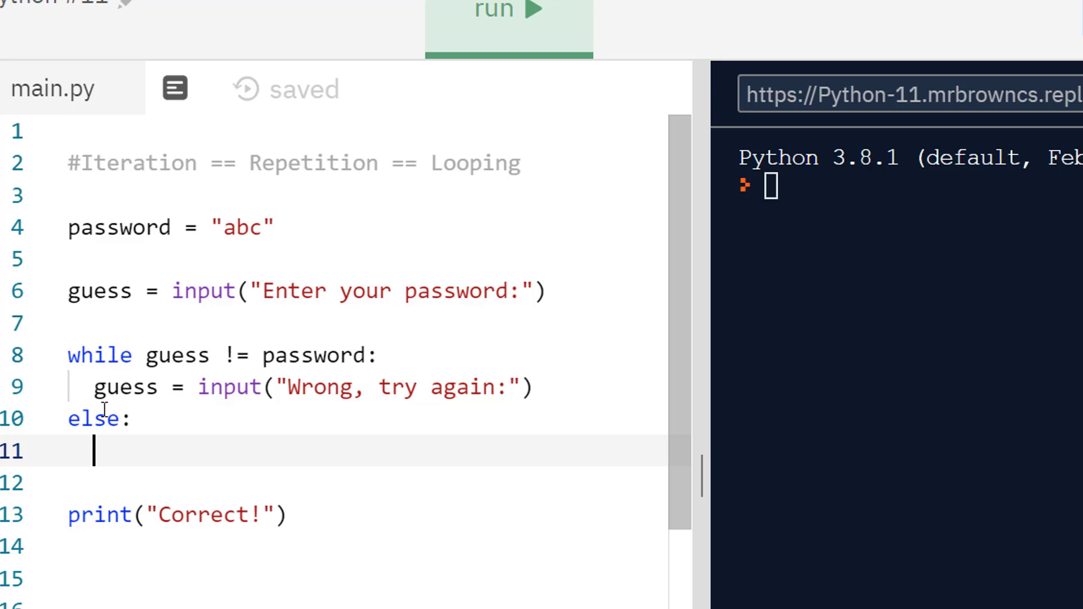
{"action": "type", "text": "print("}
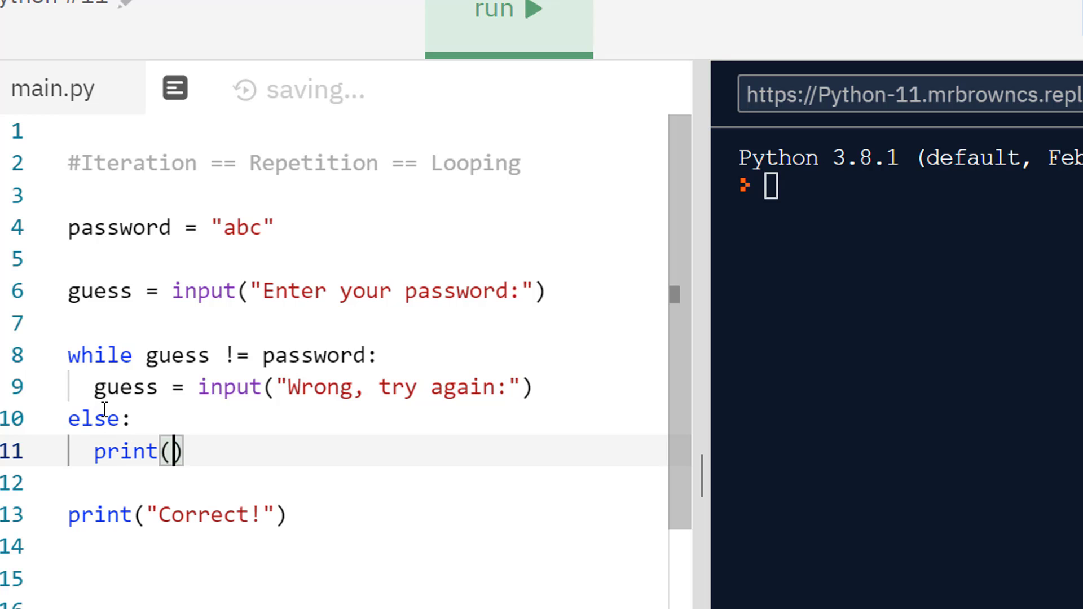
{"action": "type", "text": "\"Correct\""}
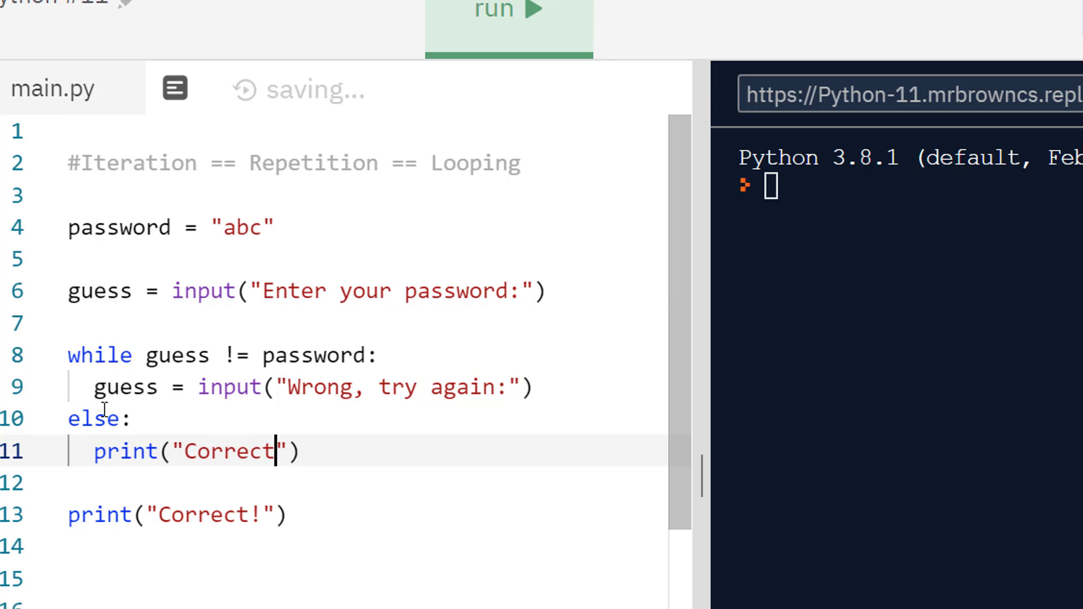
{"action": "type", "text": "!"}
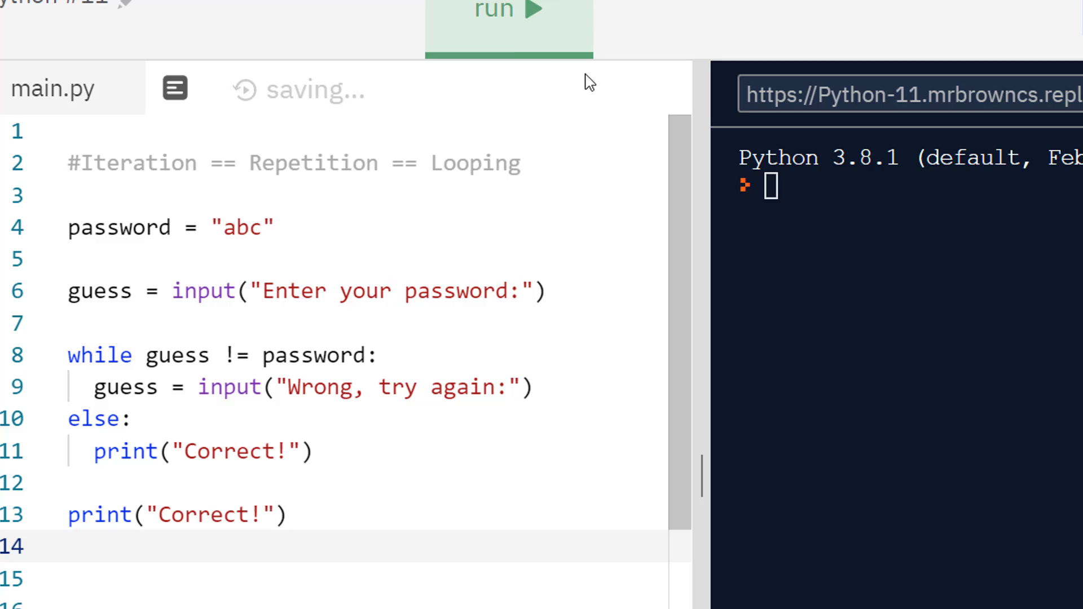
Run the script and enter abc so the console shows Correct! twice.
{"action": "left_click", "coordinate": [509, 10]}
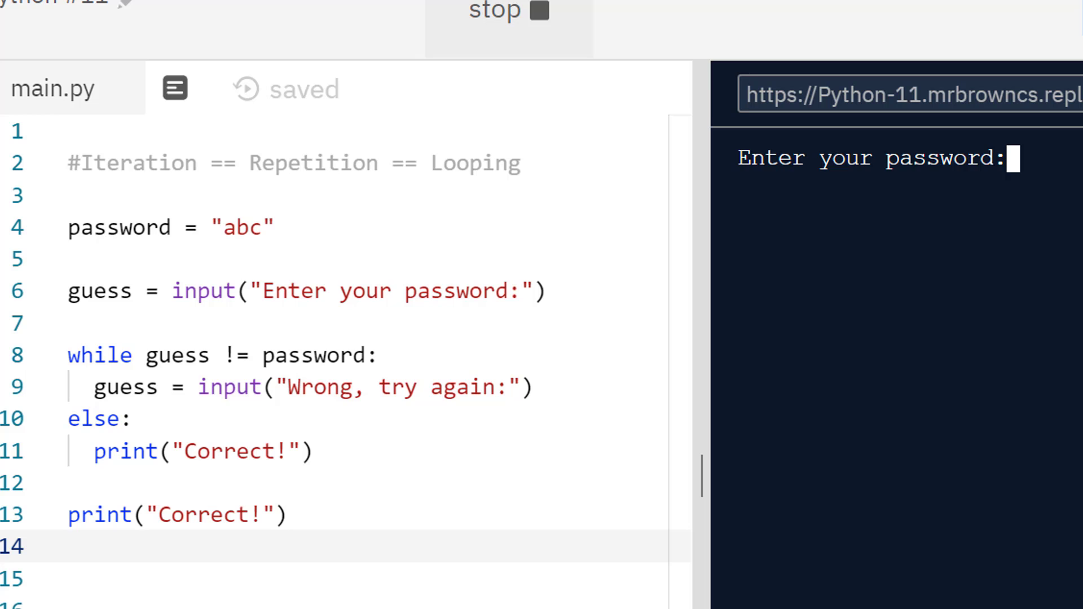
{"action": "type", "text": "abc"}
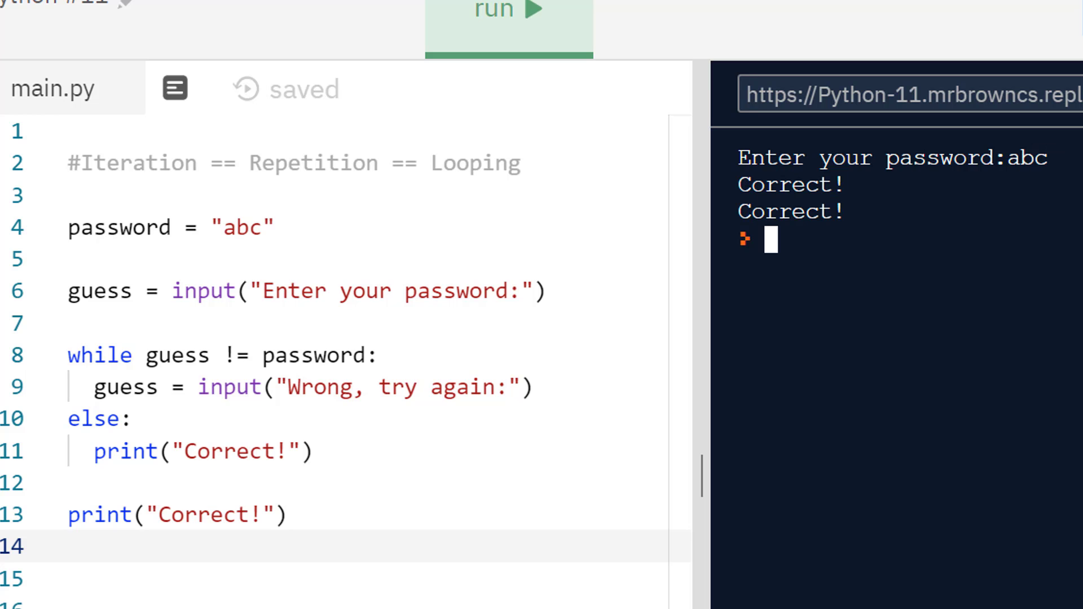
{"action": "left_click", "coordinate": [162, 451]}
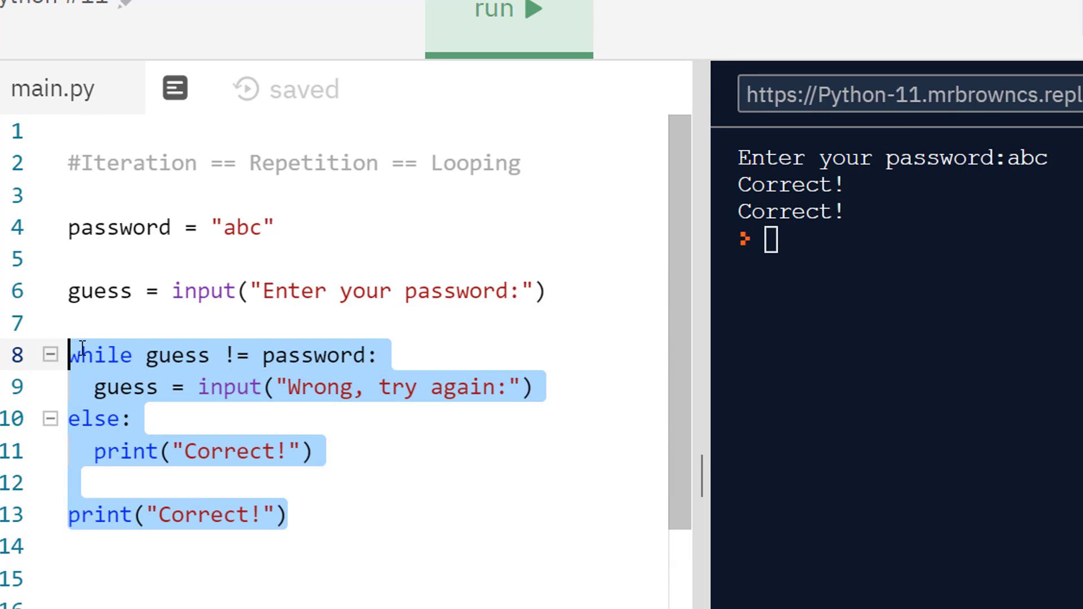
Replace the password loop with for i in range(5): print(i) else: print("Finished").
{"action": "type", "text": "for"}
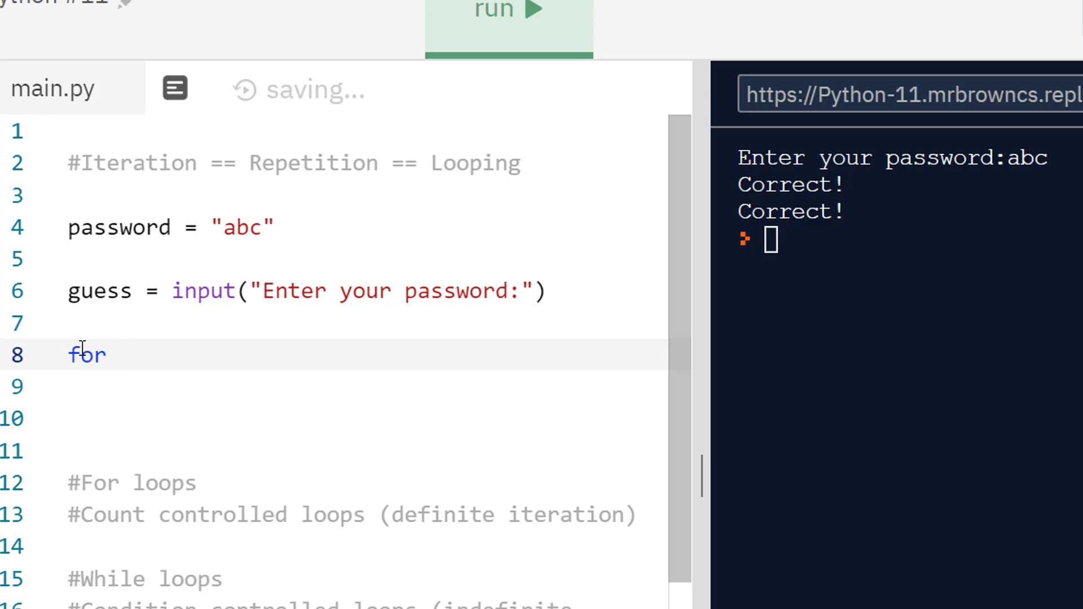
{"action": "type", "text": "i in range"}
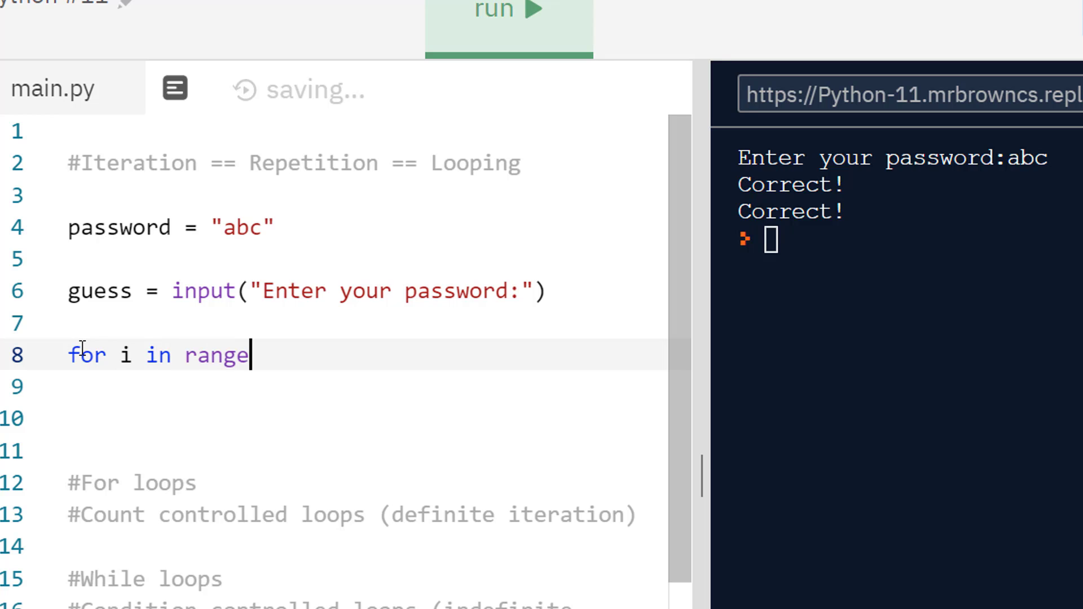
{"action": "type", "text": "(0"}
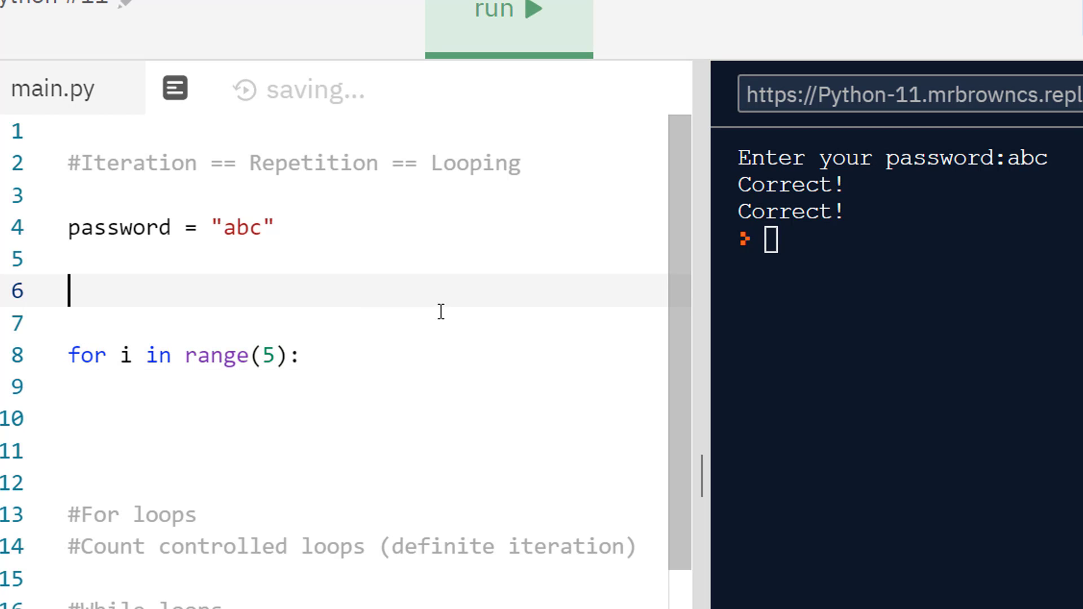
{"action": "type", "text": "print"}
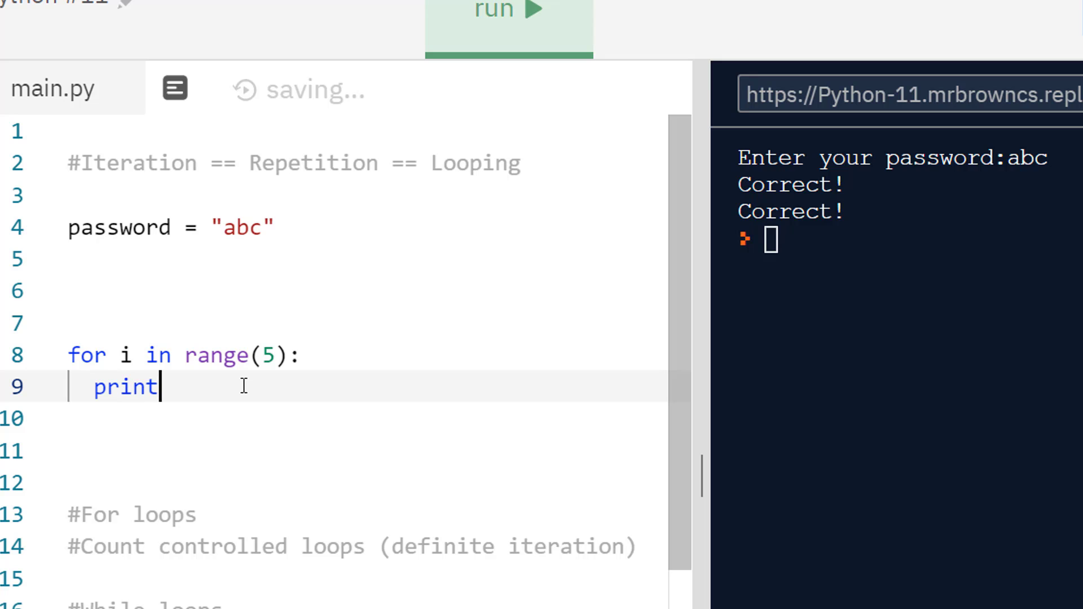
{"action": "type", "text": "(i"}
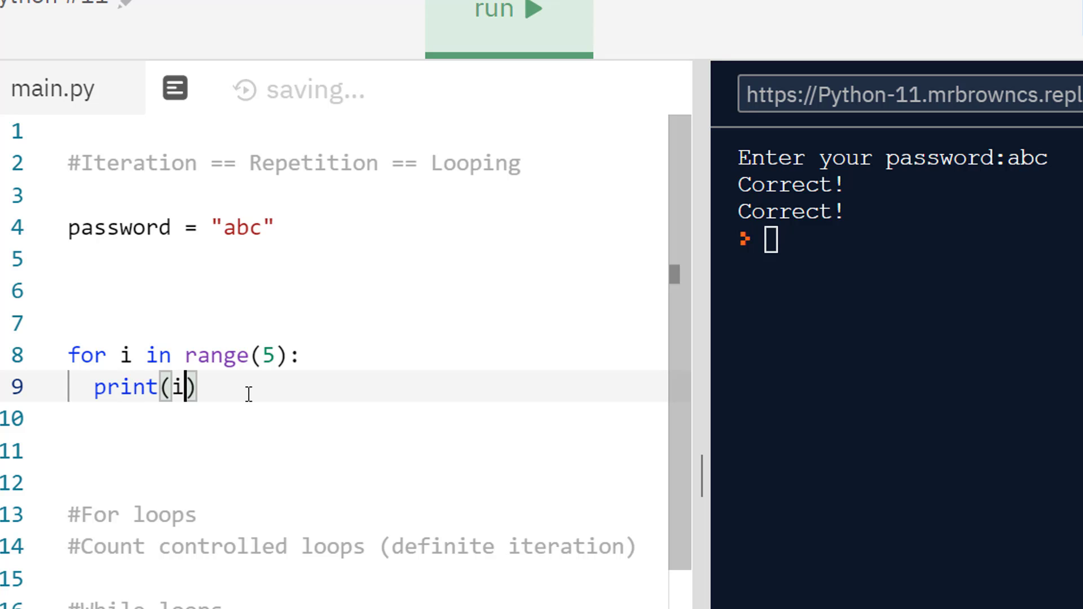
{"action": "type", "text": "else:"}
{"action": "type", "text": "print"}
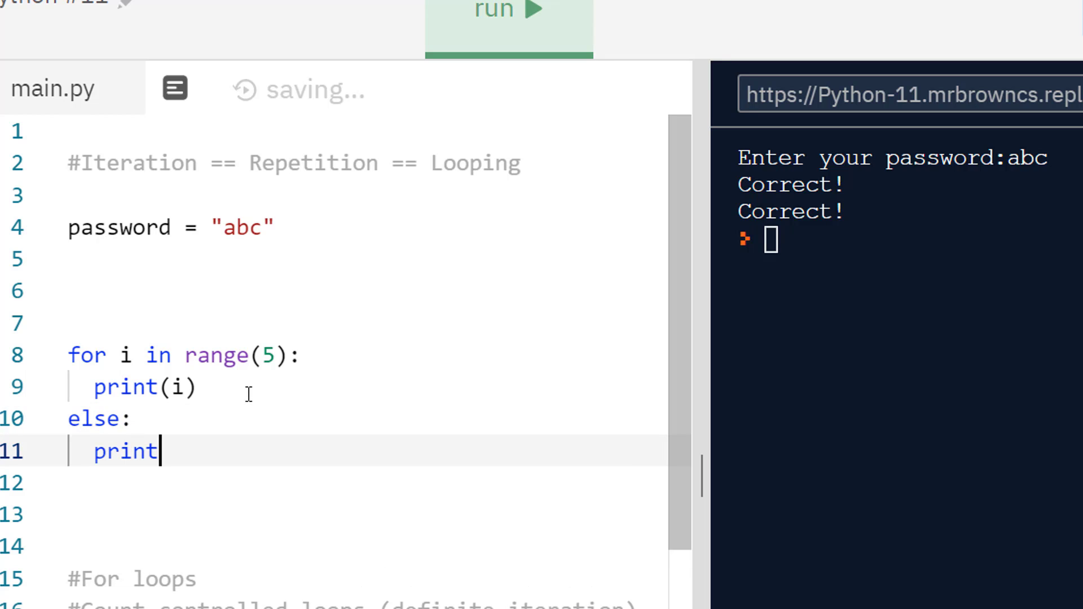
{"action": "type", "text": "(\"Finish\")"}
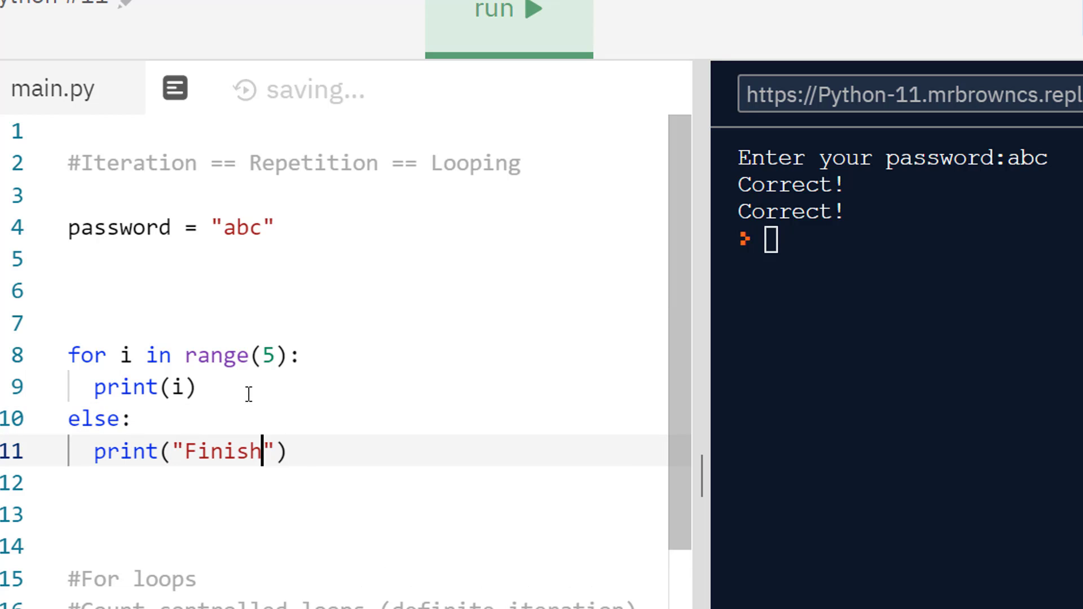
{"action": "type", "text": "ed"}
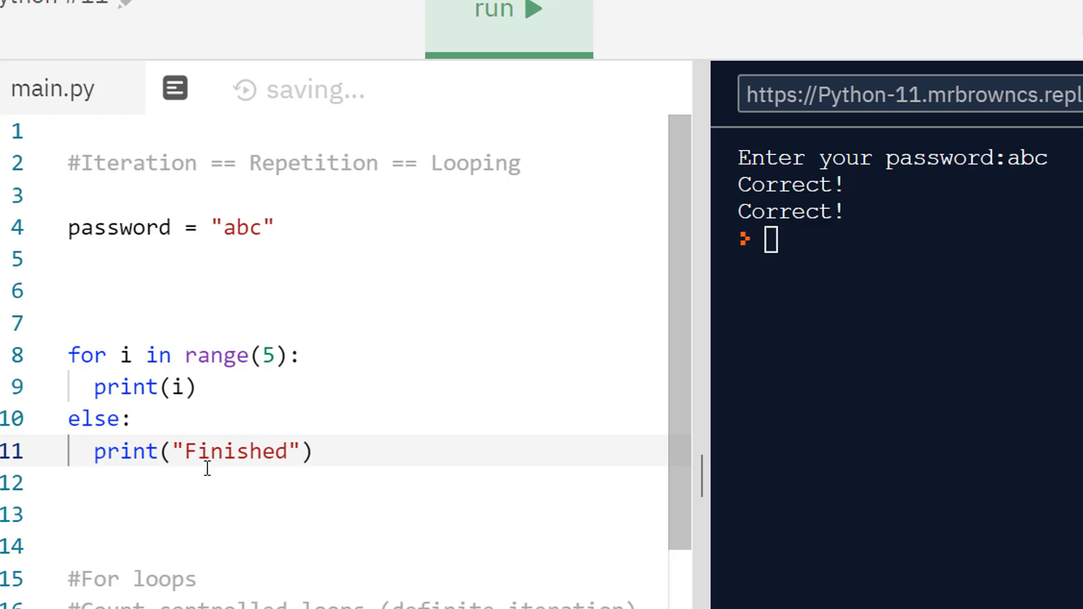
Tidy the else block and run it so the console lists 0–4 then Finished.
{"action": "double_click", "coordinate": [94, 419]}
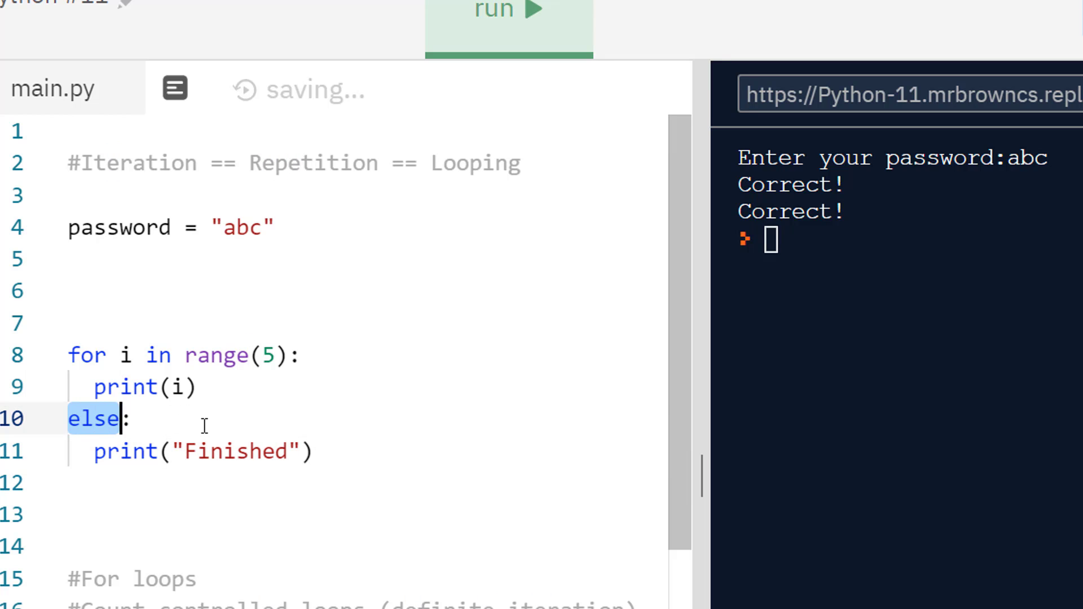
{"action": "left_click_drag", "start_coordinate": [97, 417], "coordinate": [315, 451]}
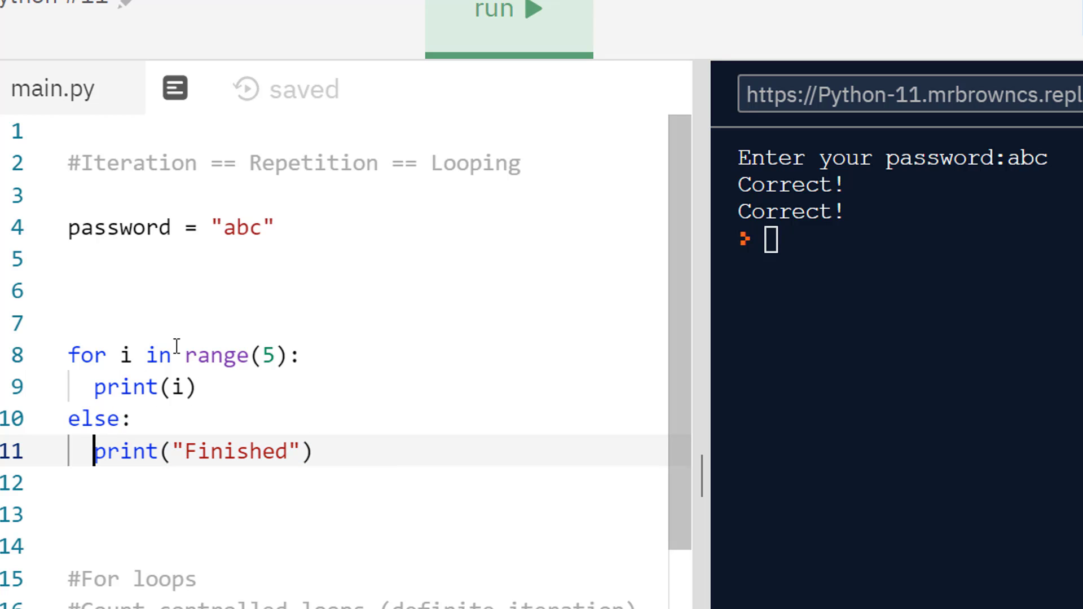
{"action": "left_click", "coordinate": [508, 13]}
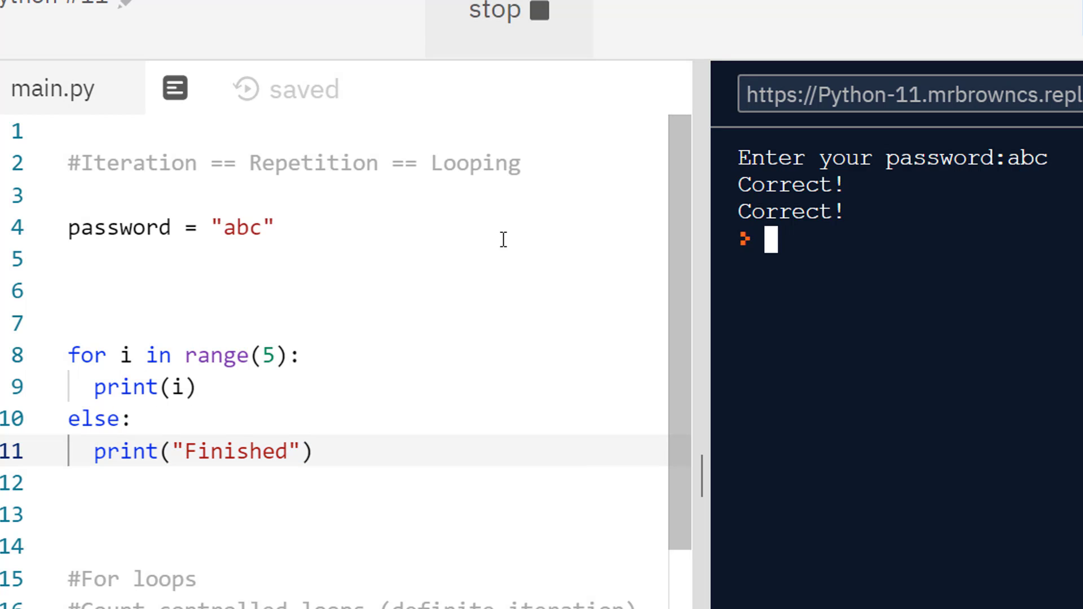
{"action": "left_click", "coordinate": [508, 10]}
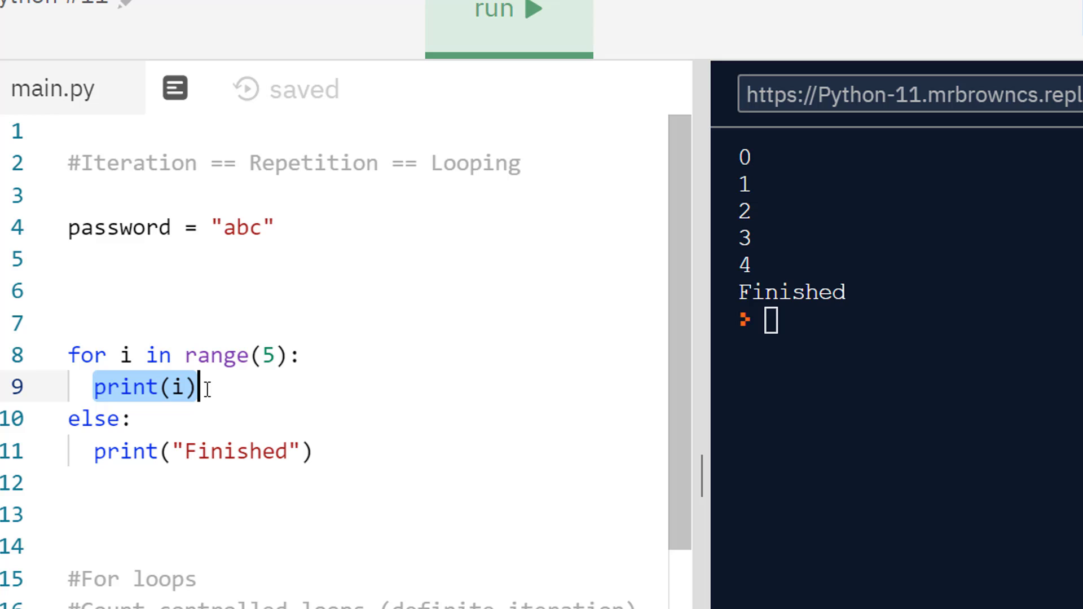
Try an empty loop body and run it, raising an IndentationError.
{"action": "type", "text": "pass"}
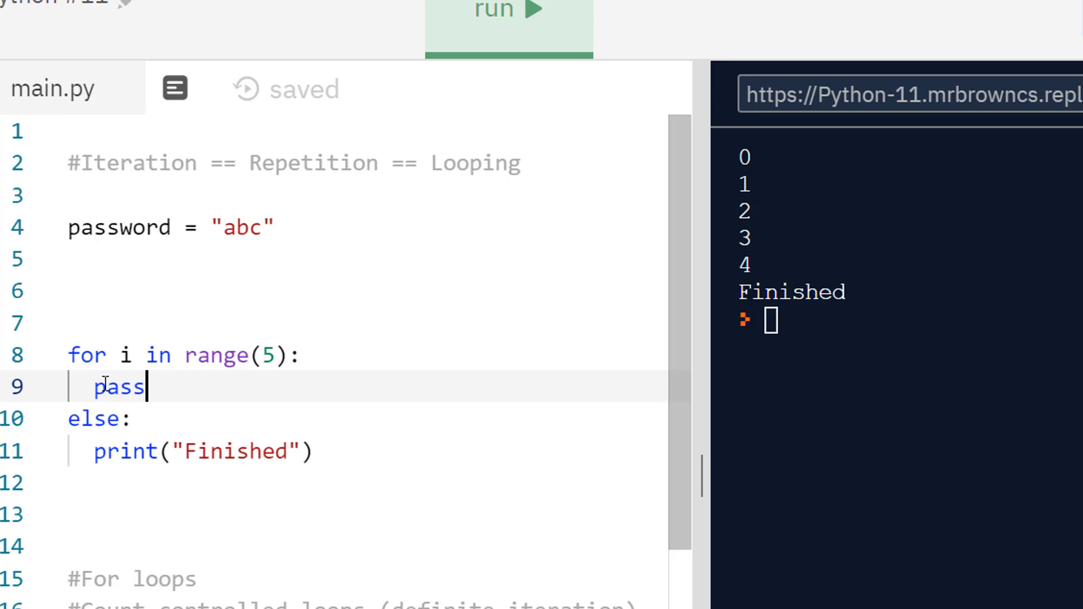
{"action": "double_click", "coordinate": [119, 385]}
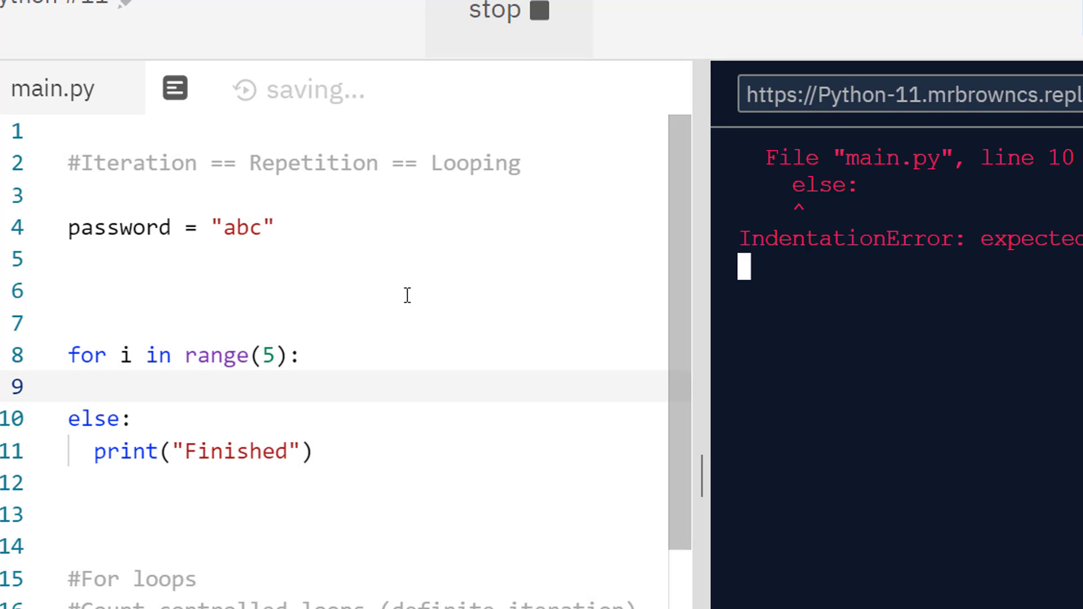
{"action": "left_click", "coordinate": [509, 10]}
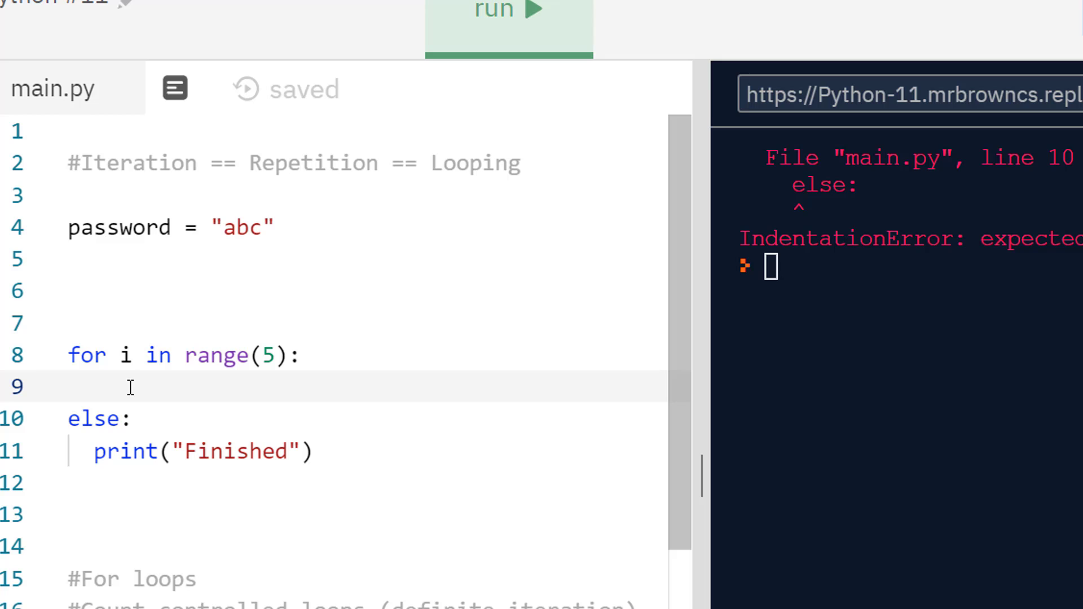
Make the loop body just pass and run so only Finished is printed.
{"action": "type", "text": "pass"}
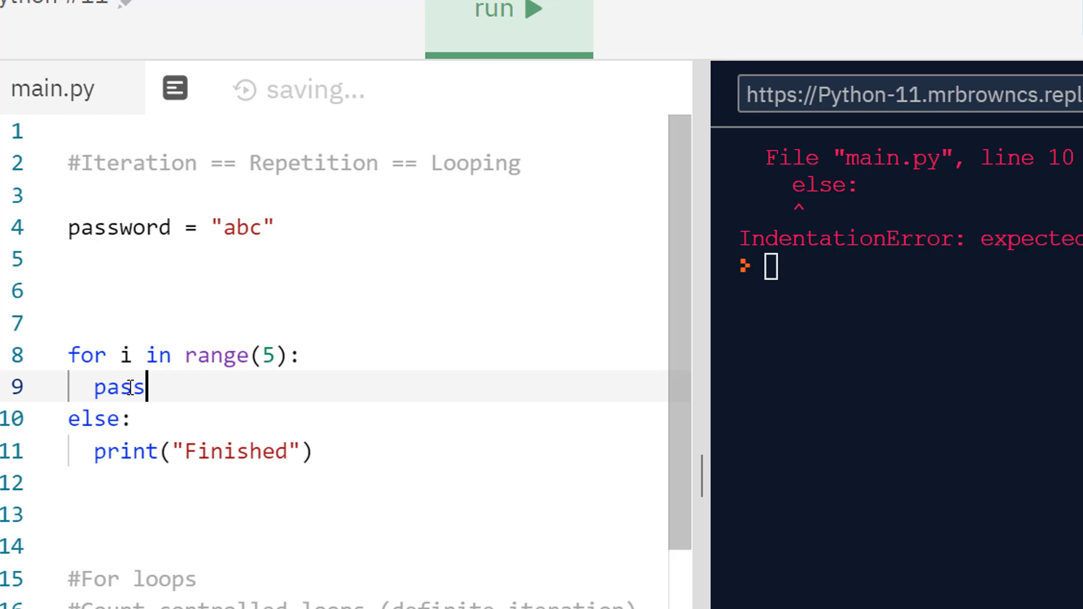
{"action": "left_click", "coordinate": [509, 10]}
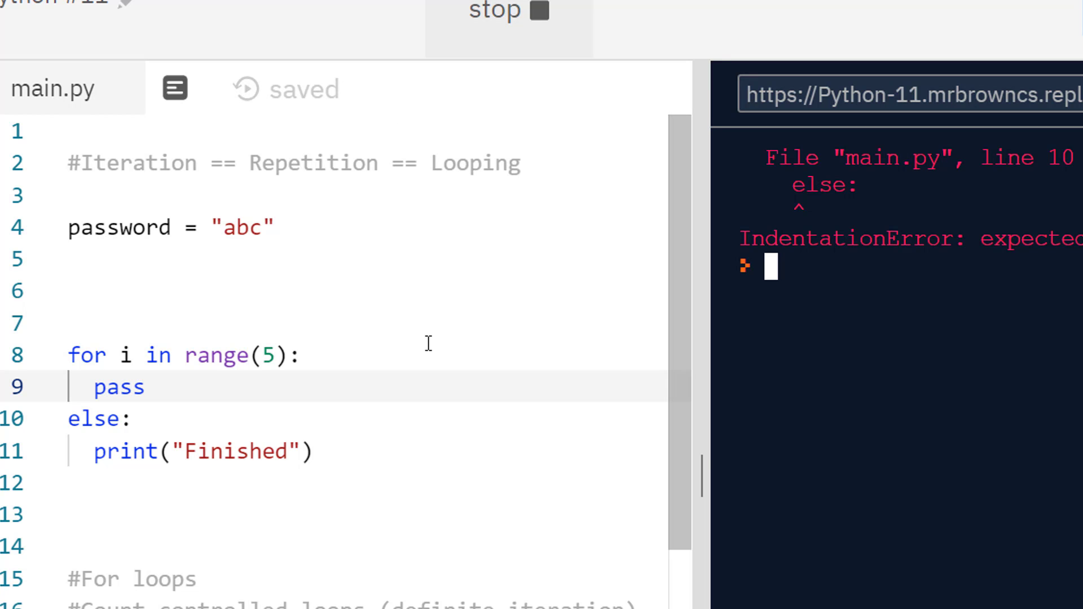
{"action": "left_click", "coordinate": [508, 10]}
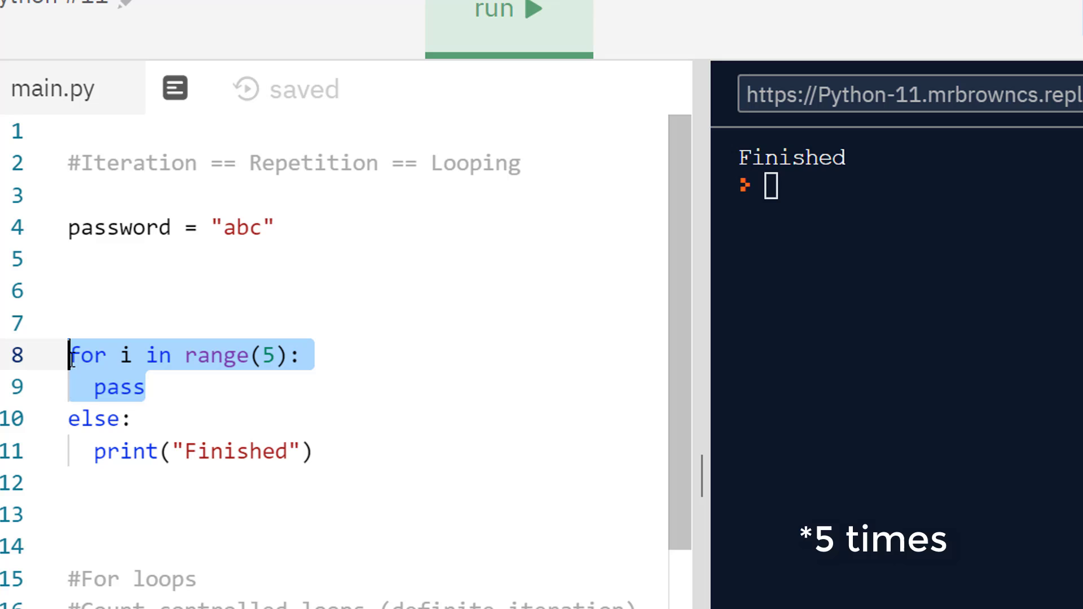
{"action": "left_click", "coordinate": [131, 386]}
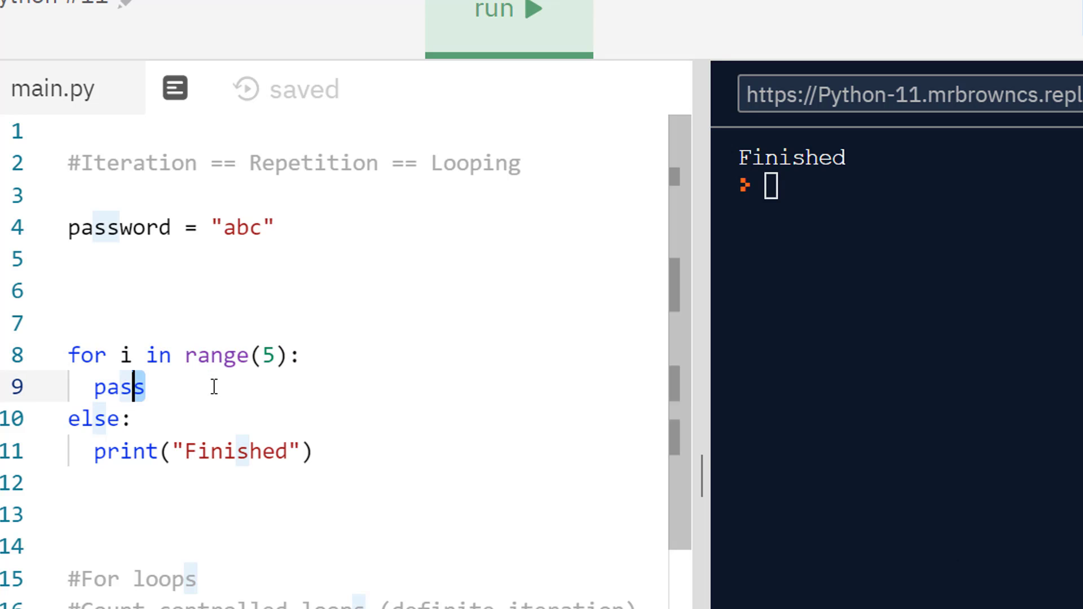
Write if i == 2: continue followed by print(i) inside the loop body.
{"action": "key", "text": "Backspace"}
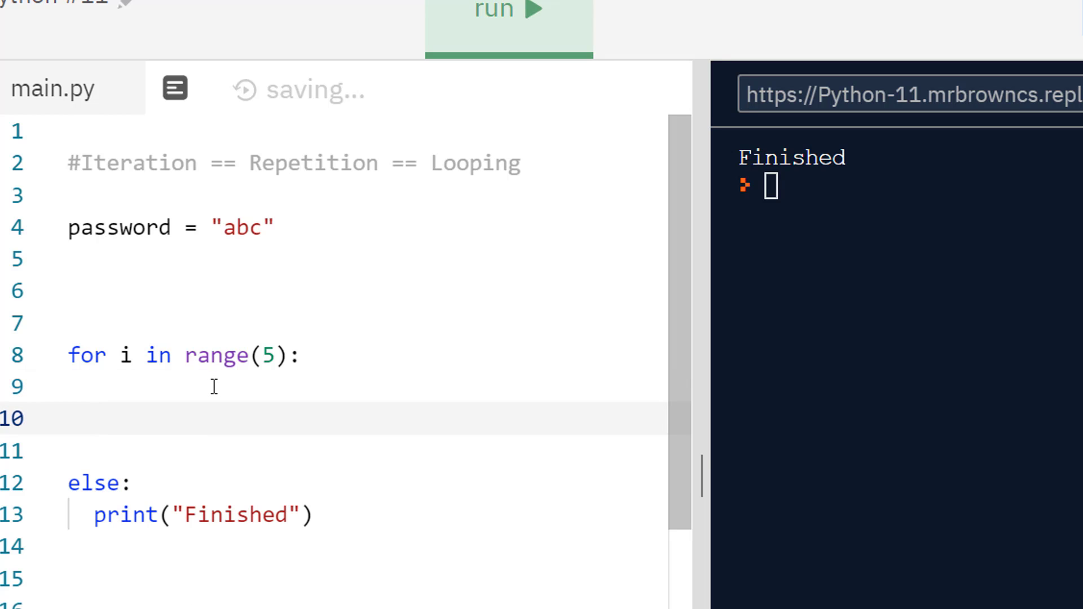
{"action": "type", "text": "if"}
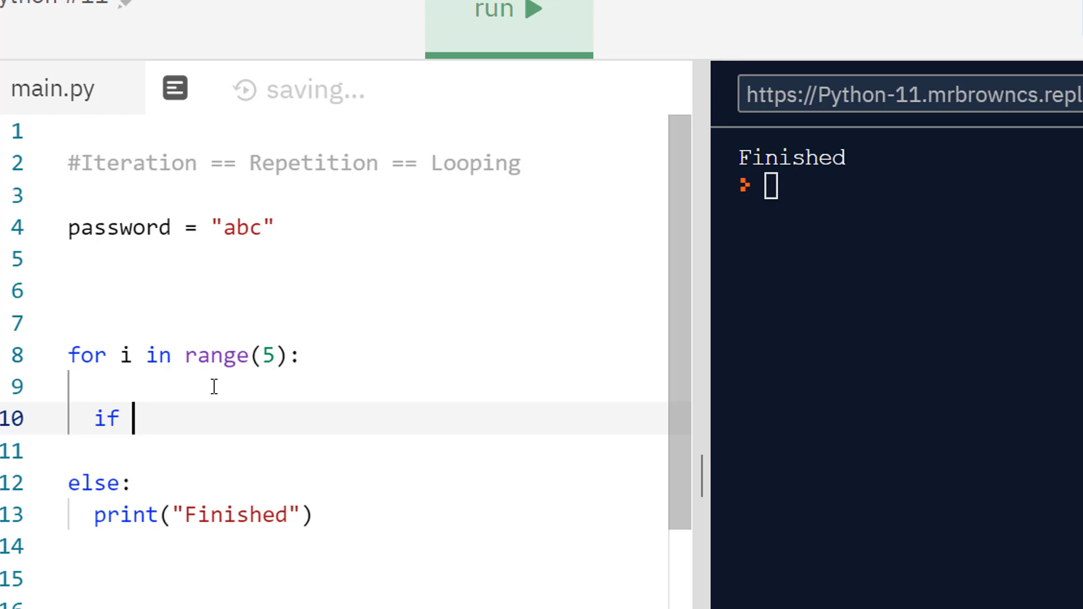
{"action": "type", "text": "i == 2:"}
{"action": "type", "text": "cont"}
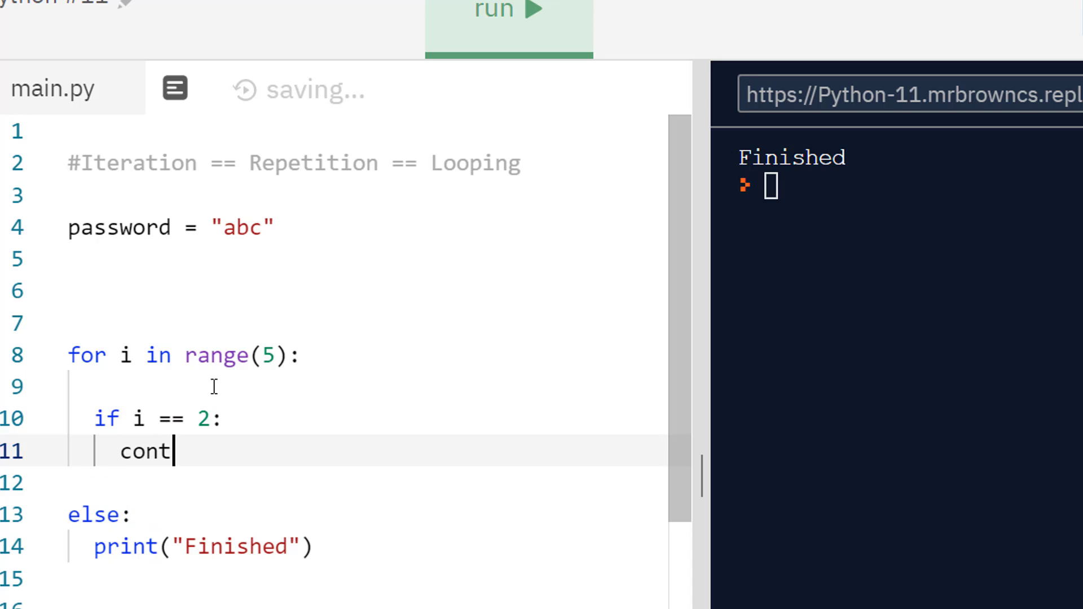
{"action": "type", "text": "inue"}
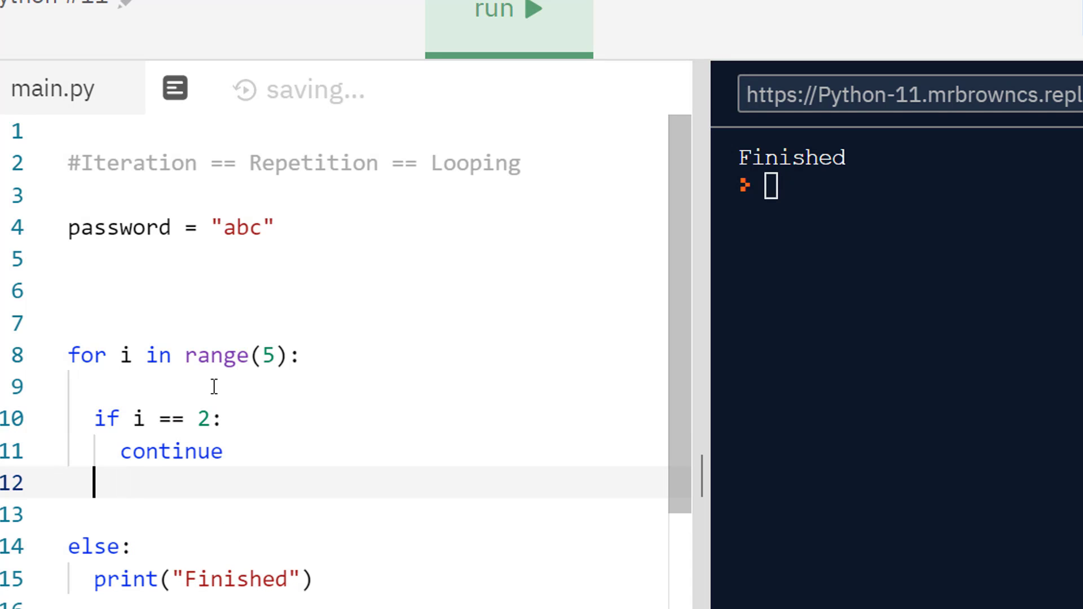
{"action": "type", "text": "print()"}
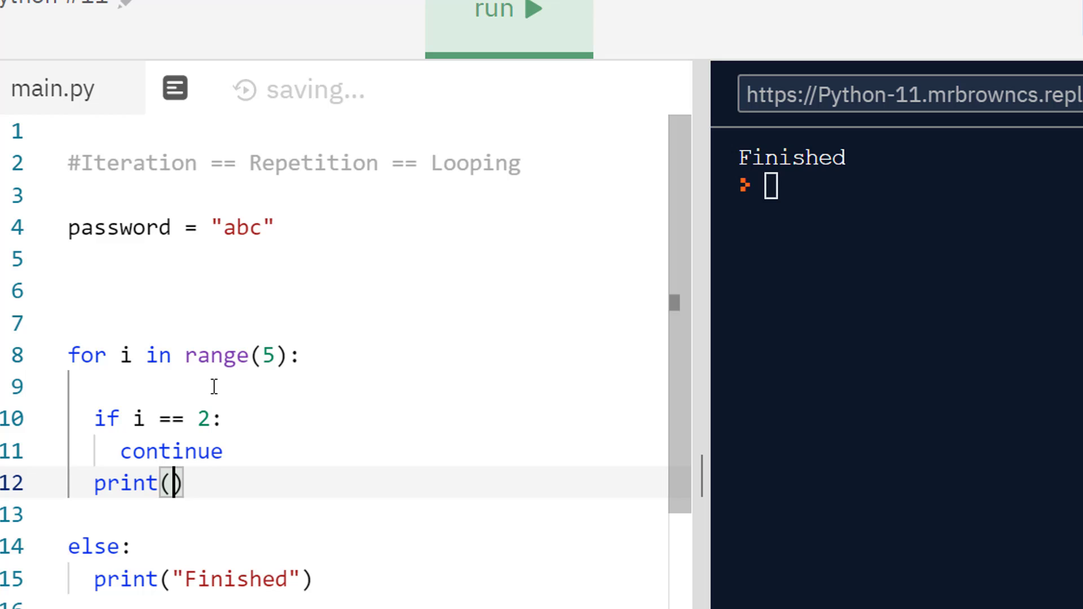
{"action": "type", "text": "i"}
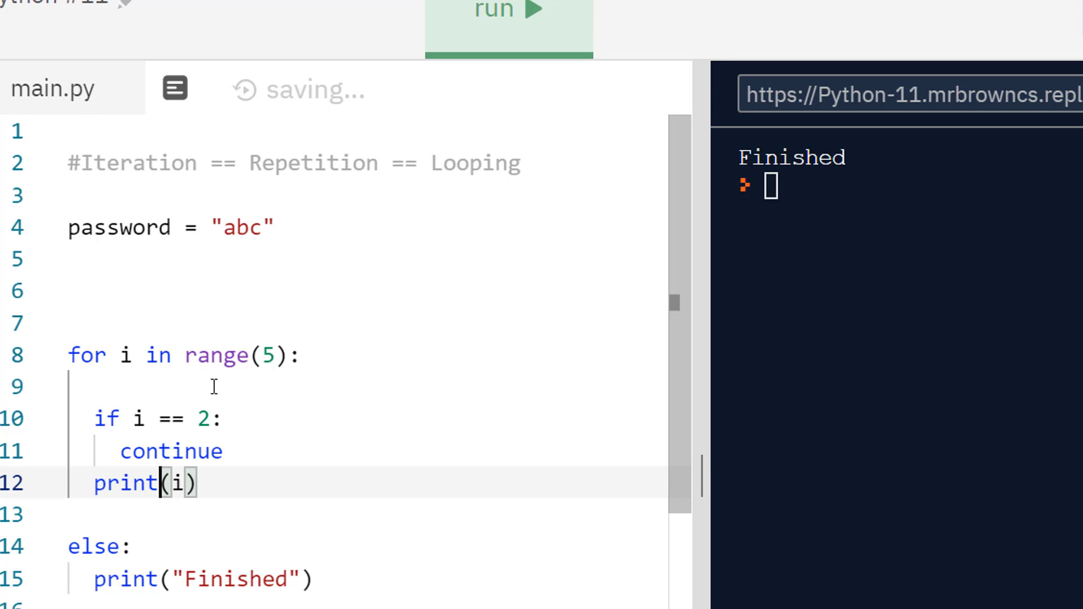
{"action": "key", "text": "Enter"}
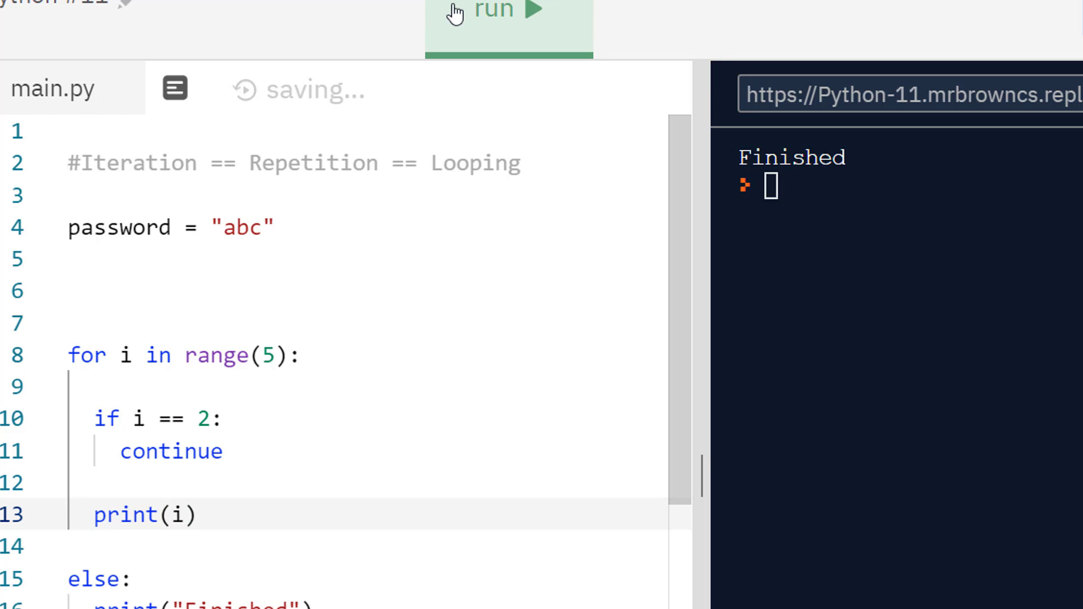
Run the loop so the console shows 0 1 3 4 then Finished.
{"action": "left_click", "coordinate": [507, 10]}
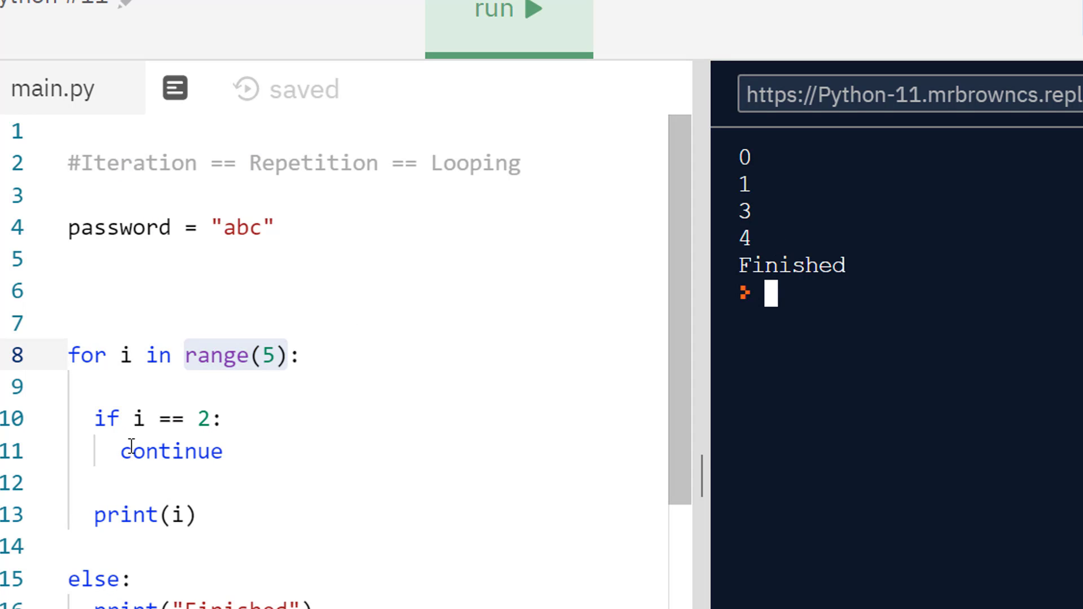
{"action": "double_click", "coordinate": [171, 450]}
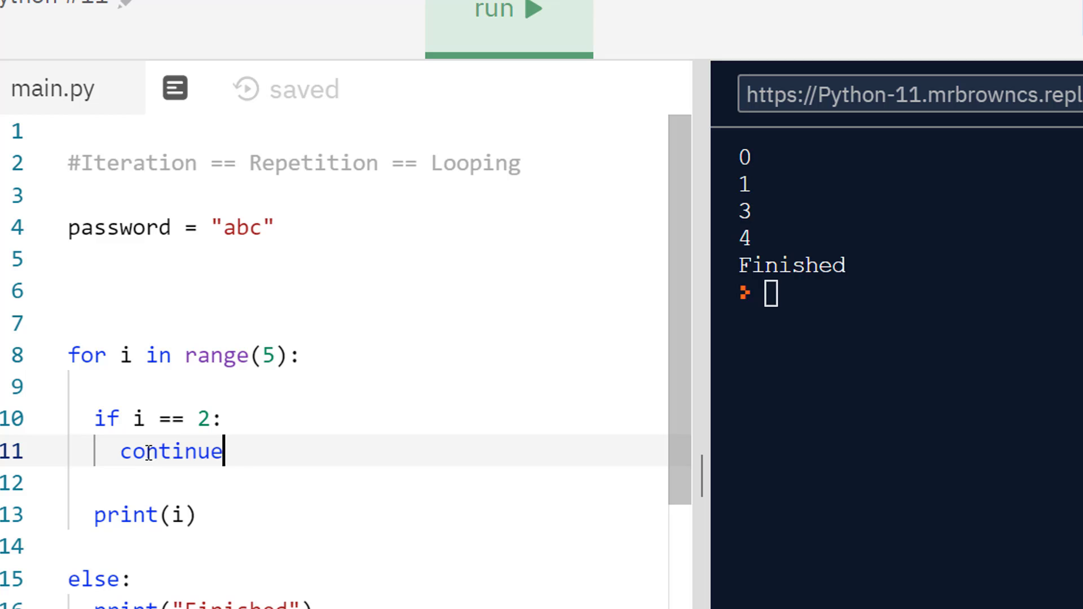
Swap continue for break in the i == 2 condition.
{"action": "double_click", "coordinate": [171, 451]}
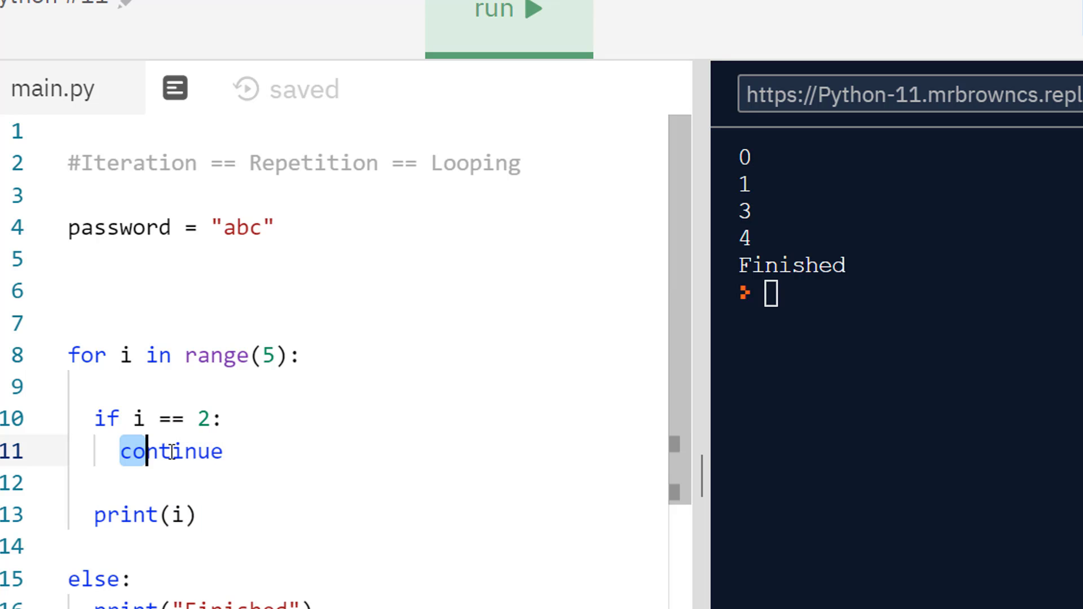
{"action": "type", "text": "br"}
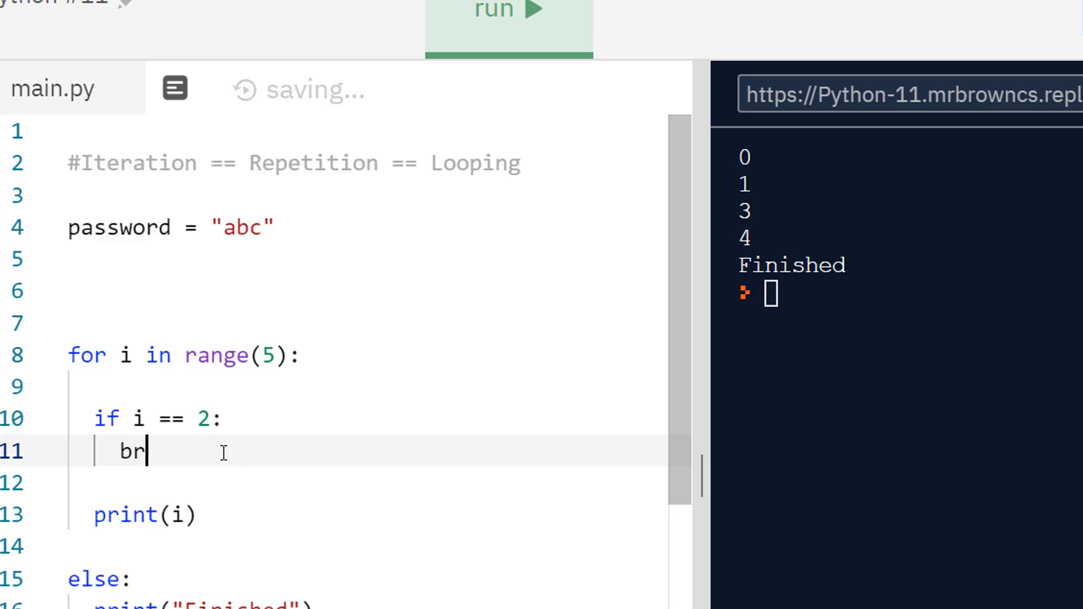
{"action": "type", "text": "eak"}
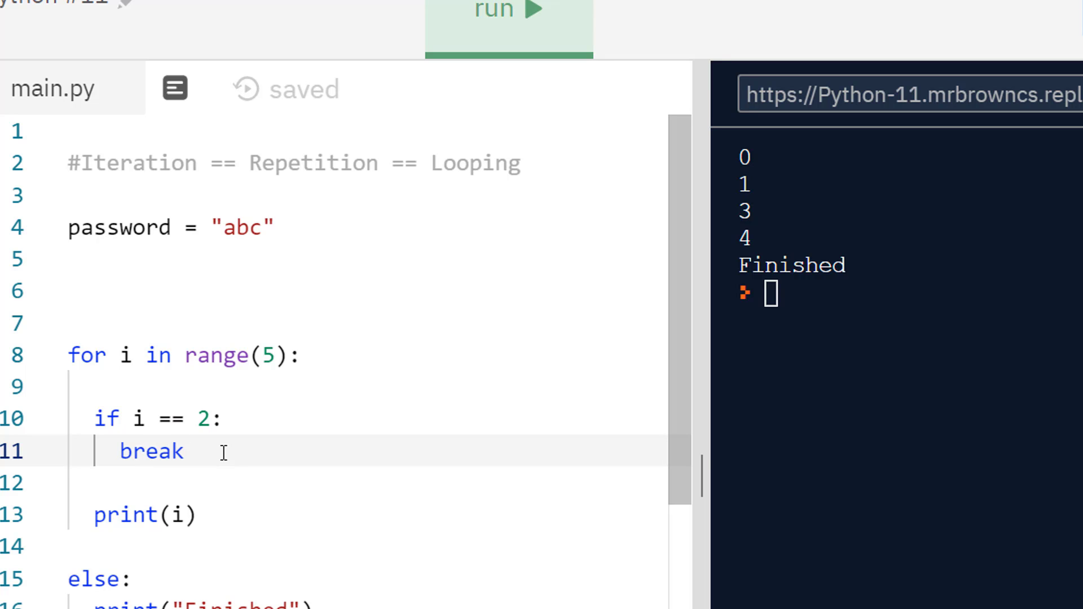
{"action": "mouse_move", "coordinate": [275, 478]}
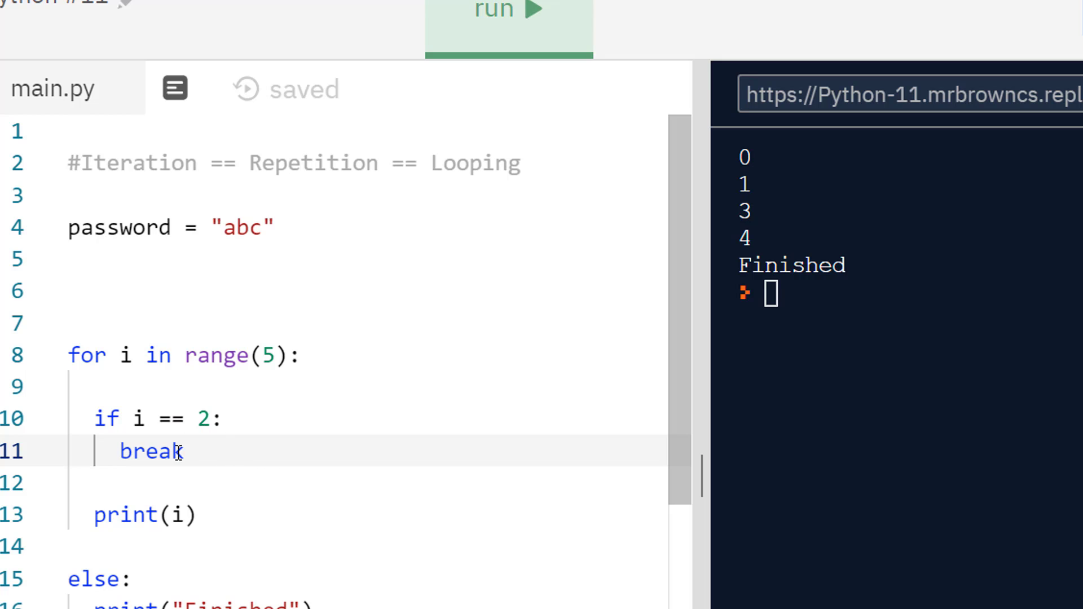
Run the loop so the console shows only 0 1 with no Finished.
{"action": "left_click", "coordinate": [509, 10]}
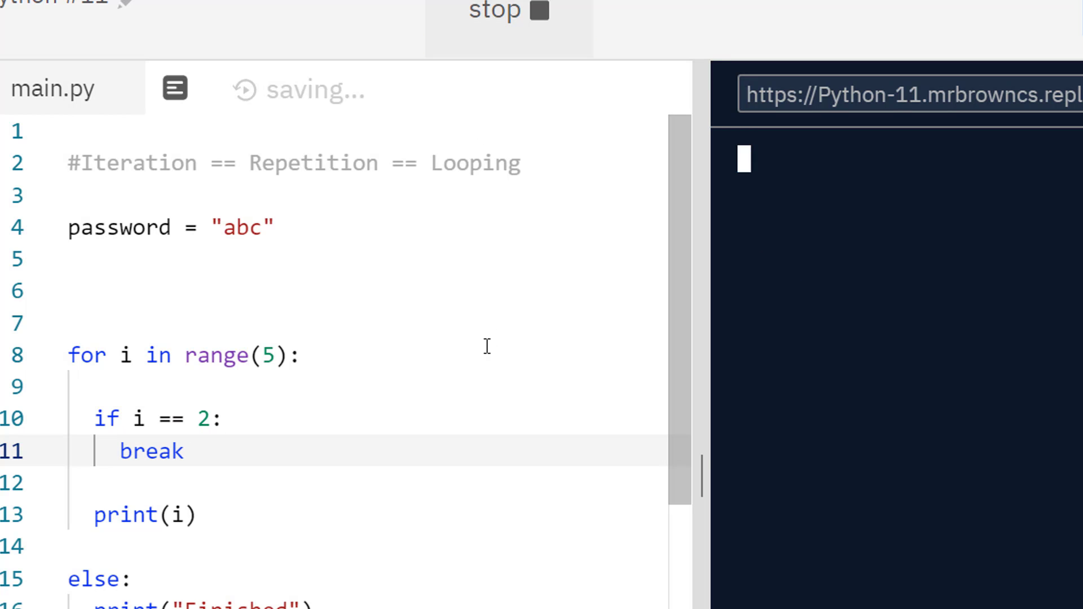
{"action": "left_click", "coordinate": [509, 11]}
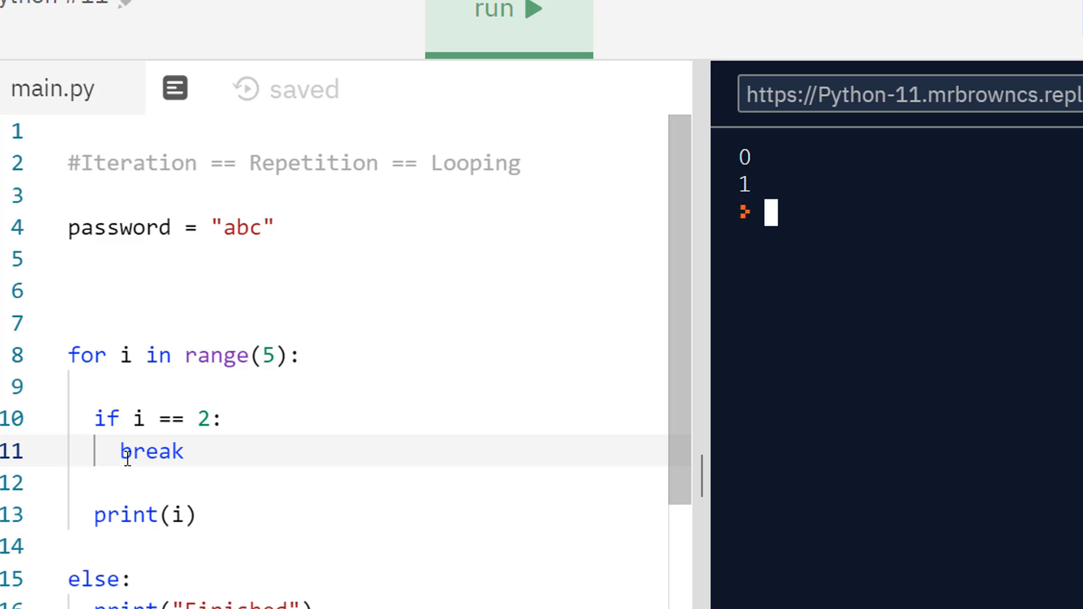
{"action": "double_click", "coordinate": [150, 451]}
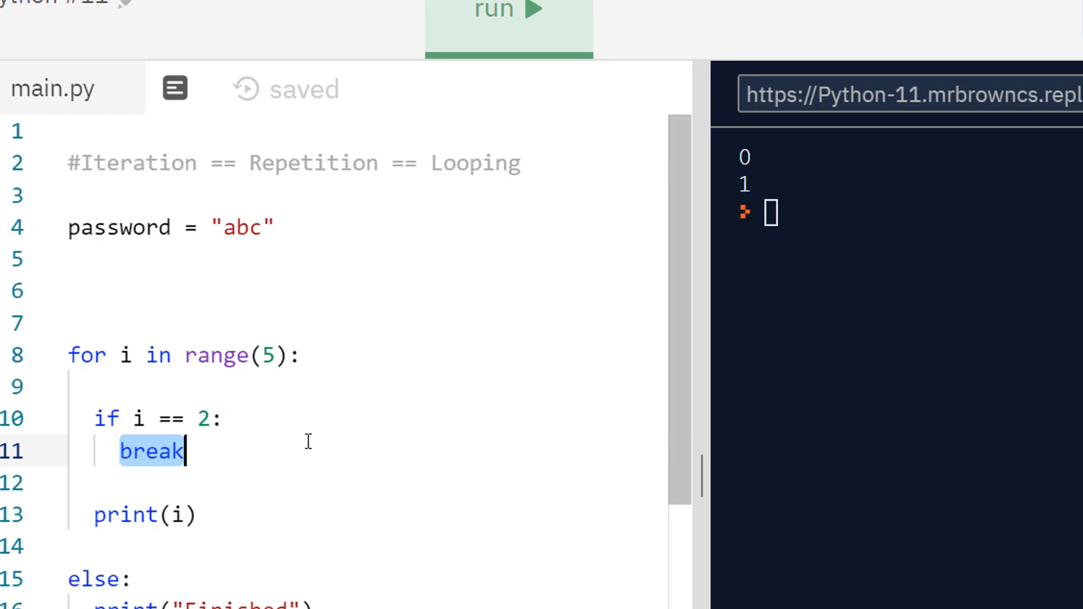